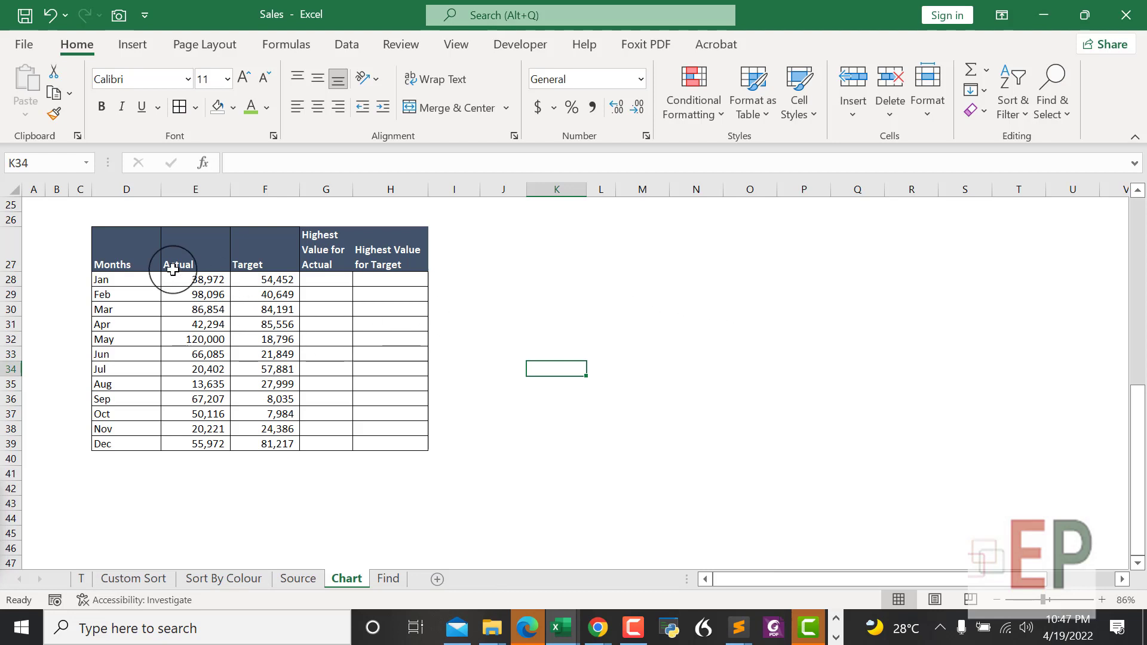
Step: Insert a Line chart from the All Charts gallery for the selected monthly Actual and Target sales table
left_click(119, 260)
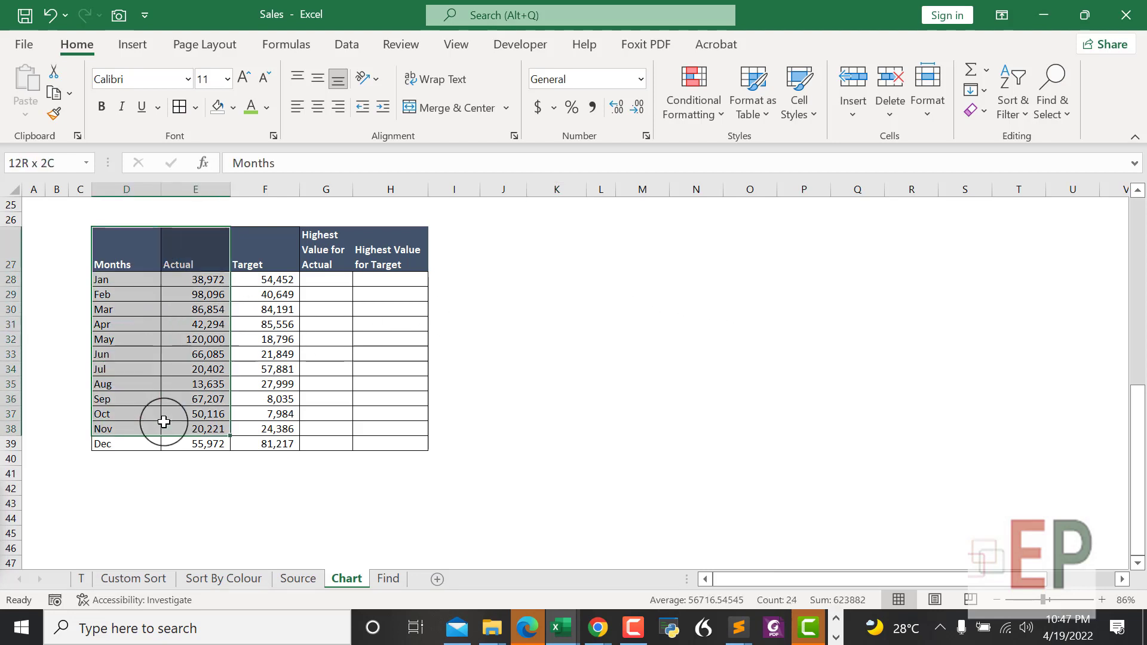
left_click_drag(164, 422, 259, 445)
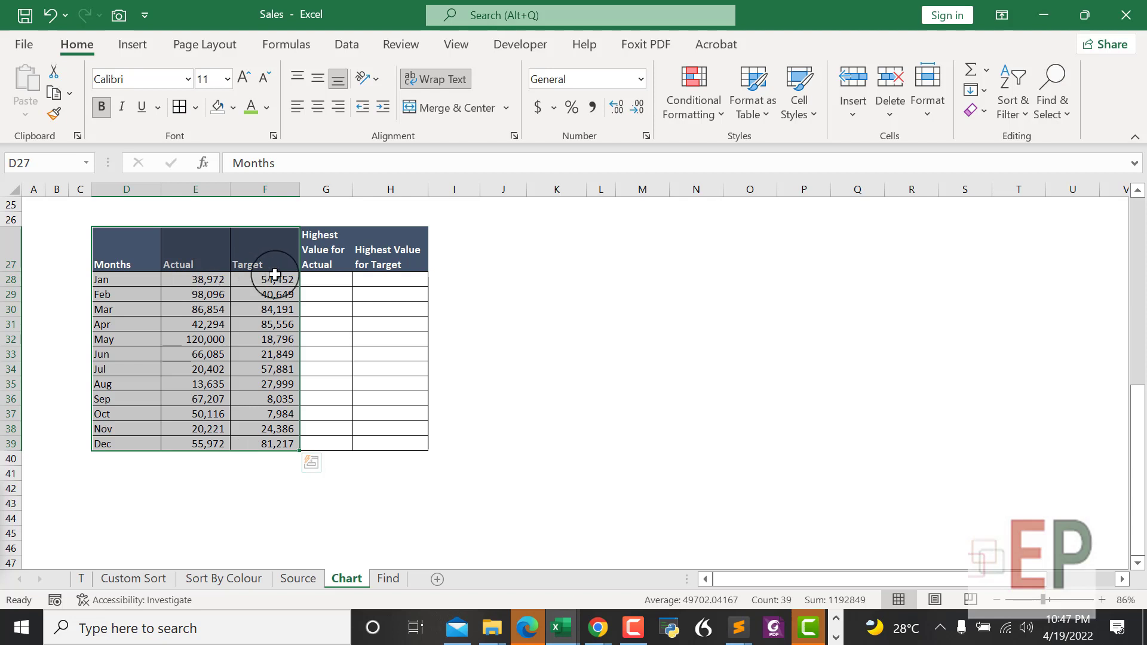
left_click(131, 44)
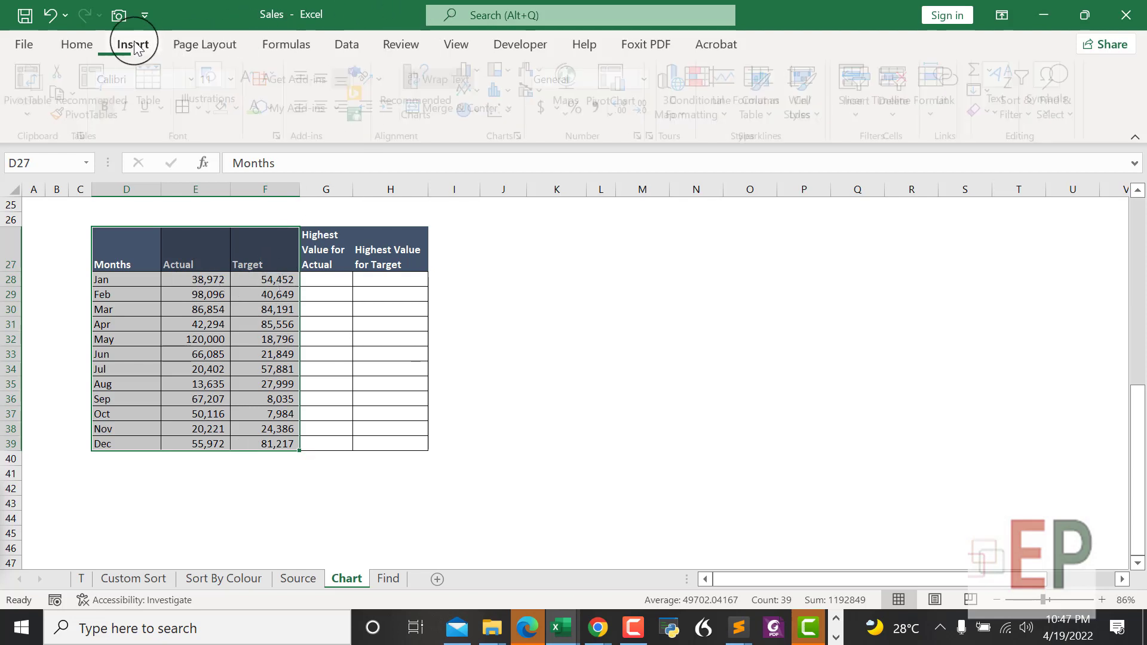
left_click(133, 44)
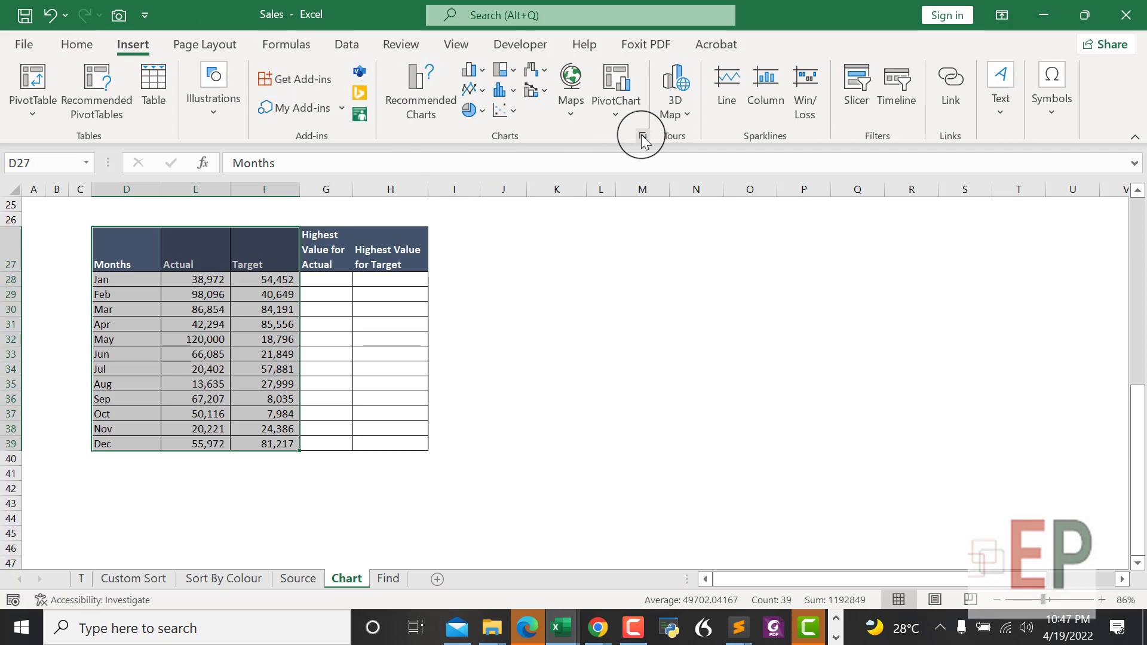
left_click(642, 134)
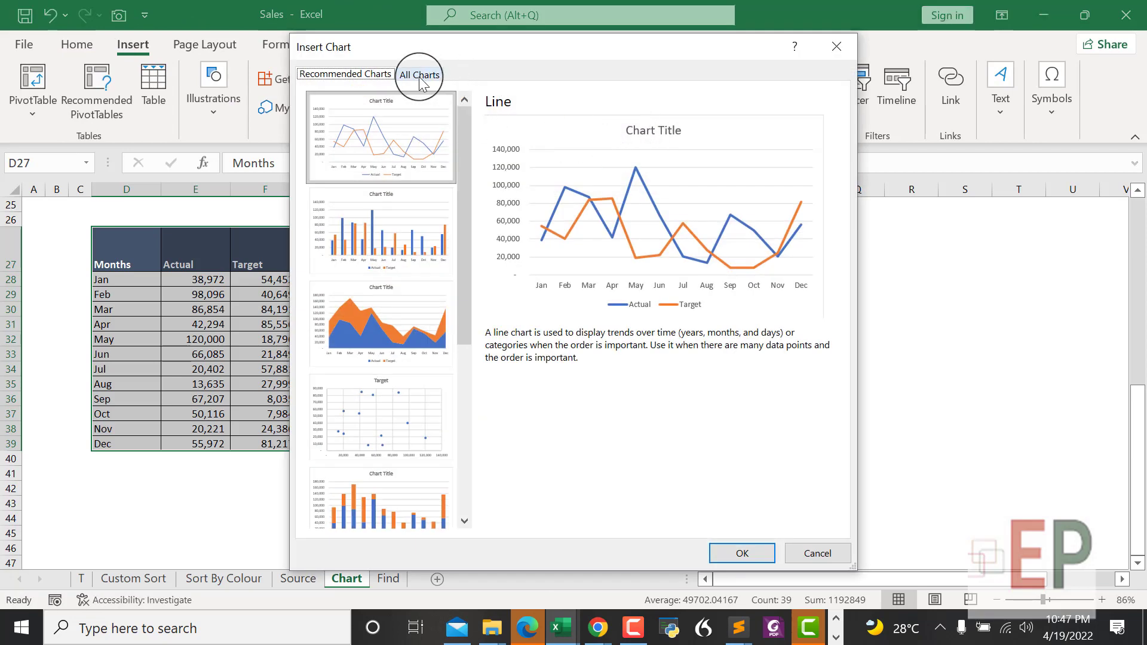
left_click(420, 74)
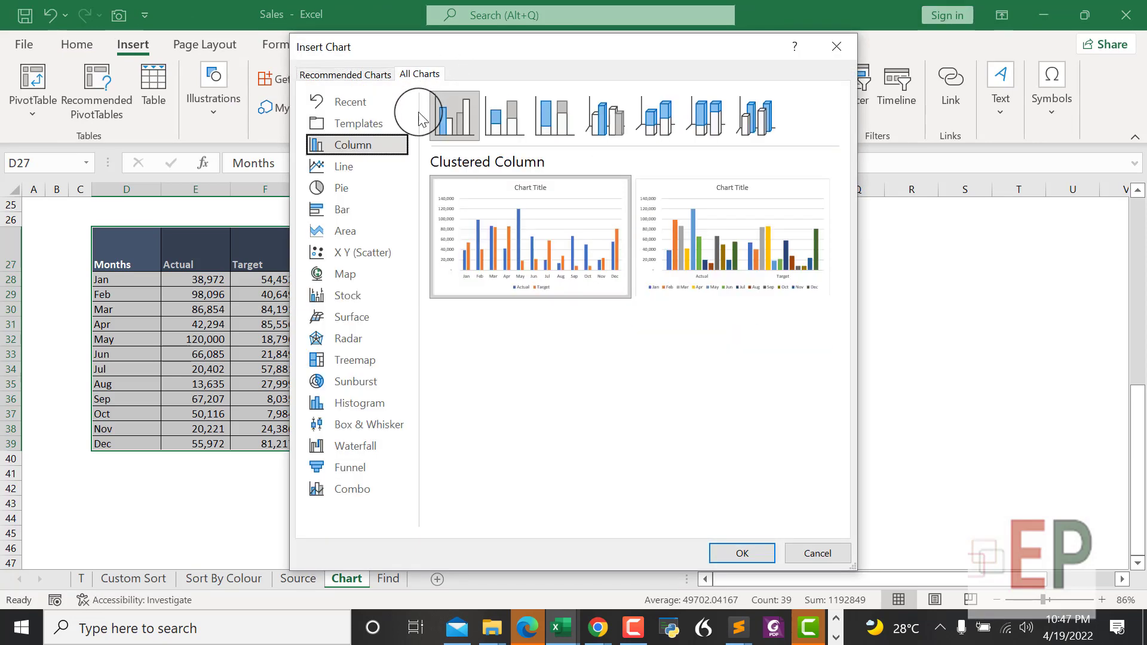
left_click(344, 166)
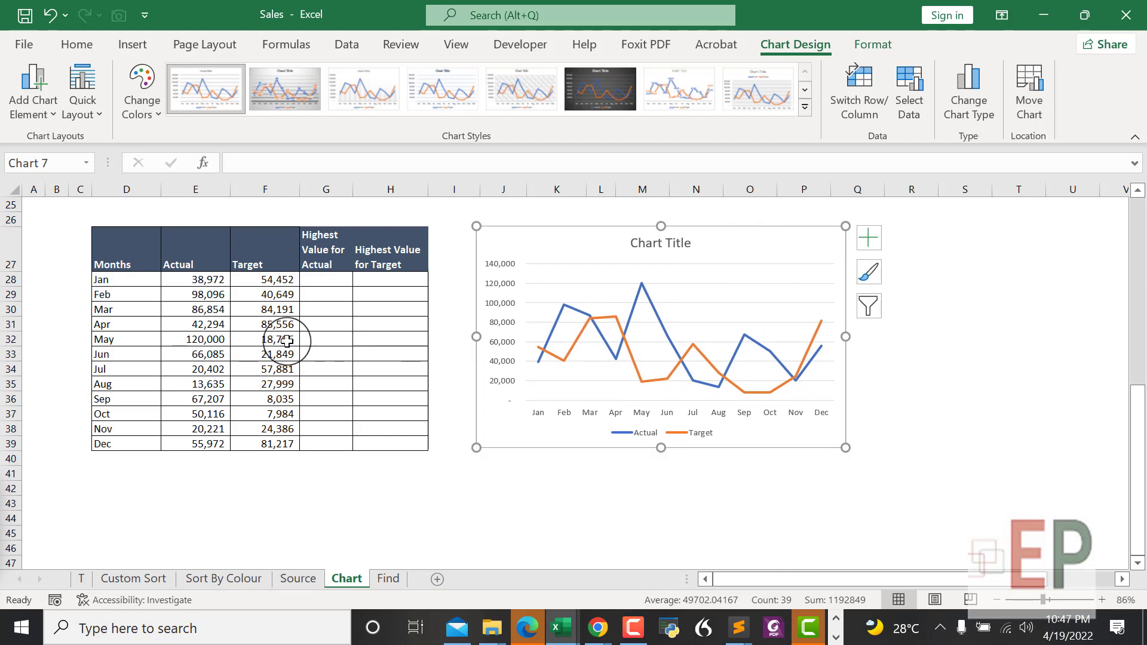
mouse_move(185, 332)
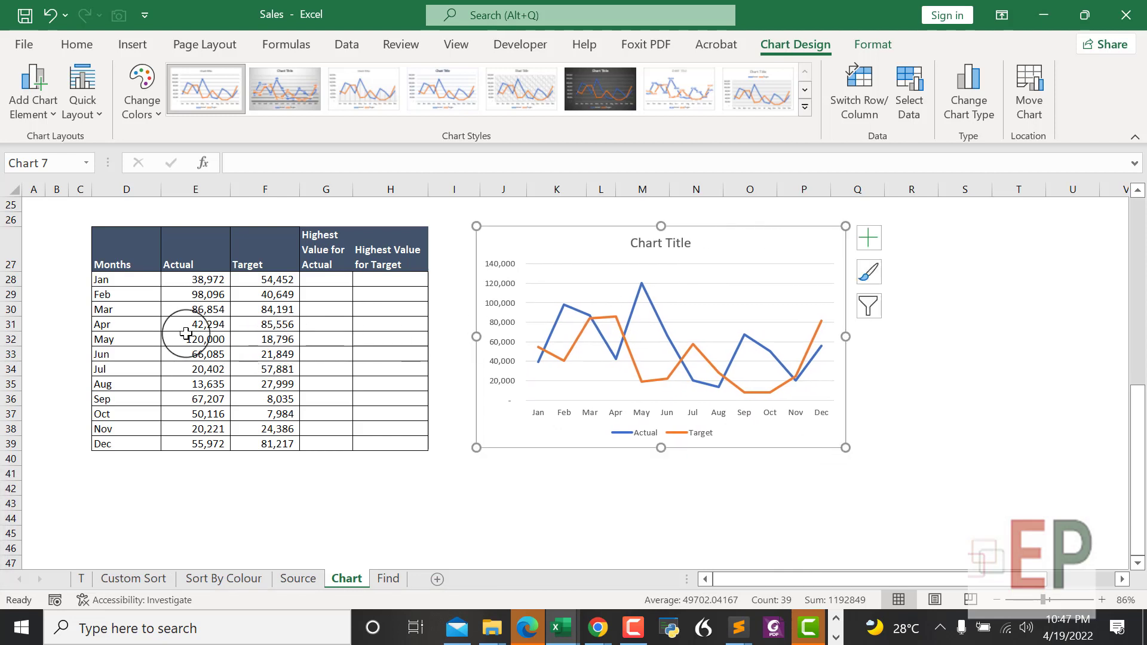
Step: Change May's Actual figure to 20,000 so the Actual line dips in May
left_click(196, 340)
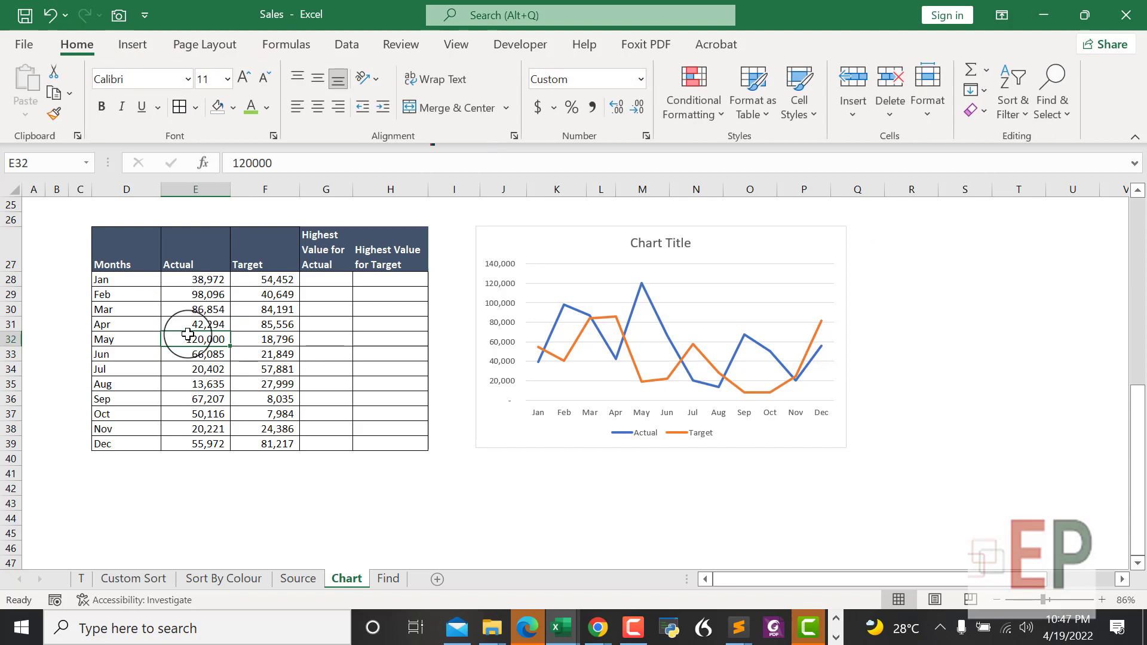
type("1600")
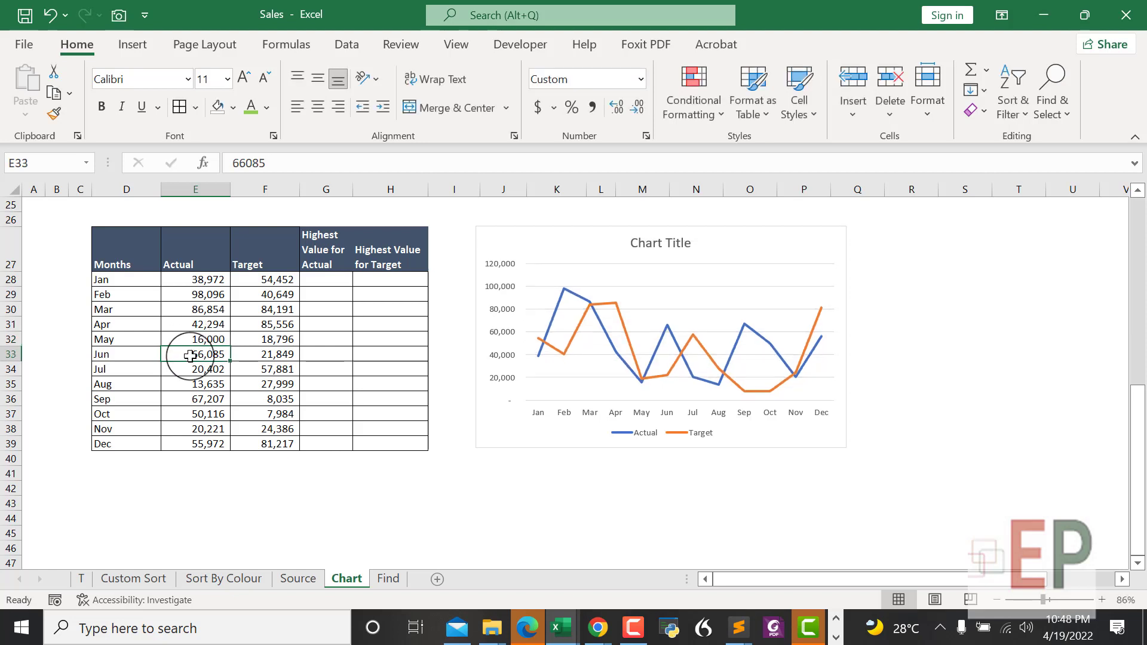
left_click(196, 384)
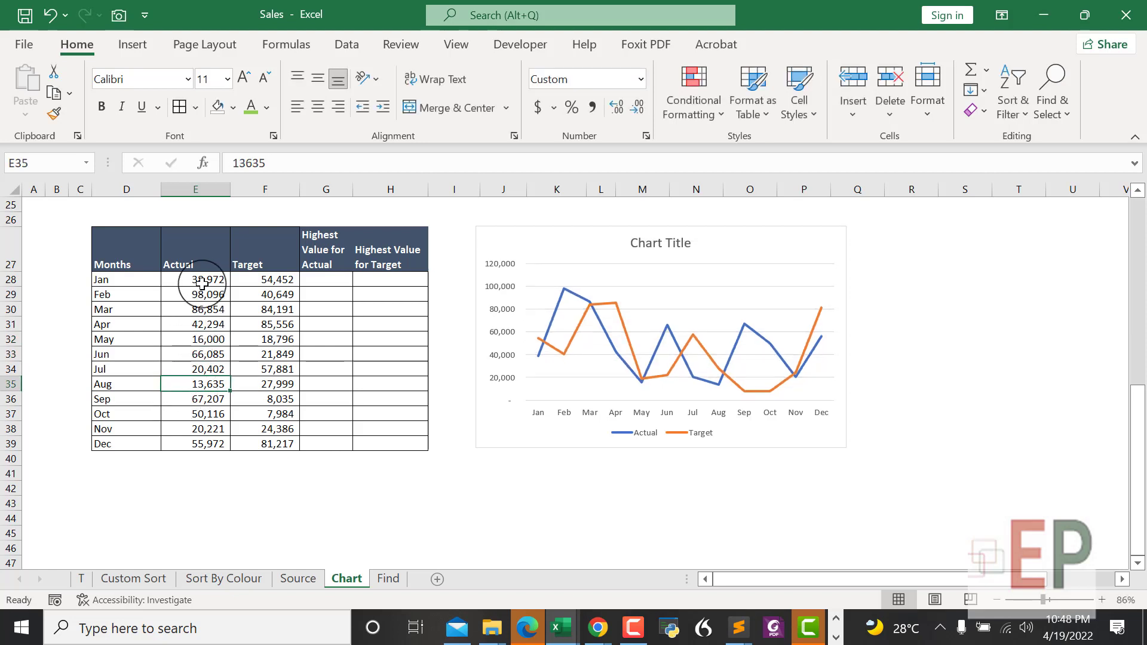
left_click_drag(195, 278, 265, 443)
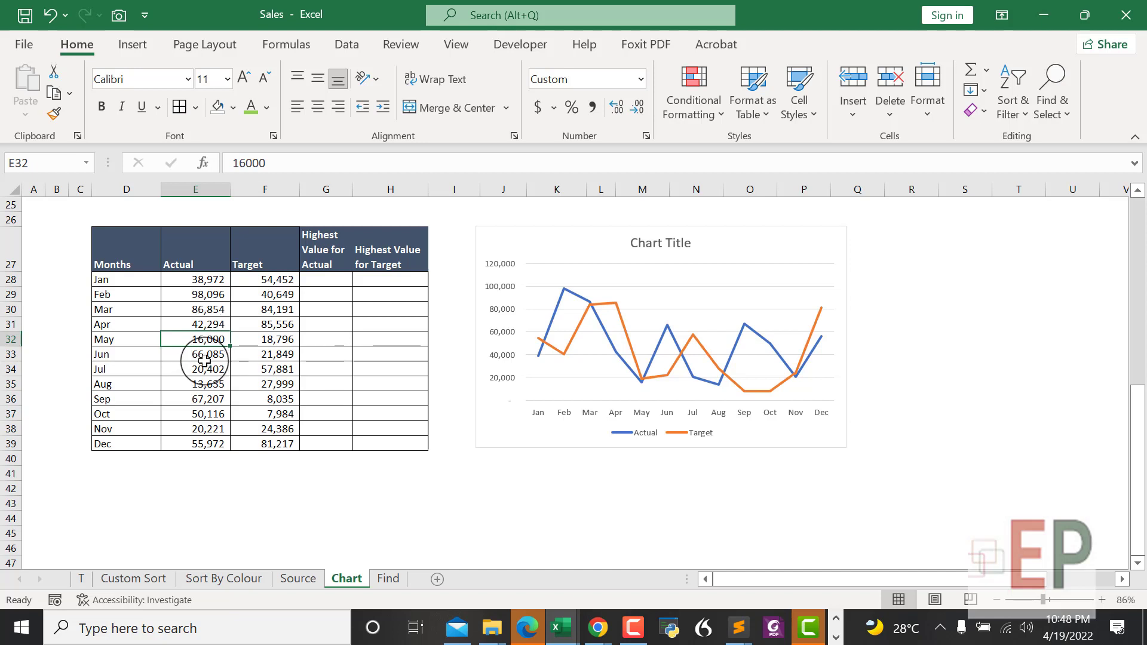
mouse_move(278, 432)
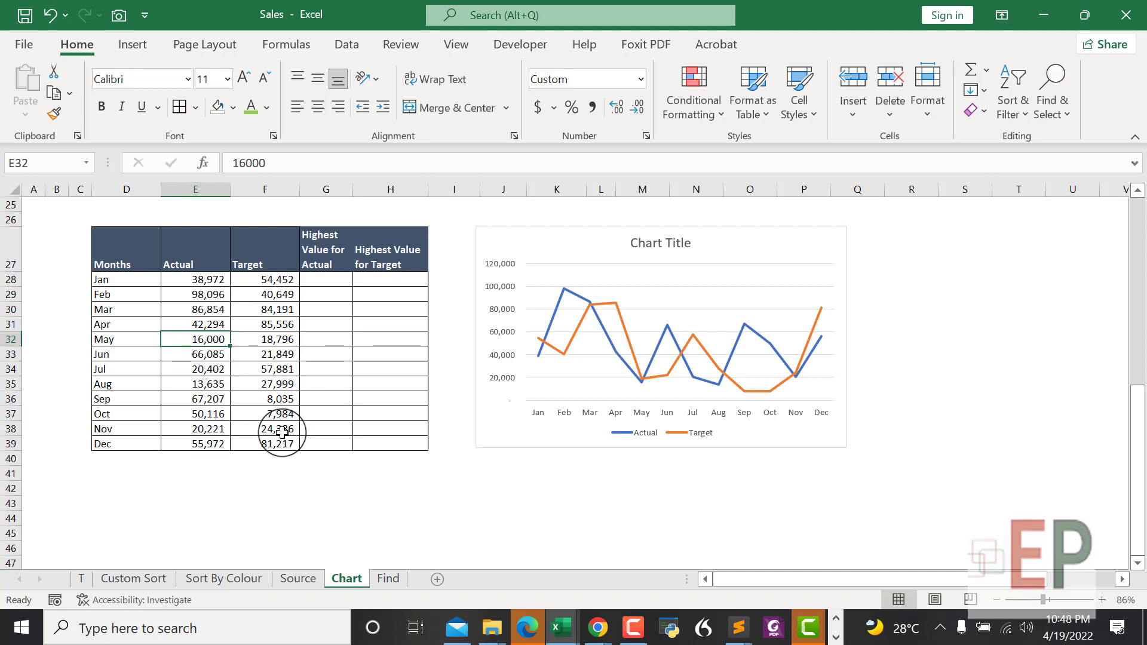
type("20000")
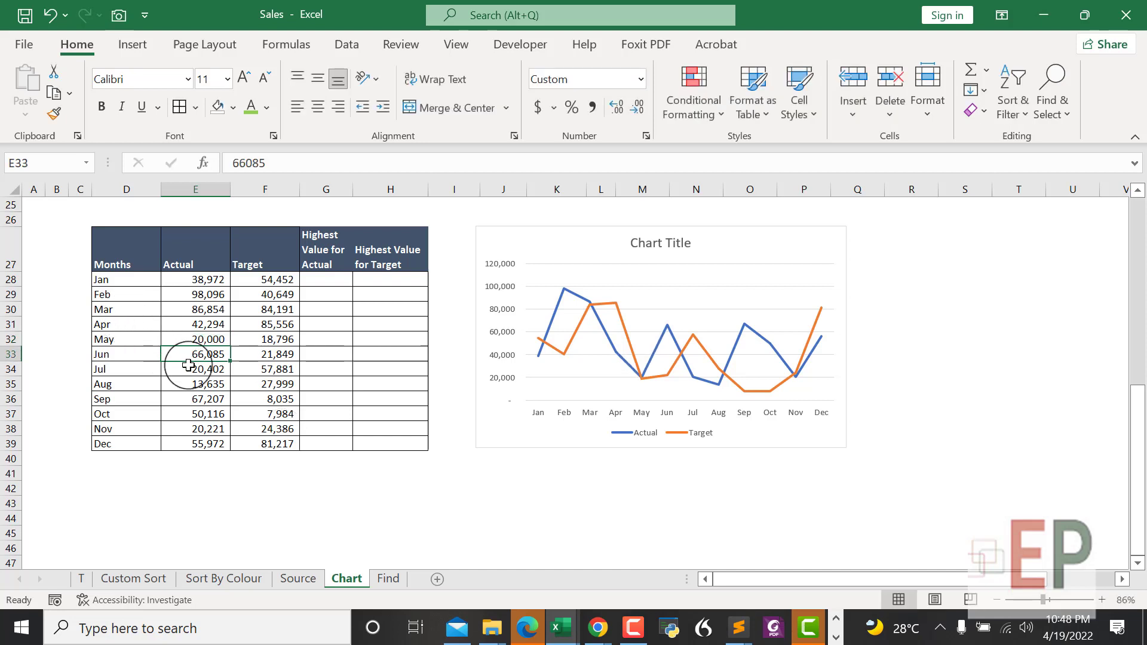
left_click(196, 340)
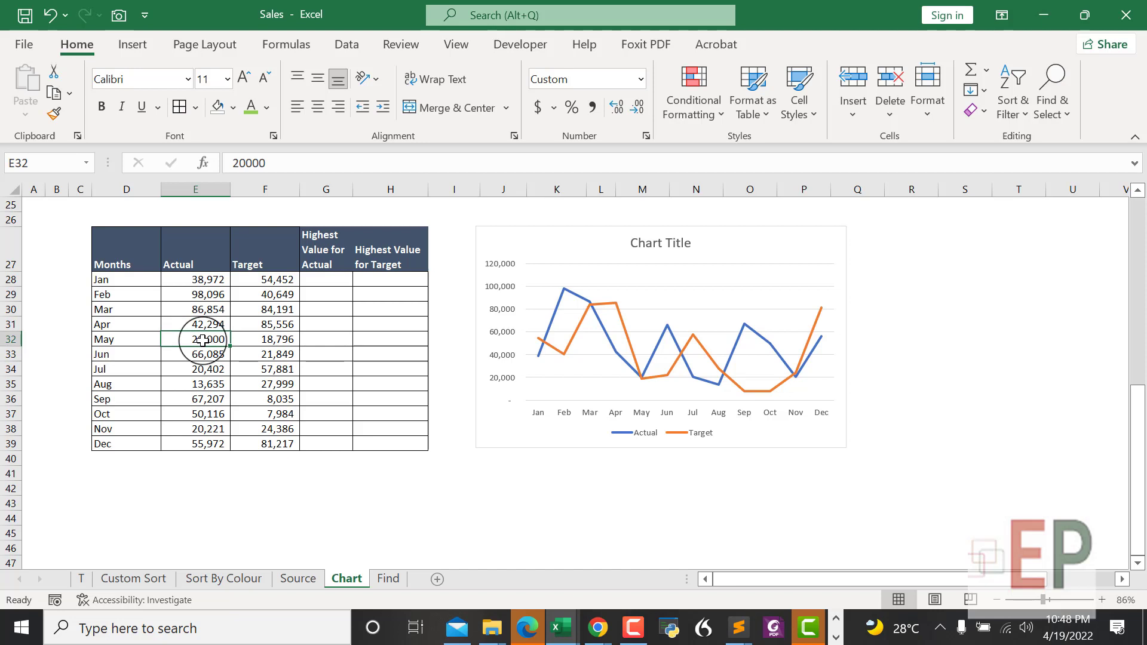
left_click(265, 339)
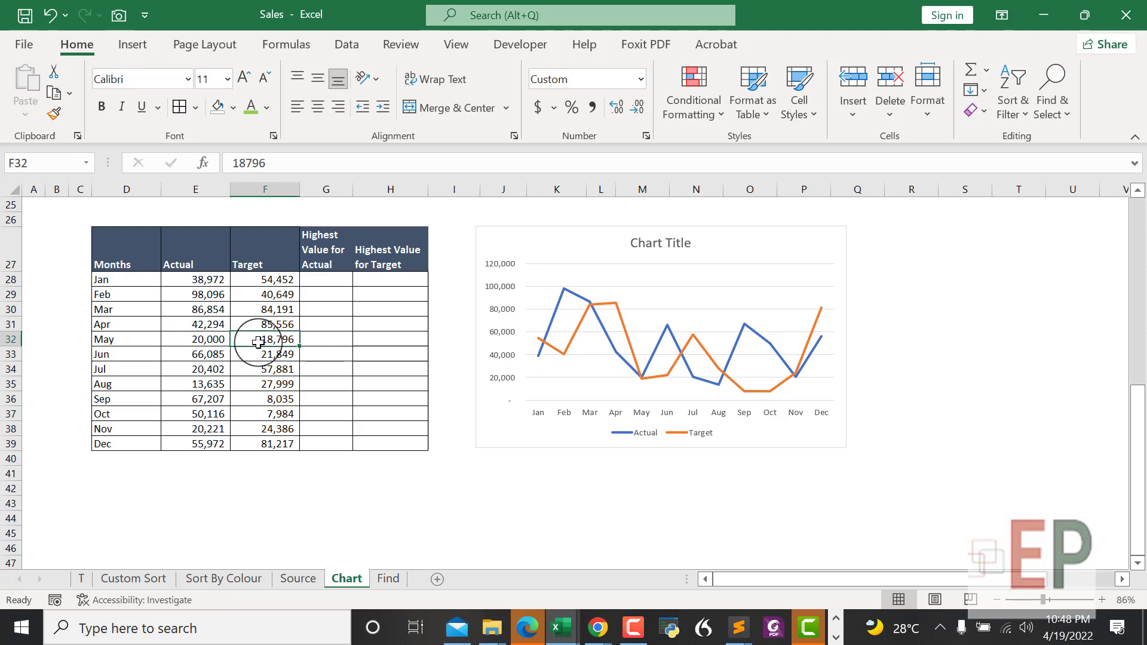
left_click(264, 353)
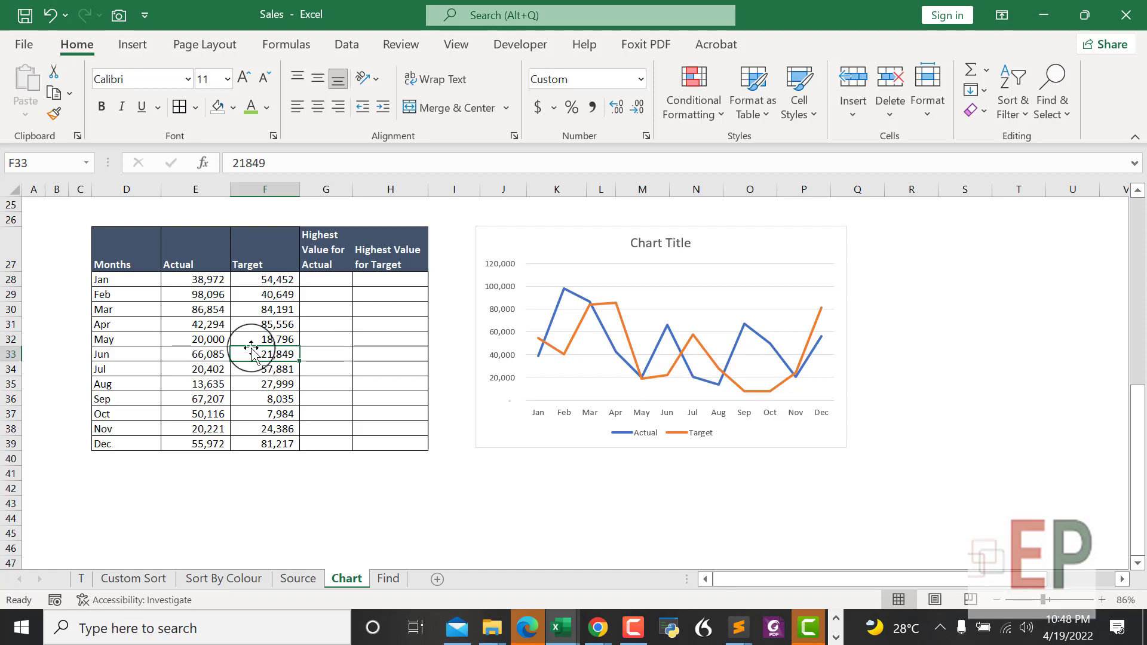
mouse_move(196, 339)
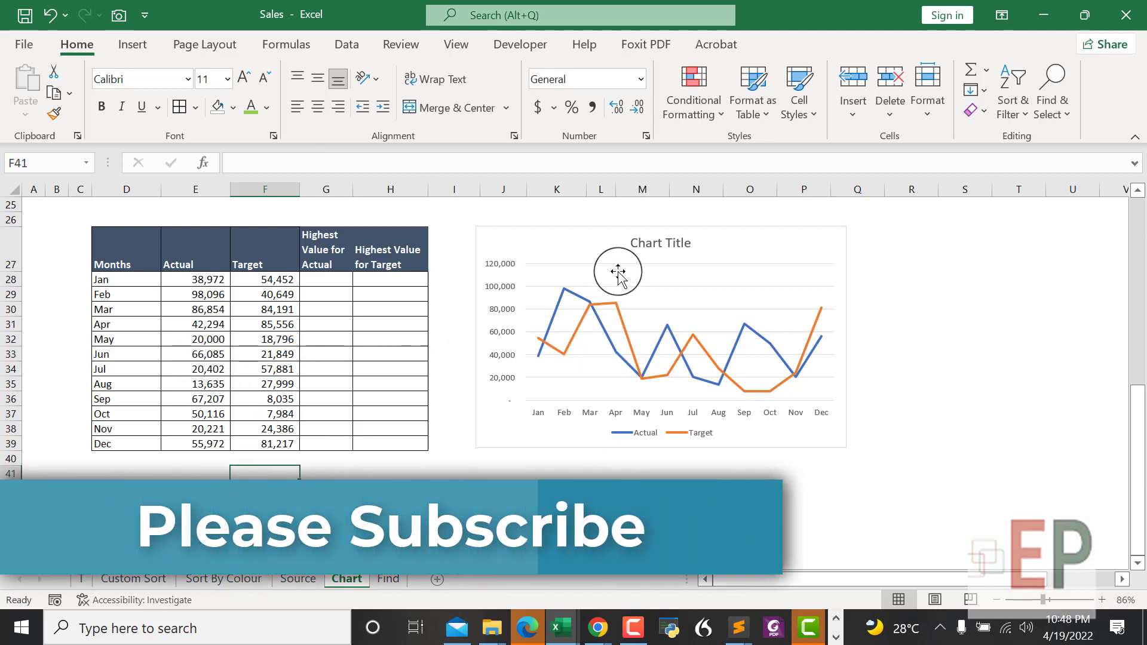
Step: Paste the 'Sales Revenue Actual Vs Target' heading above the table and apply it as the chart title
left_click(618, 272)
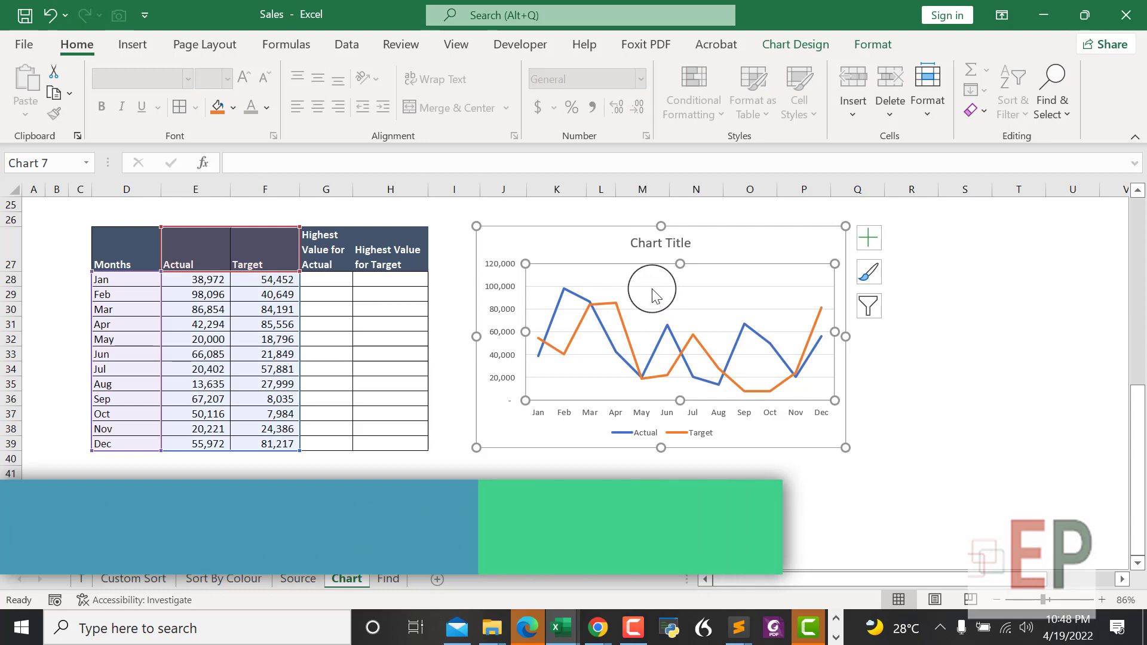
mouse_move(574, 390)
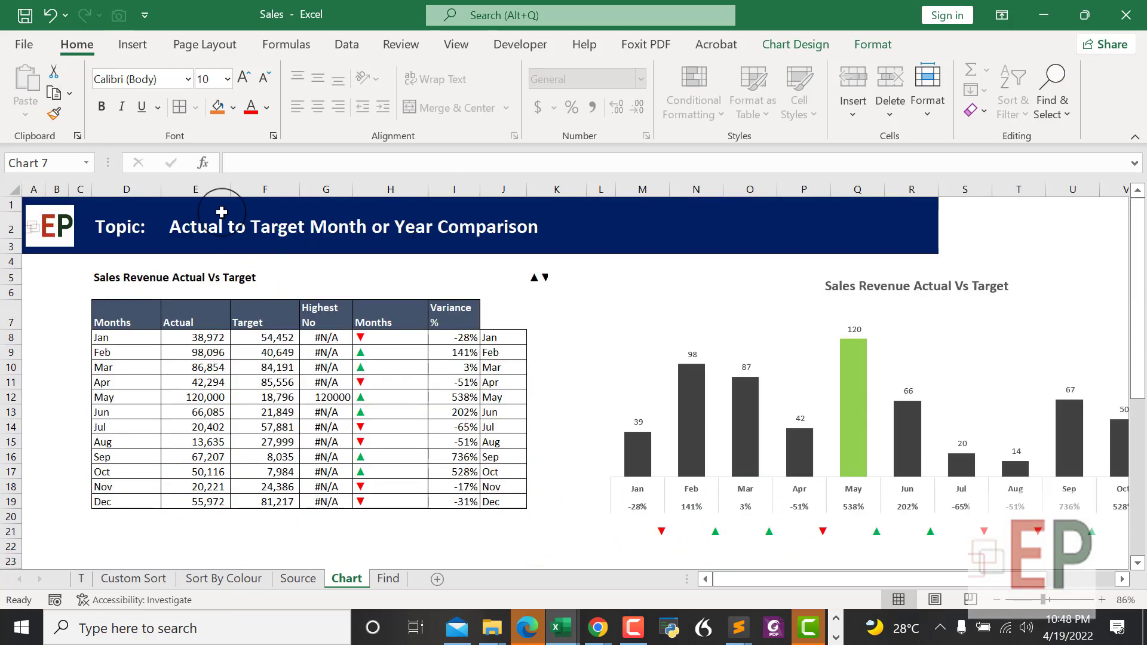
left_click(127, 277)
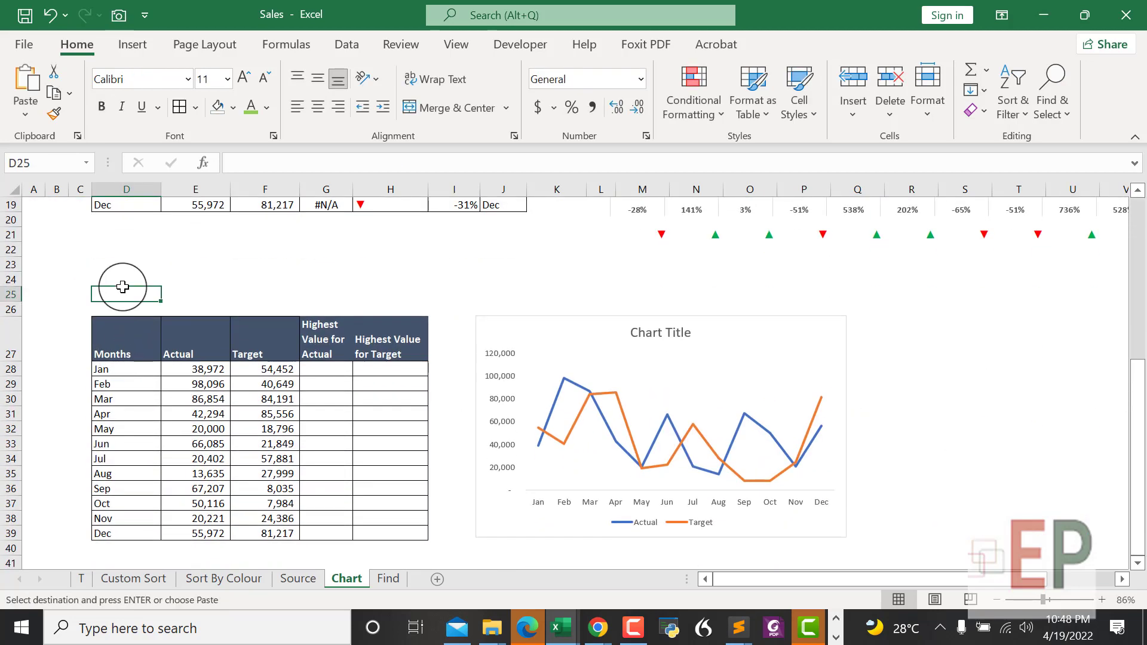
key("ctrl+v")
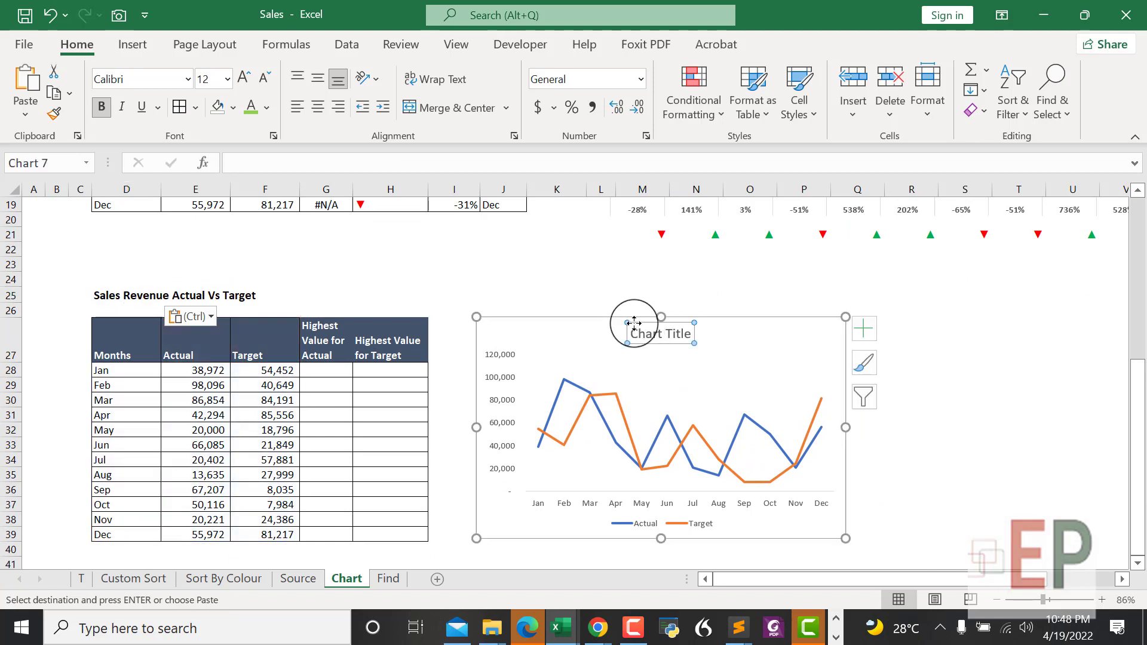
left_click(661, 333)
type("Sales Revenue Actual Vs Target")
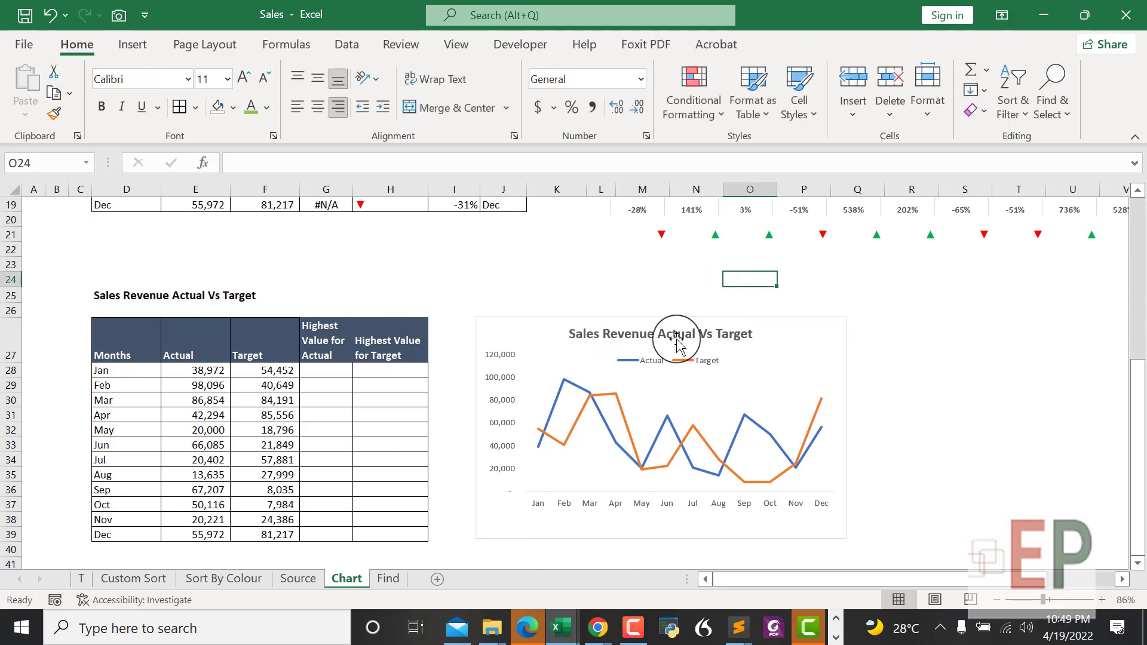
scroll("down", 3)
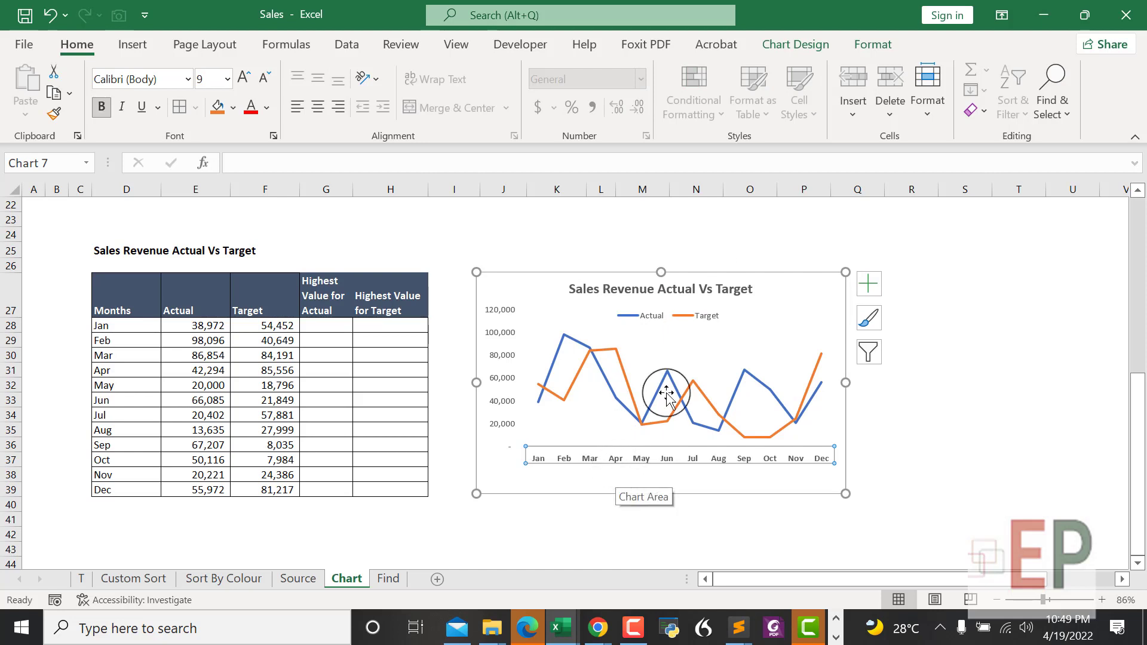
mouse_move(621, 373)
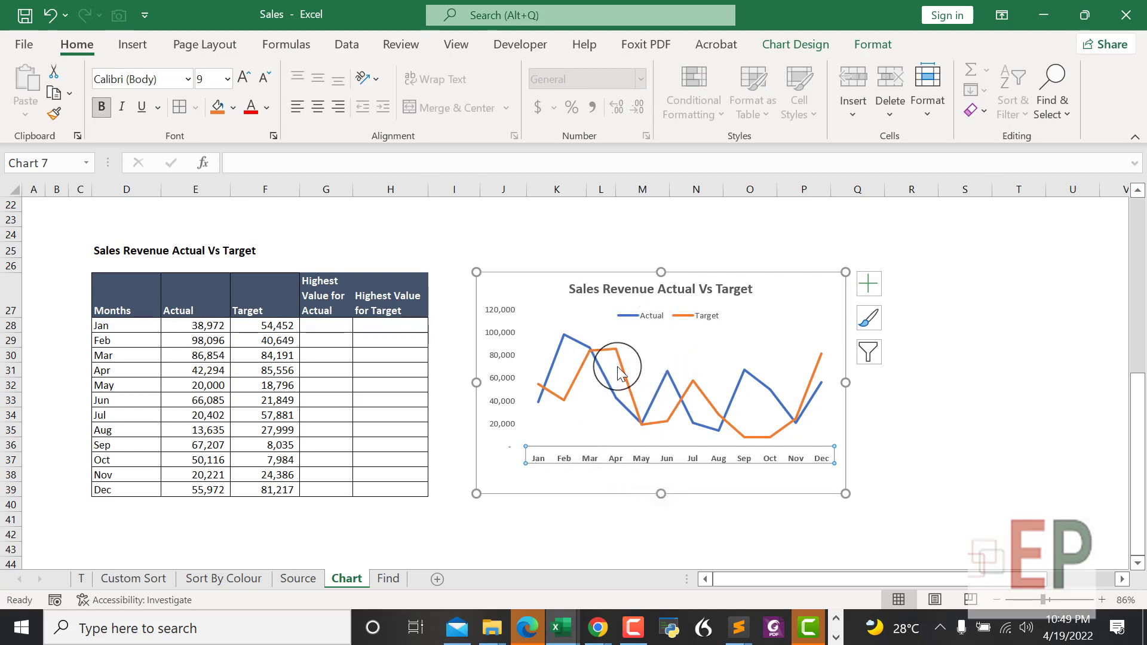
mouse_move(800, 392)
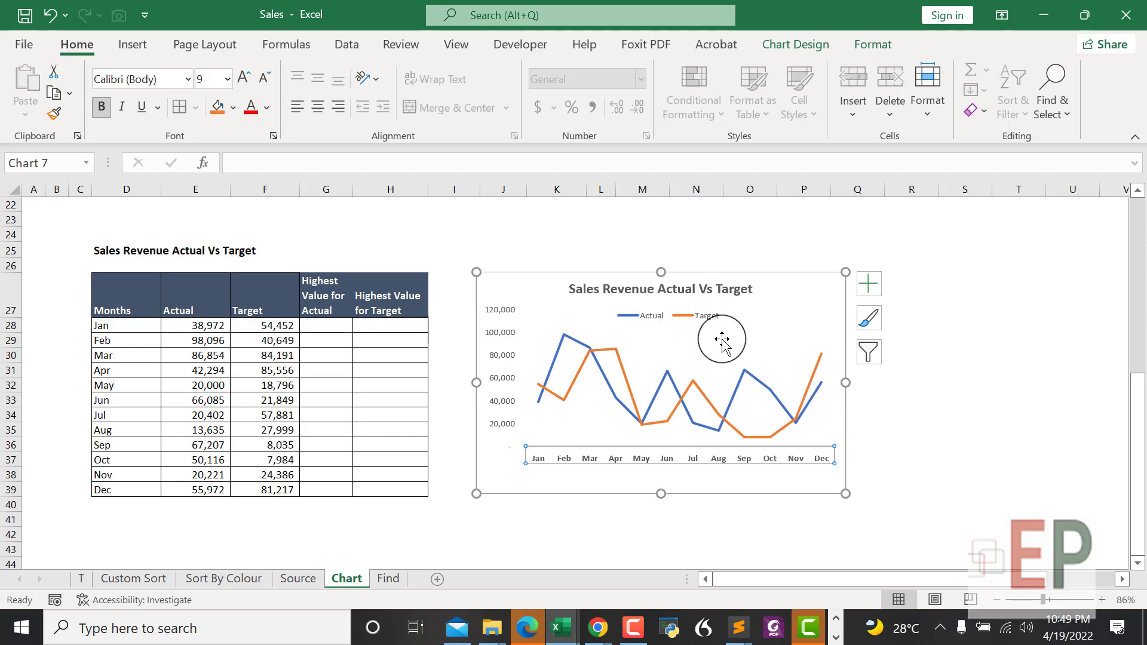
mouse_move(677, 412)
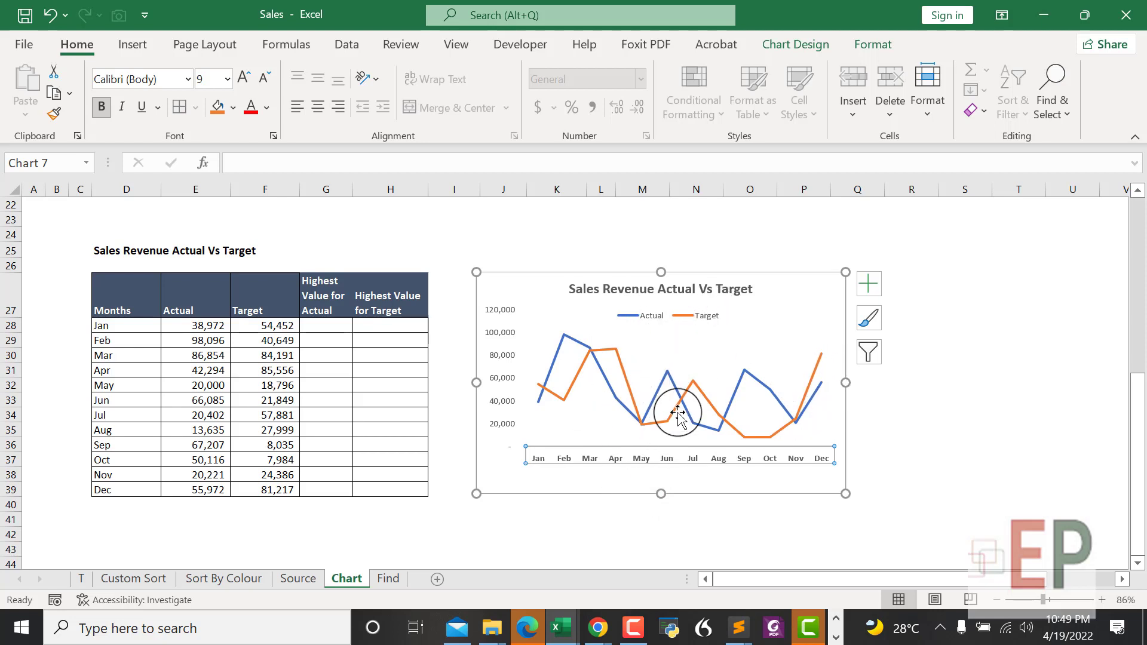
mouse_move(676, 412)
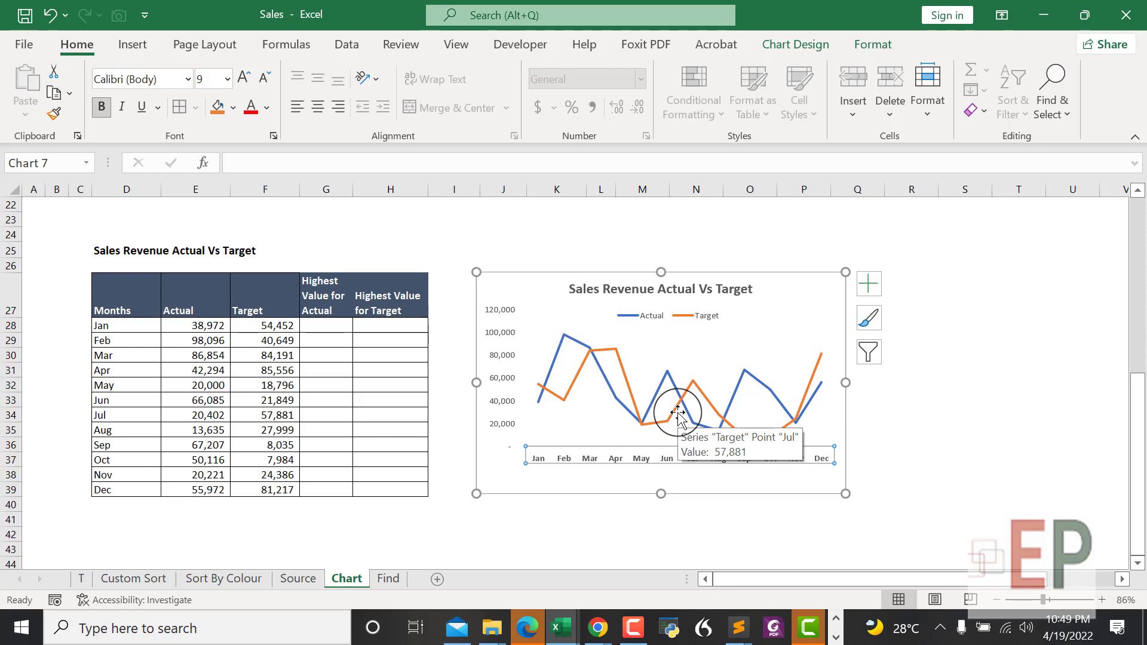
Step: Format the vertical axis with Minimum 4000, Maximum 100000 and Major unit 10000
left_click(196, 325)
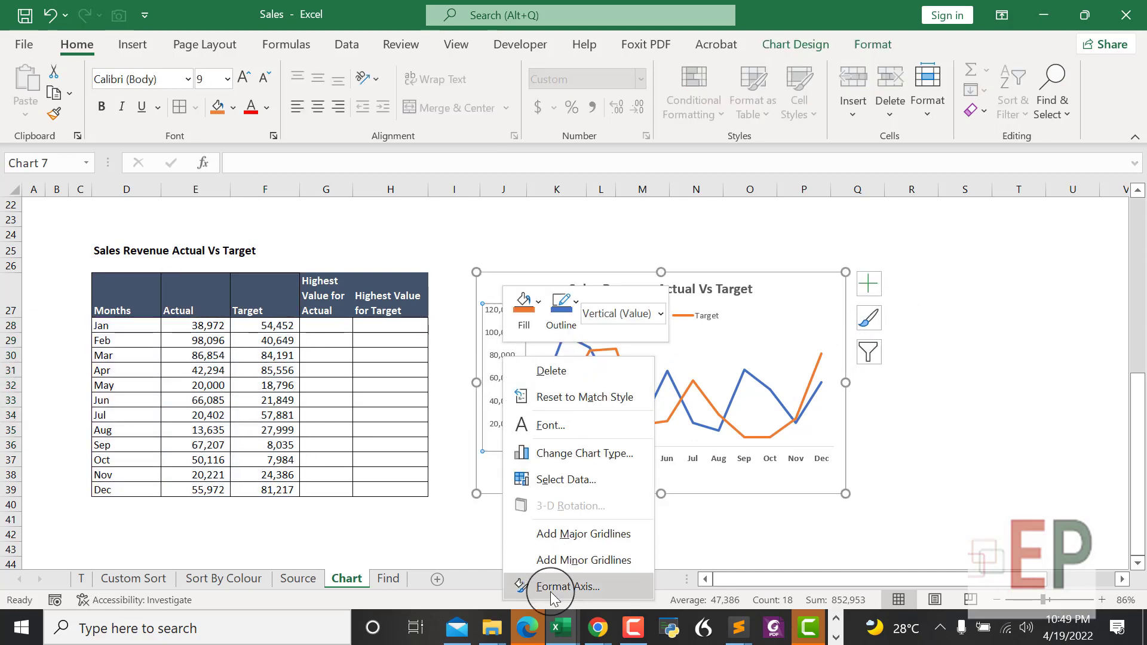
left_click(568, 585)
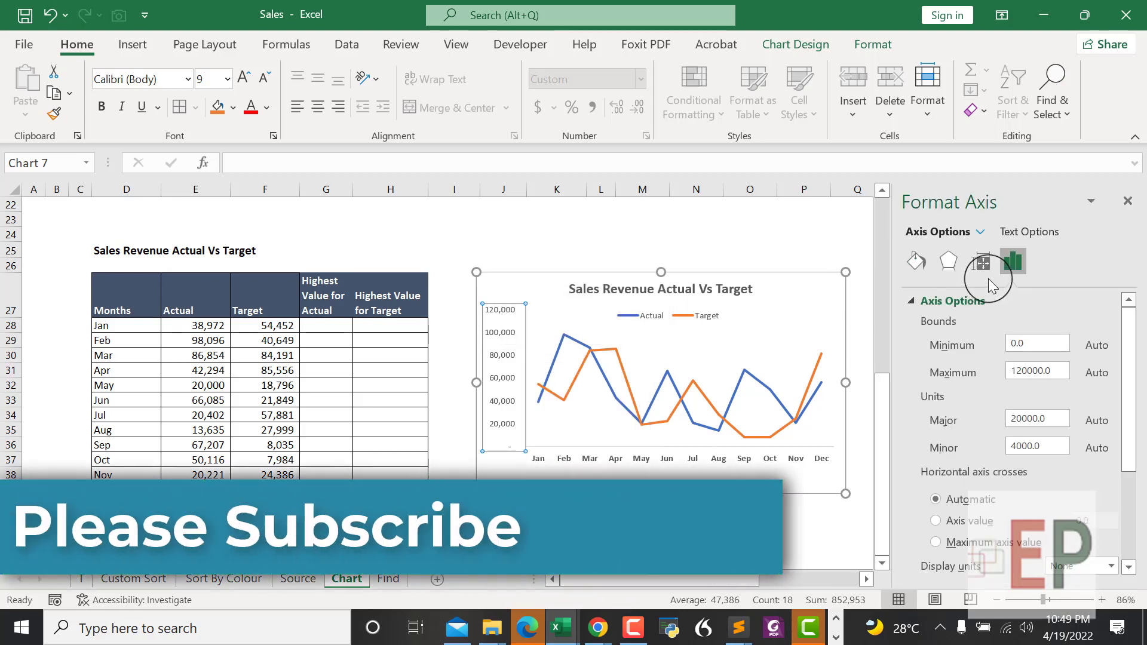
left_click(1037, 344)
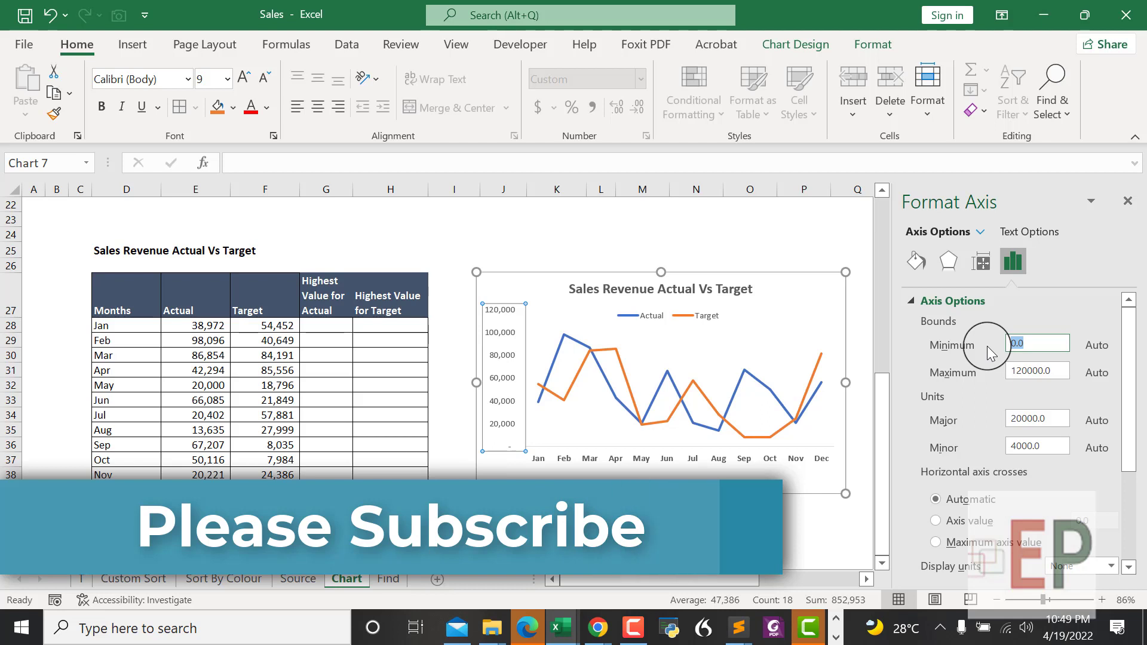
left_click(1030, 370)
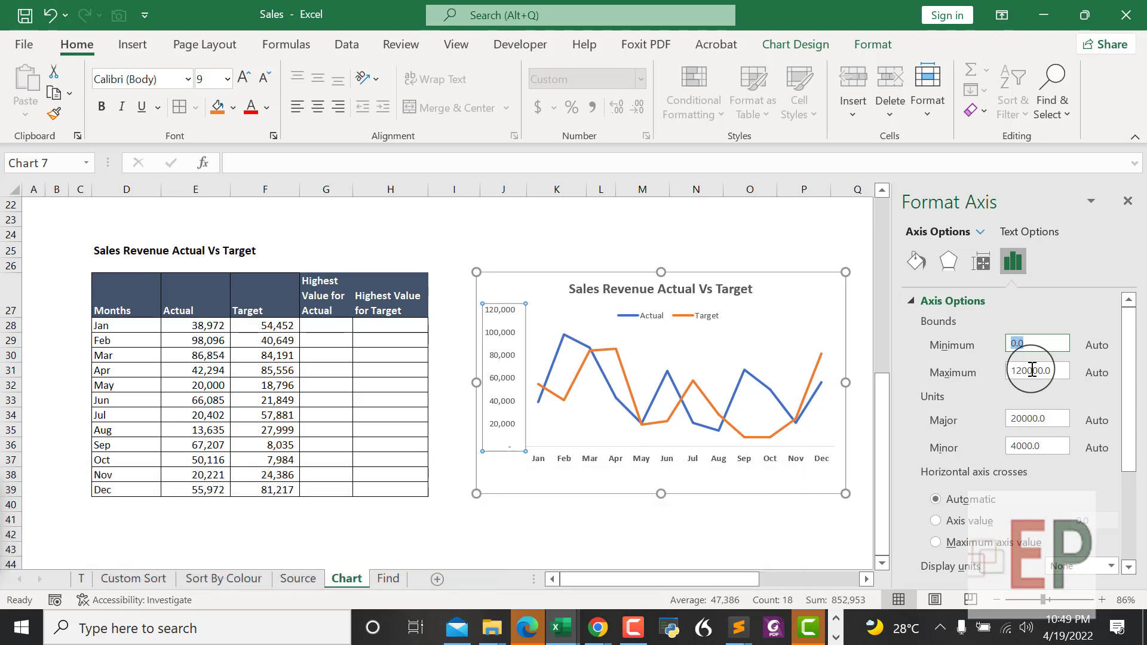
left_click(1037, 418)
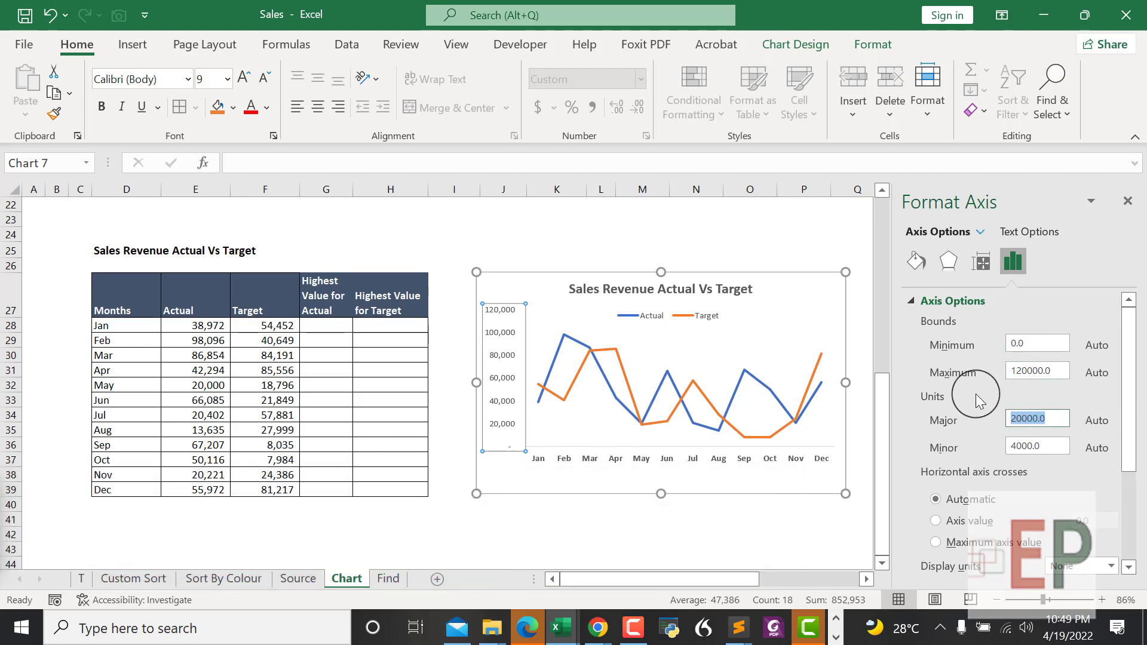
type("800")
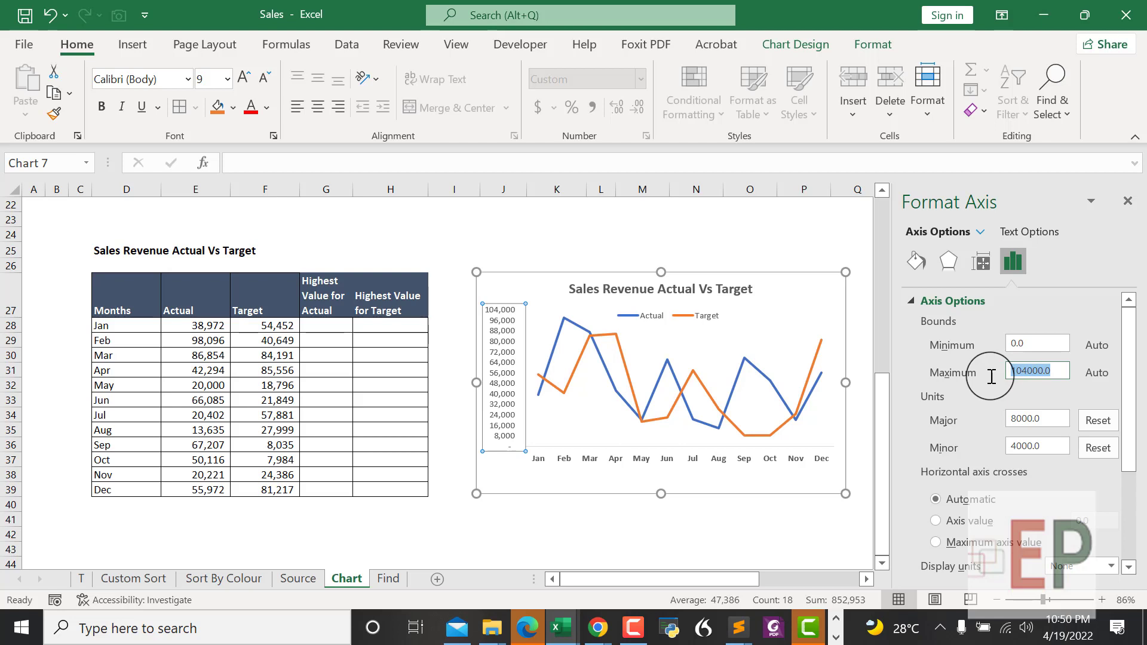
type("1000")
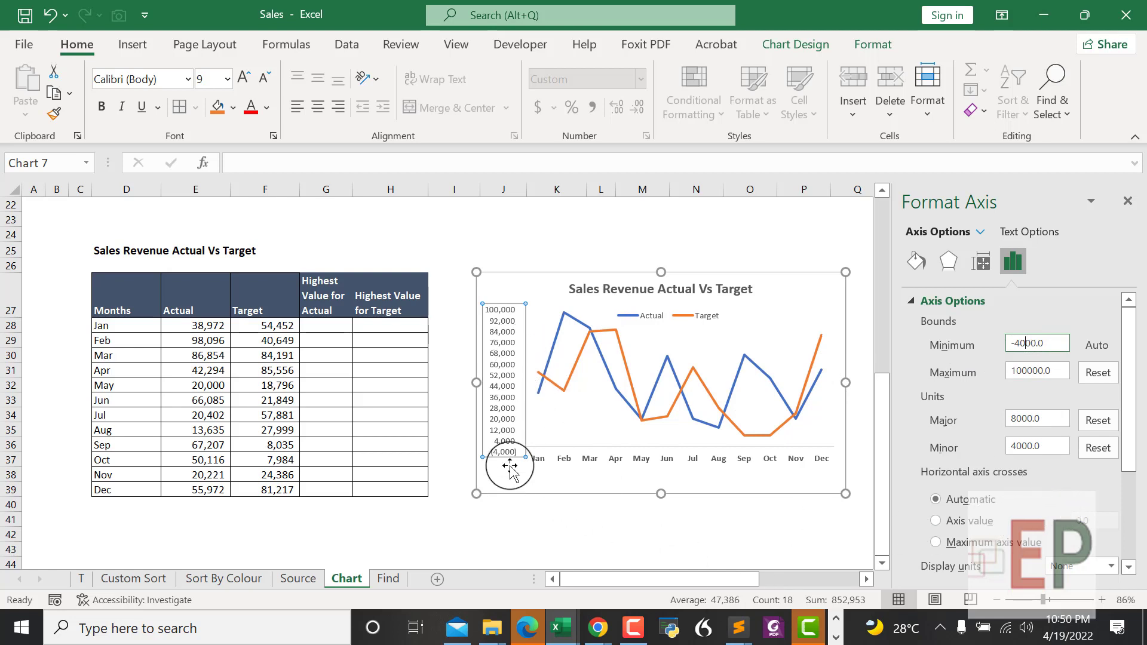
mouse_move(506, 448)
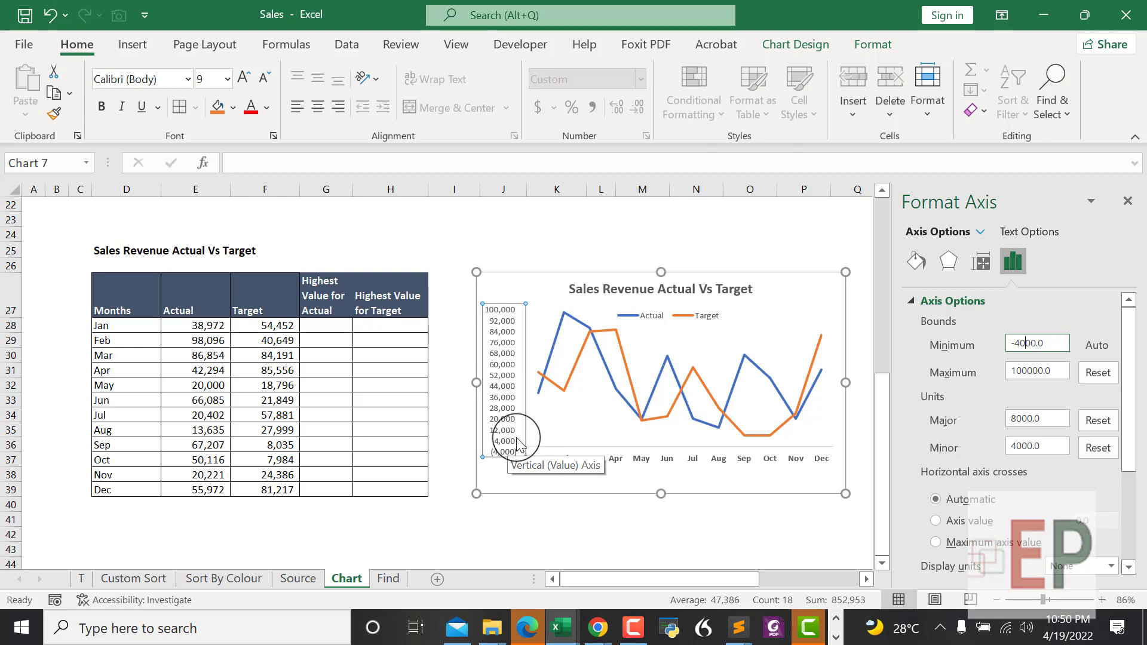
type("4000.0")
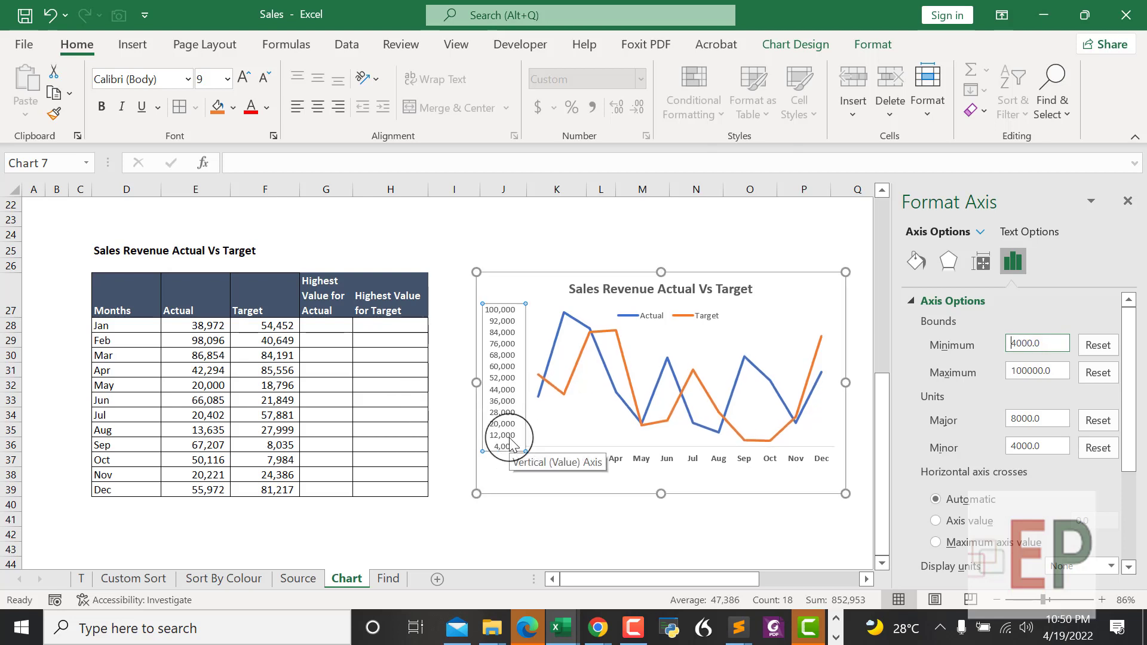
left_click(1097, 373)
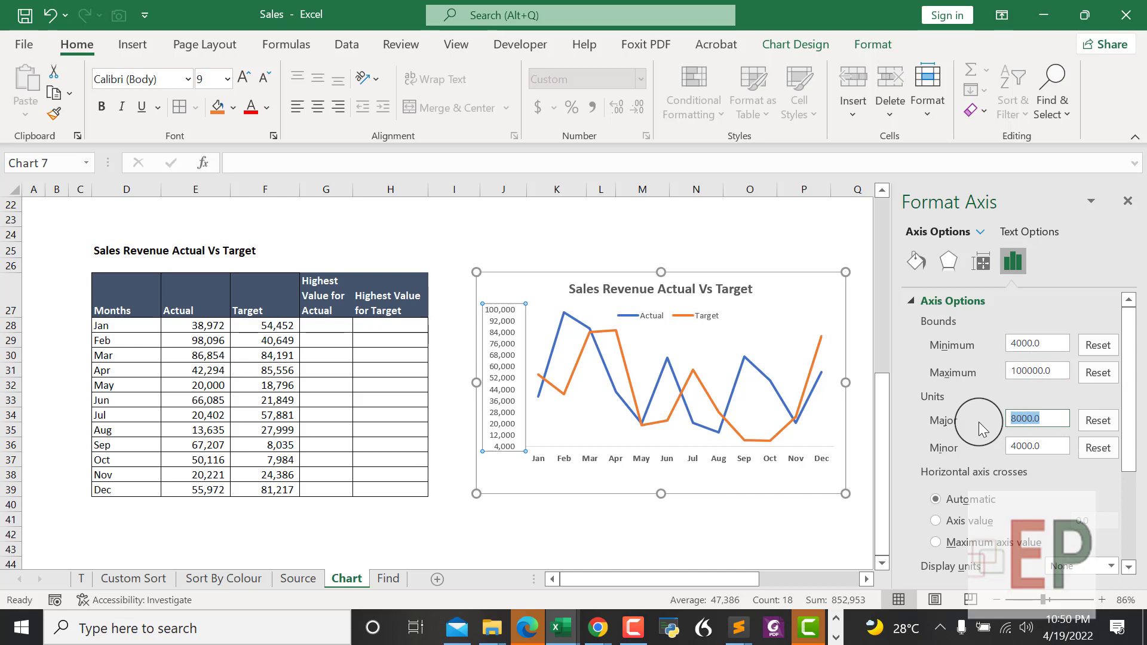
type("1000")
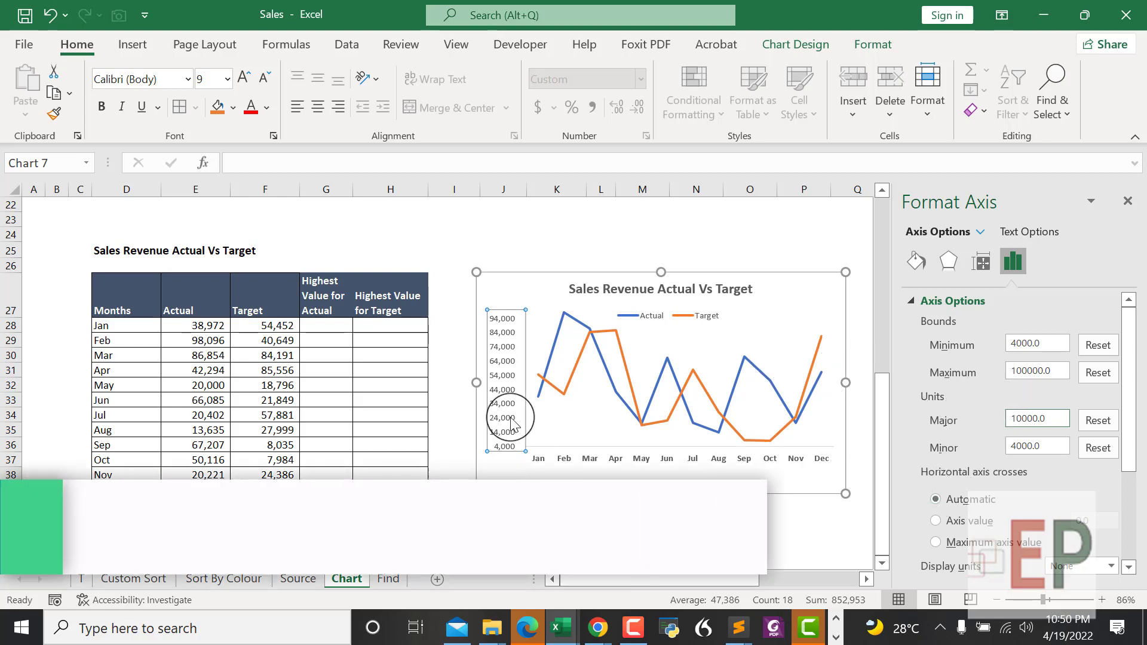
left_click(592, 394)
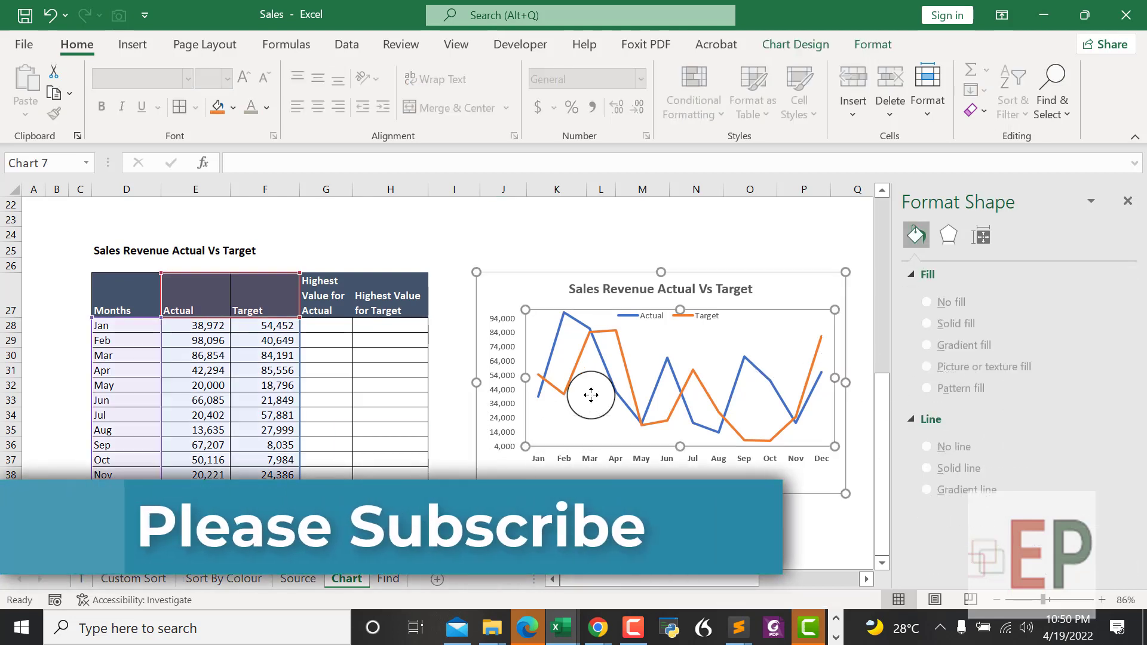
left_click(487, 381)
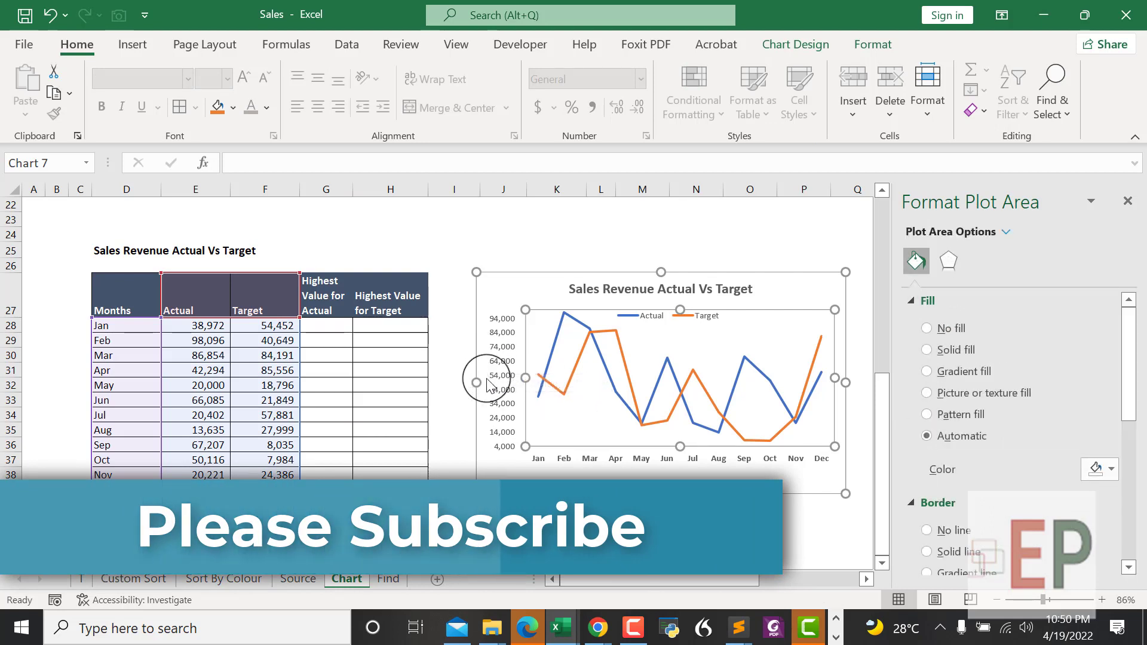
mouse_move(487, 383)
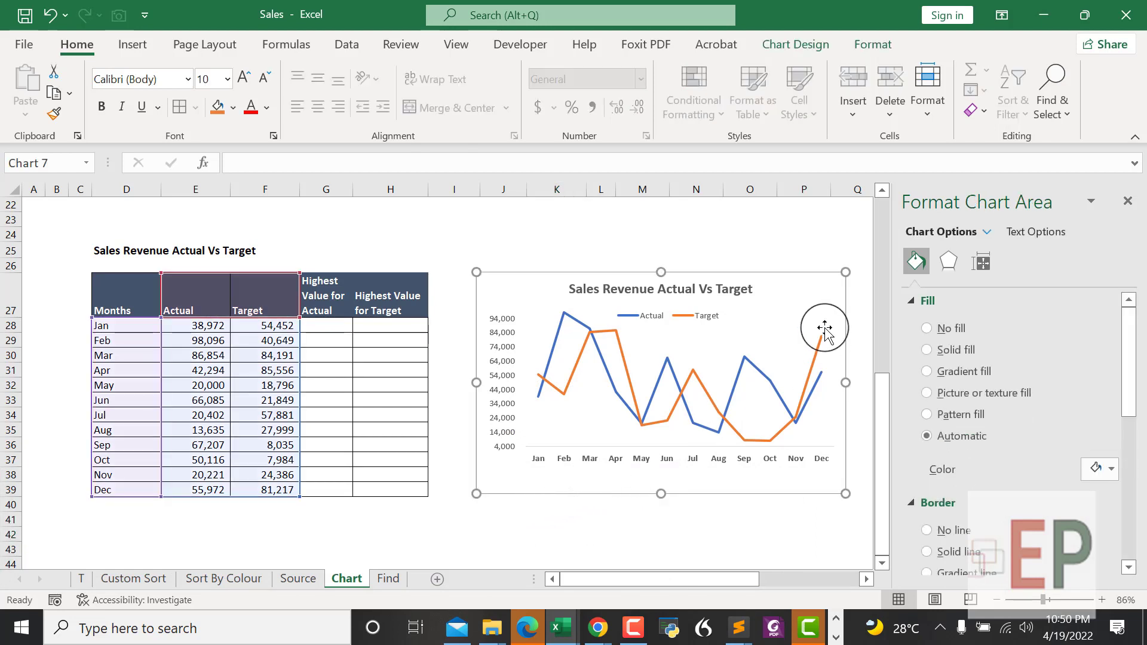
left_click(669, 334)
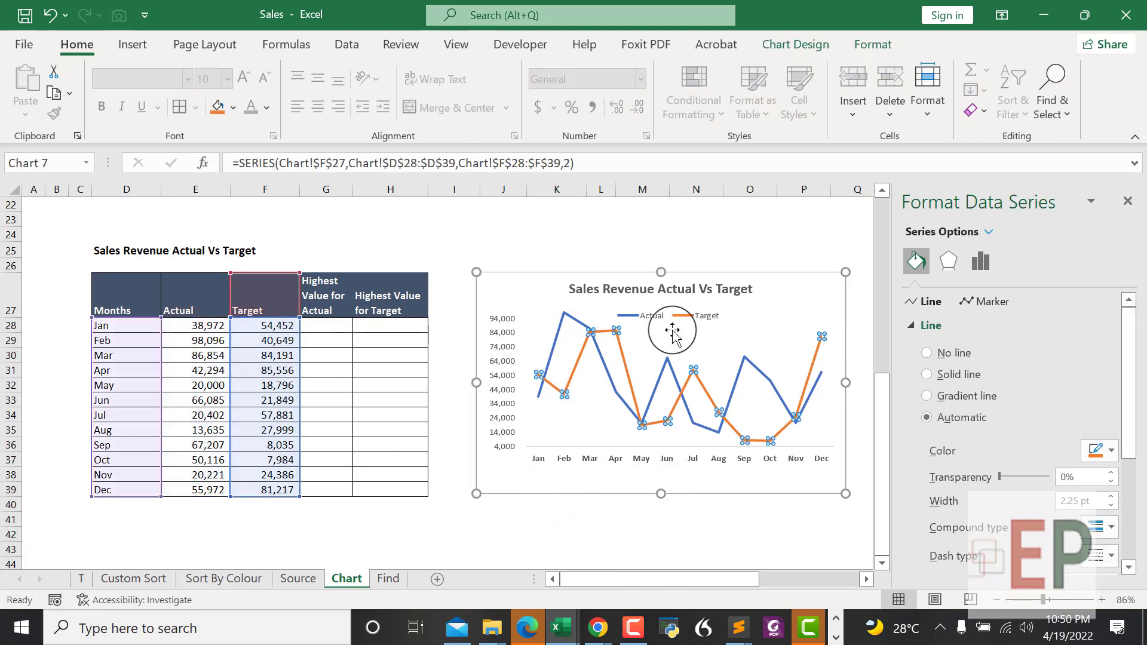
mouse_move(651, 315)
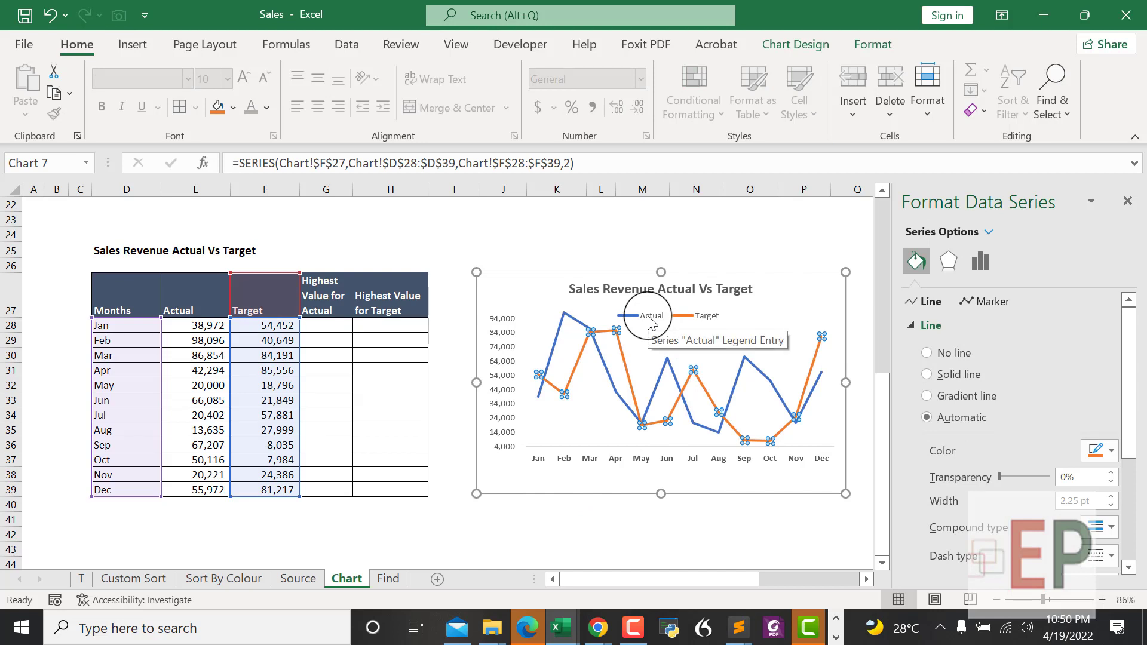
mouse_move(800, 323)
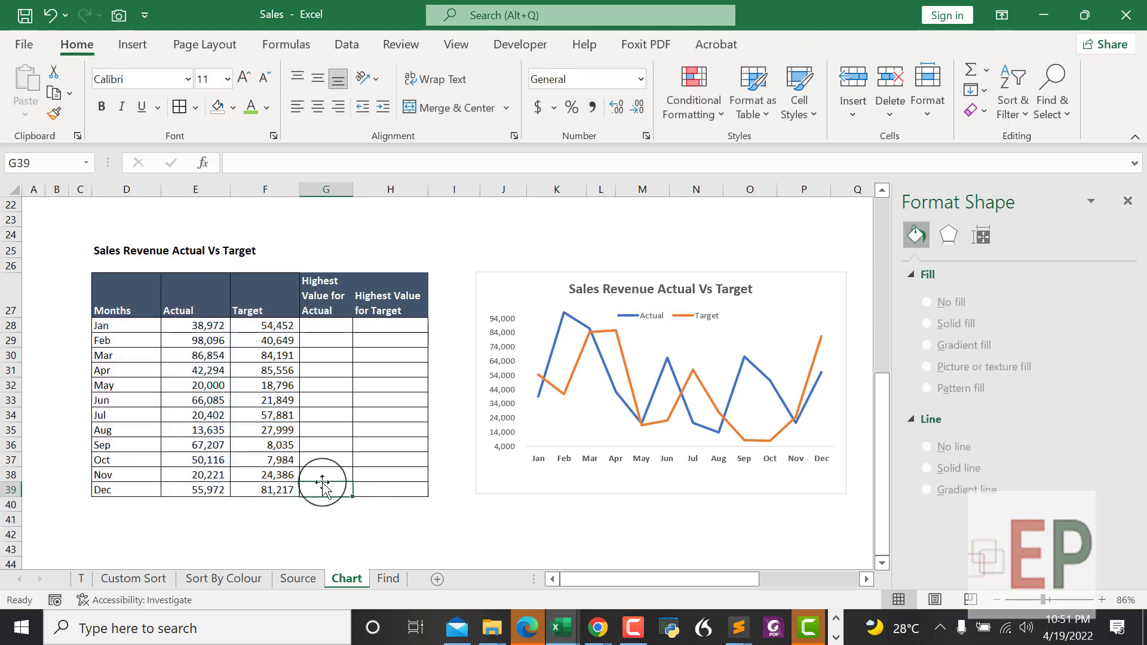
Step: Commit the highest-value formula and set Jan's Actual figure to 20,000
type("=")
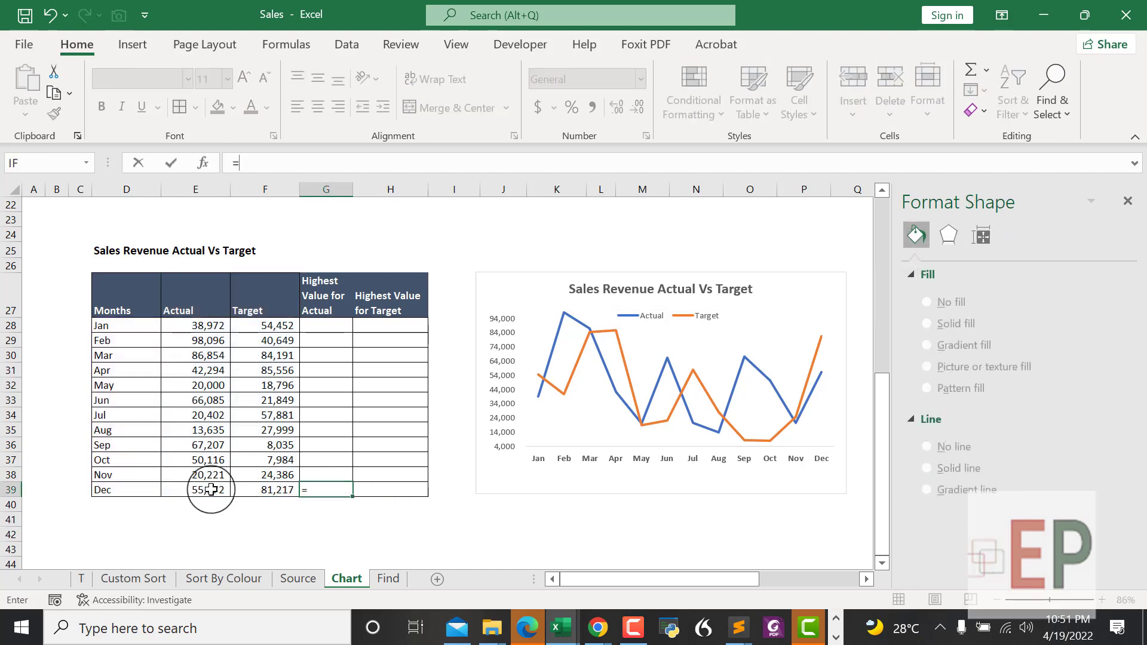
key("Enter")
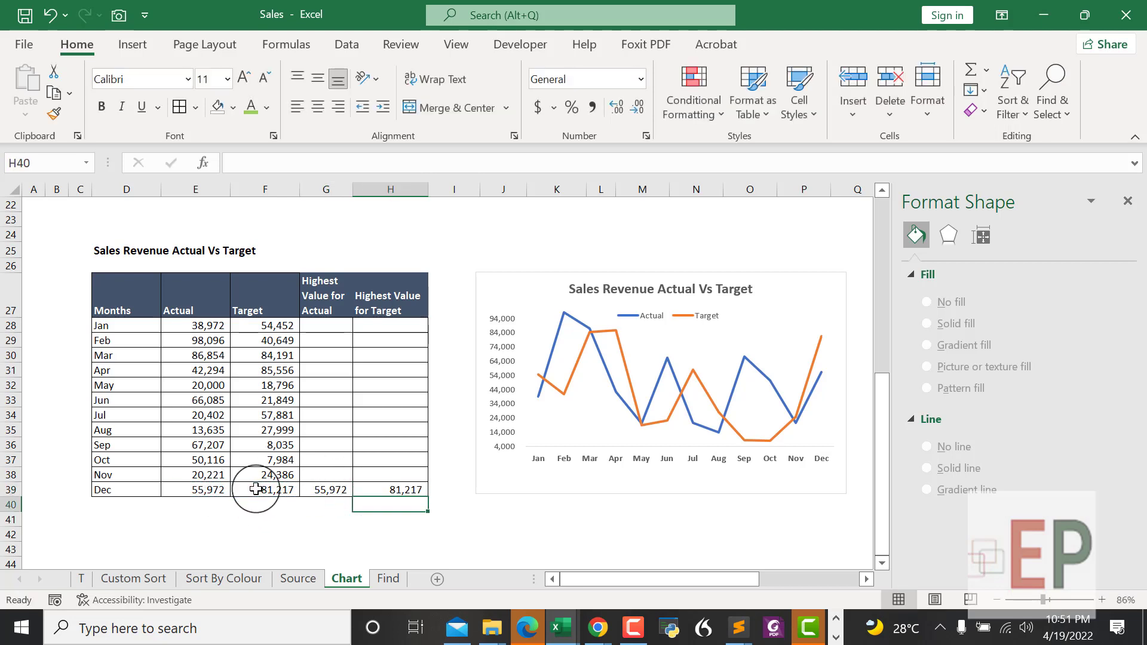
left_click(196, 324)
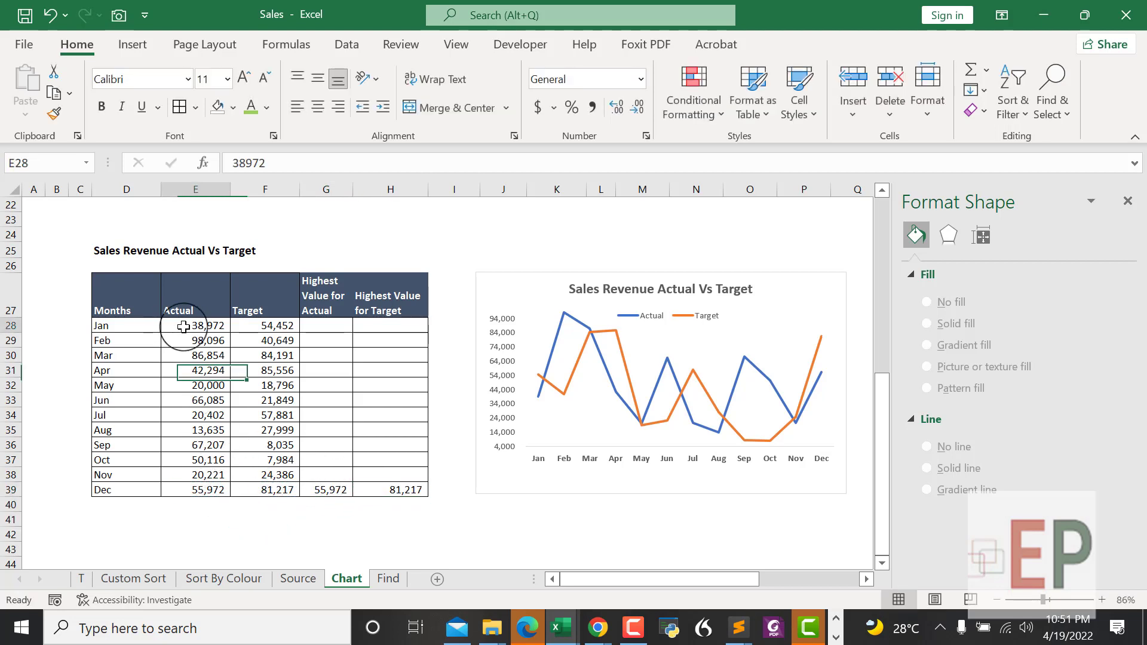
left_click(196, 325)
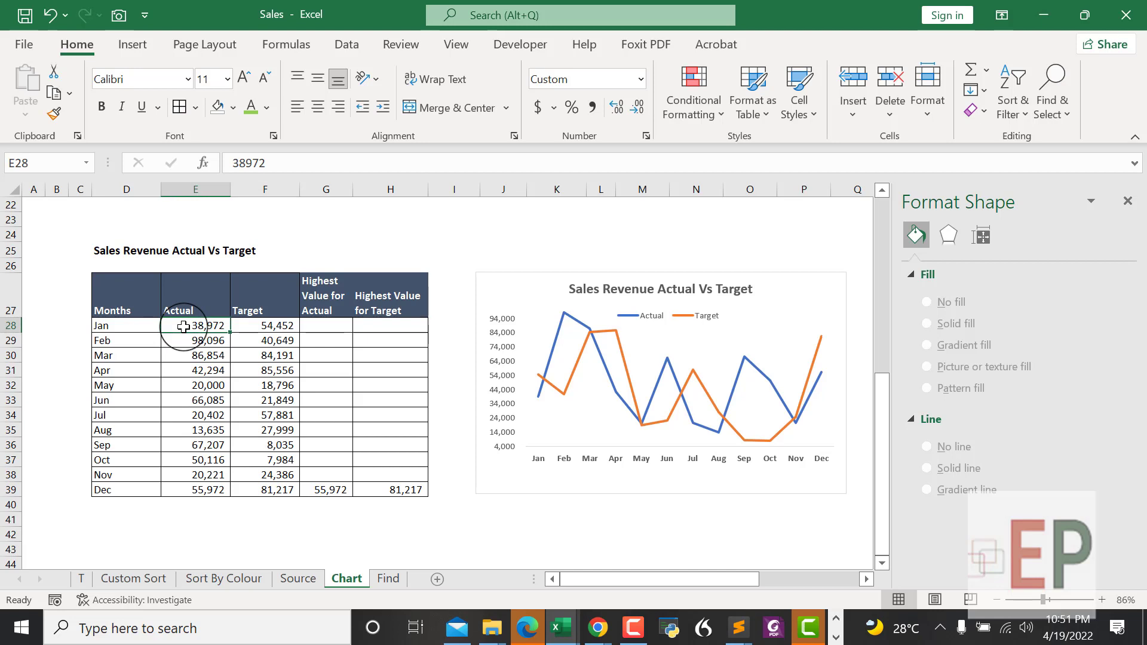
type("2000")
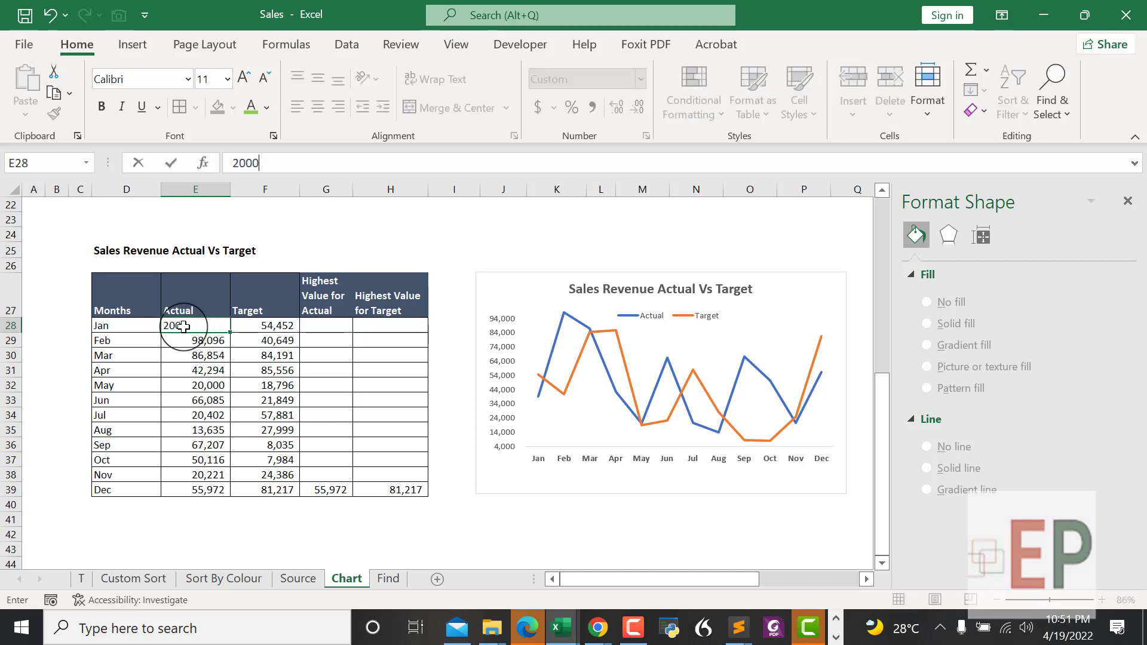
key("Enter")
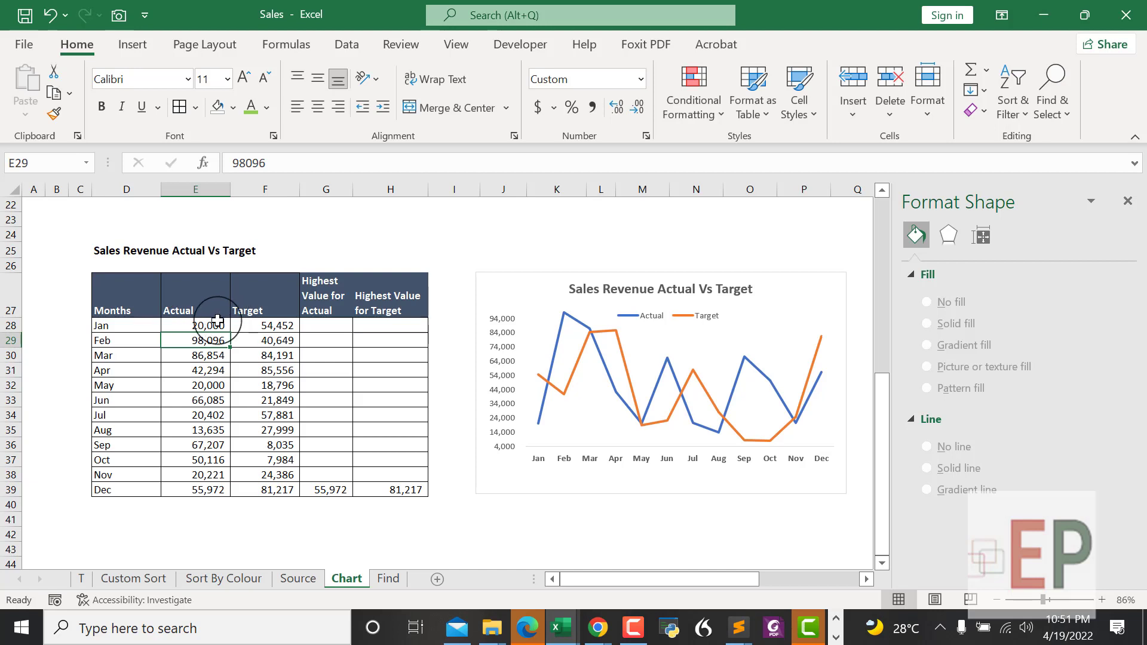
Step: Select Feb's Actual cell to begin a formula building on Jan's value
left_click(196, 325)
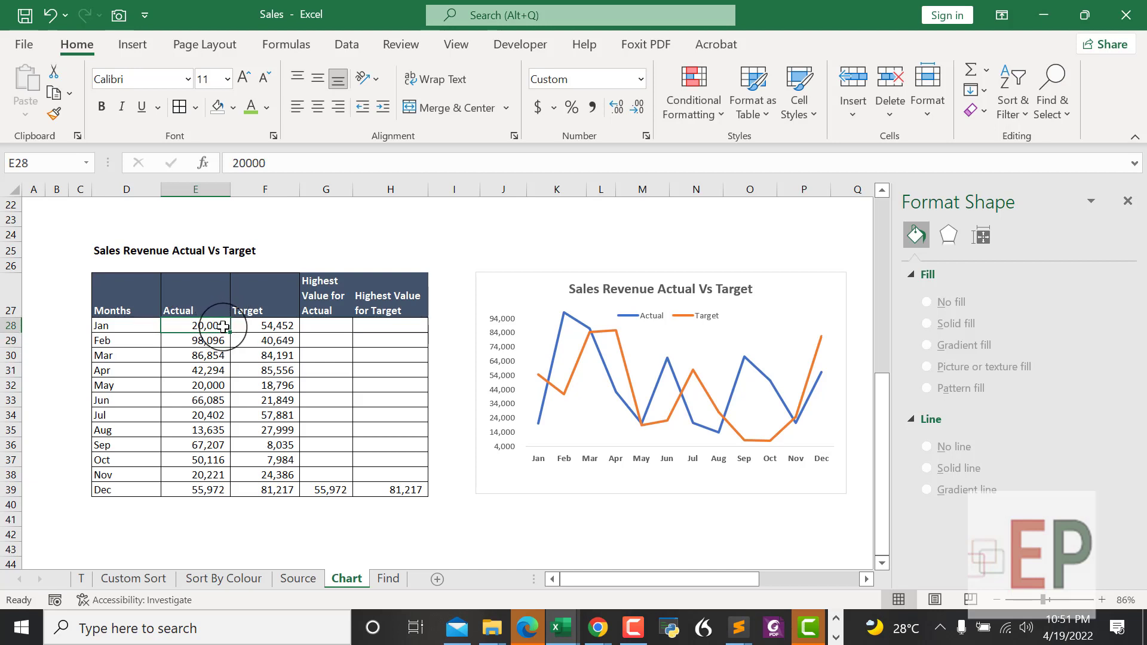
left_click(195, 339)
type("=E28+")
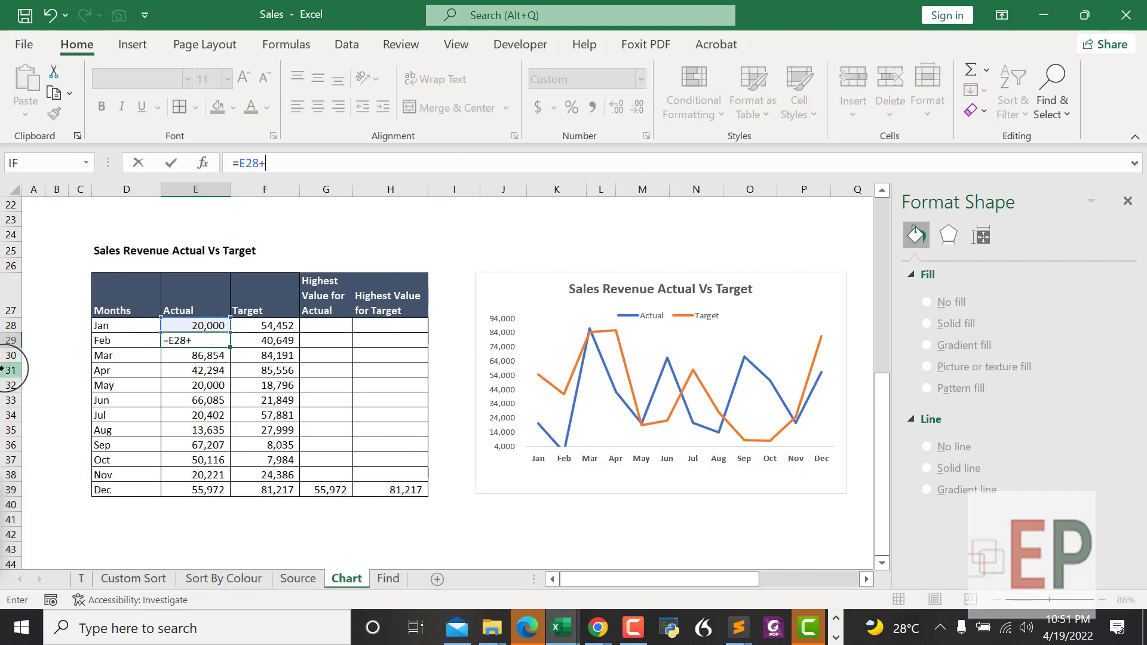
Step: Enter =E28+20000 for Feb's Actual and fill the formula down through Dec
type("20000")
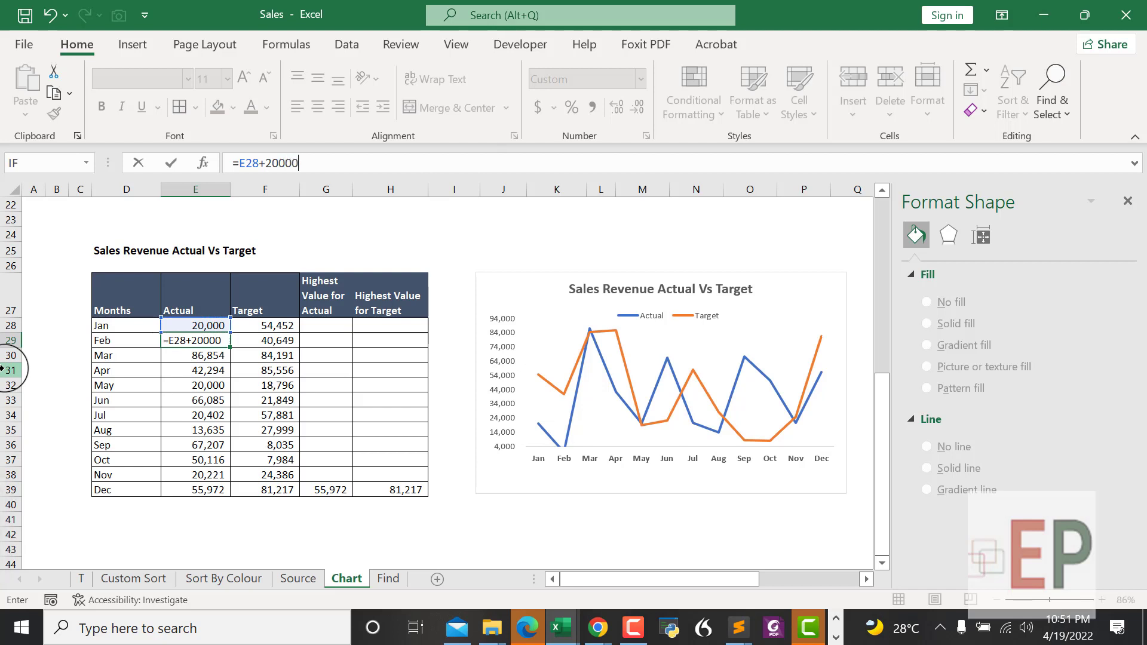
key("Enter")
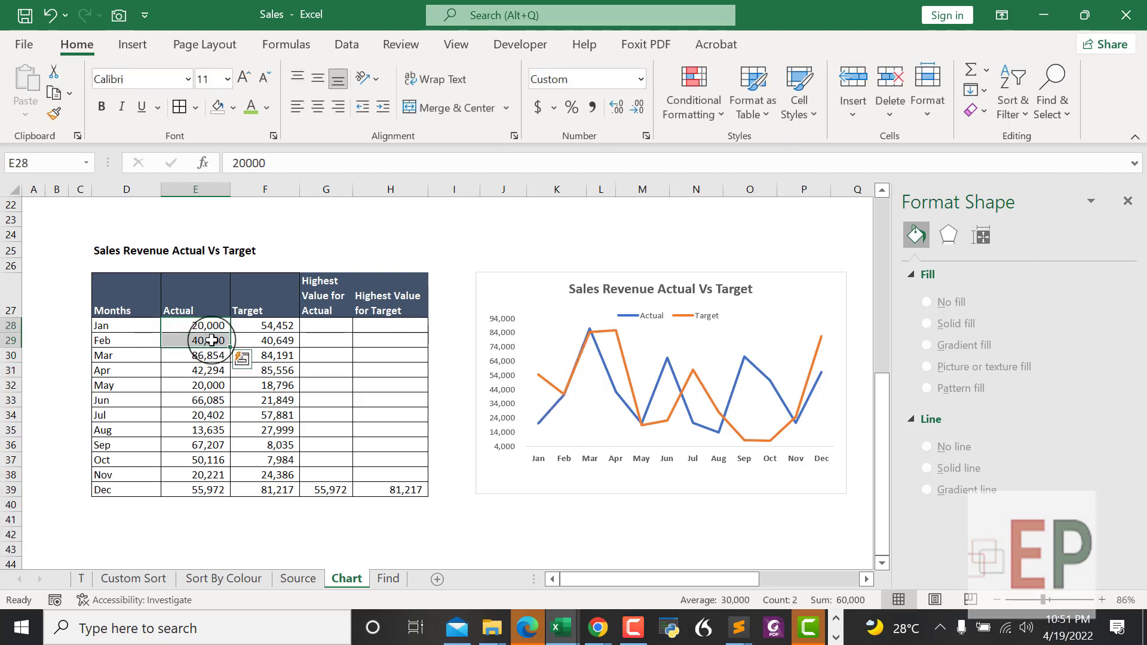
left_click_drag(210, 339, 224, 490)
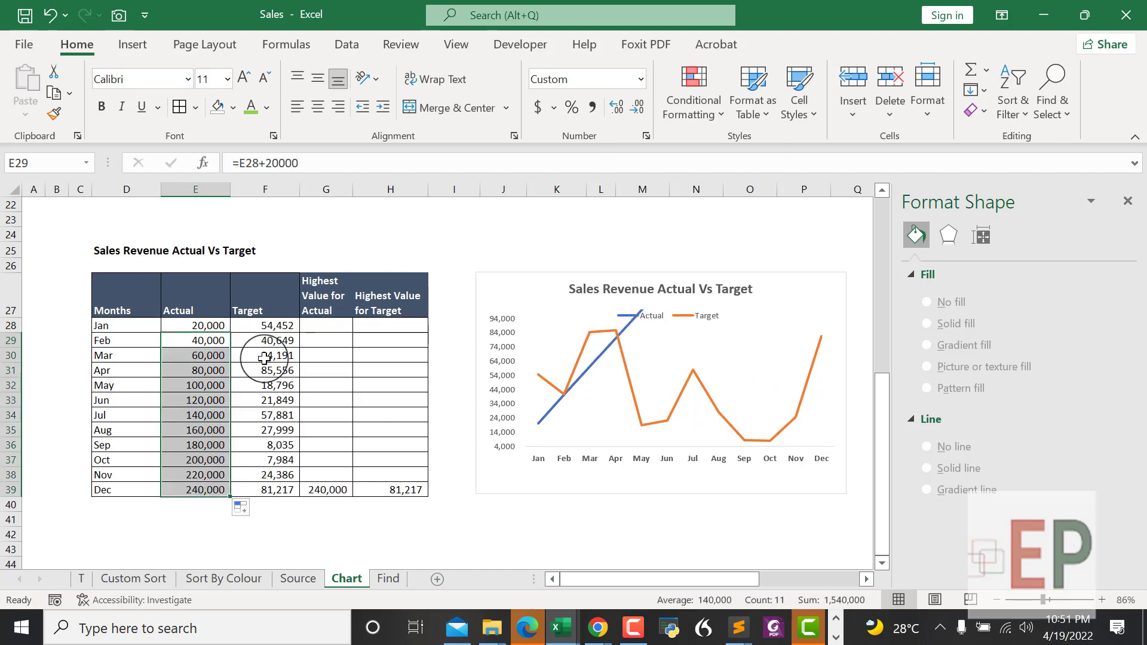
Step: Set Jan's Target to 30,000 and fill =F28+5000 down through Dec
left_click(265, 324)
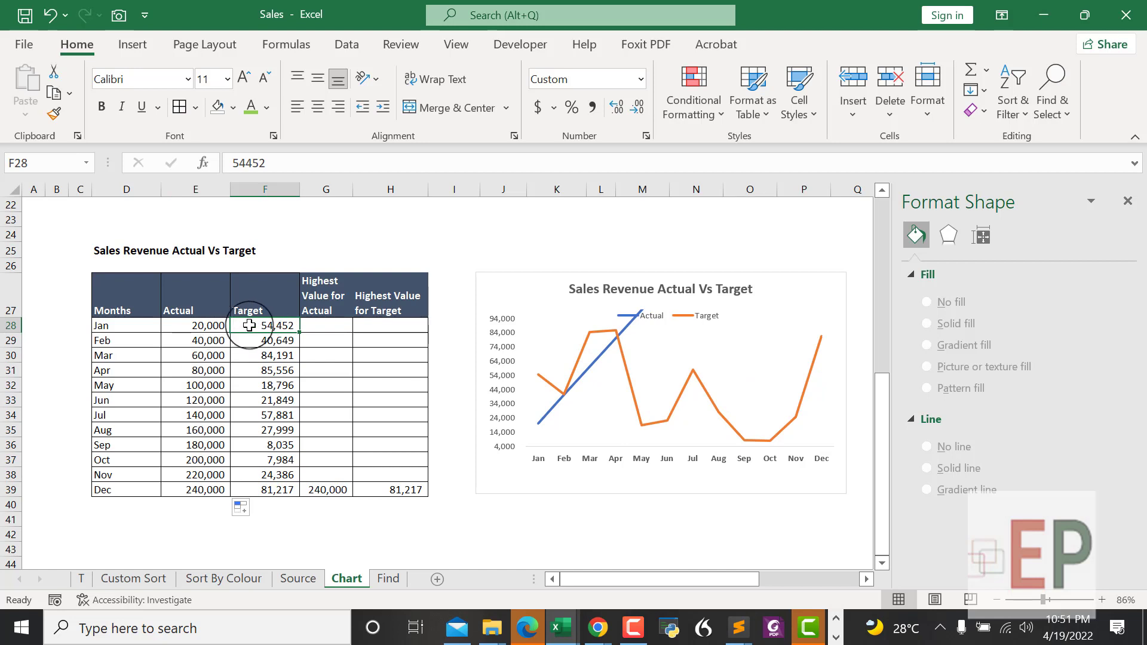
type("3000")
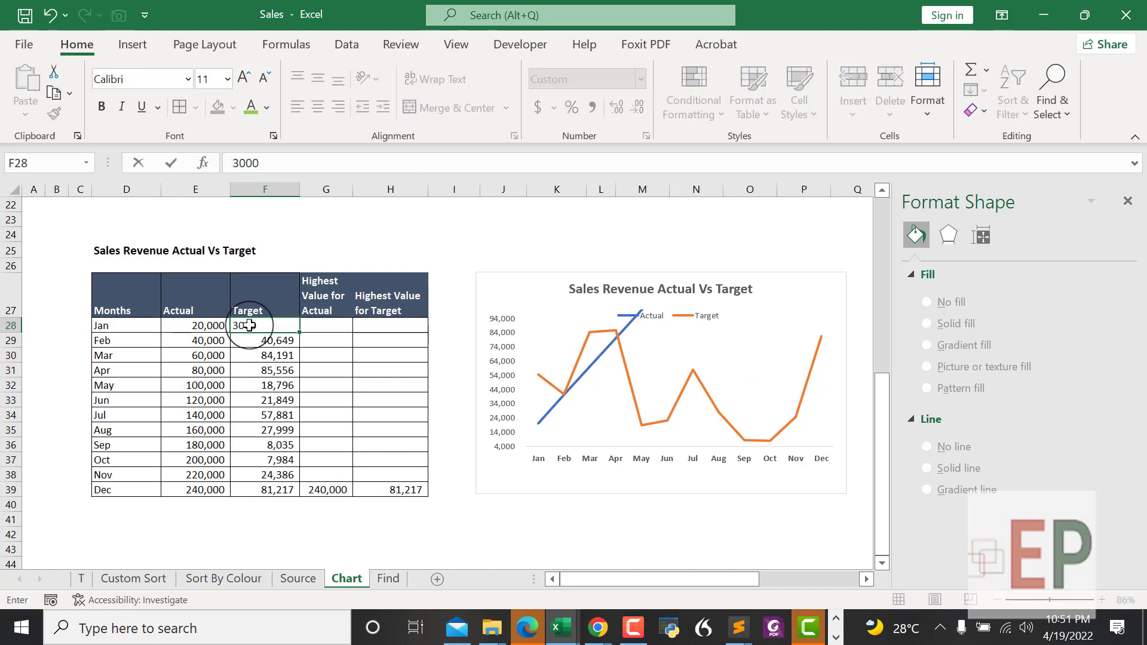
key("Enter")
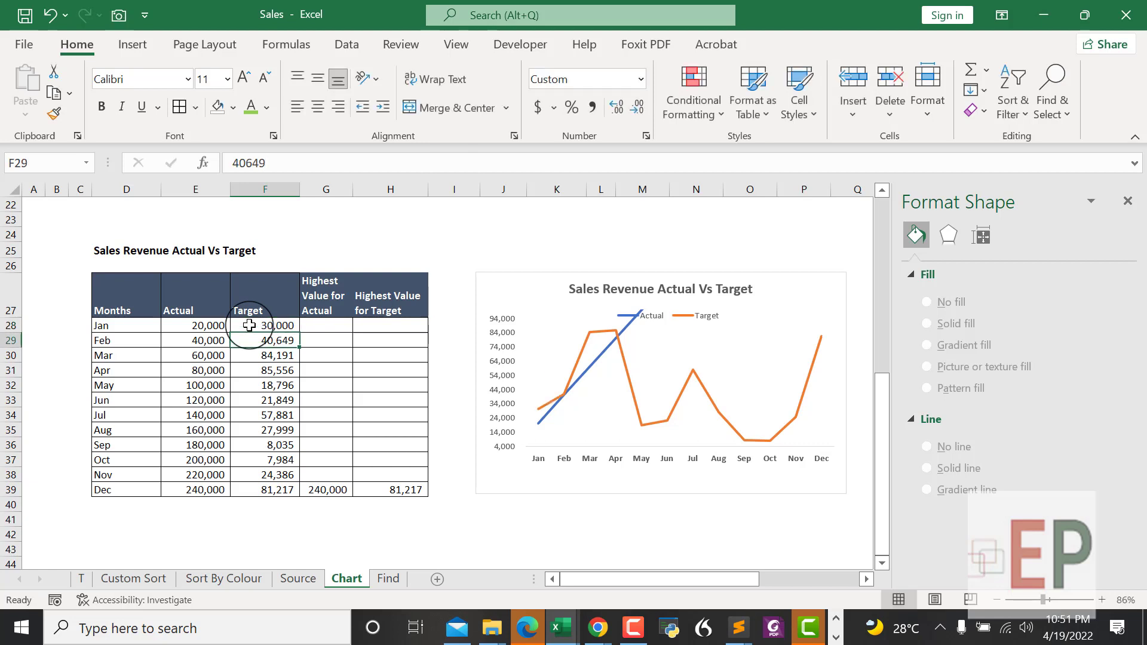
type("=")
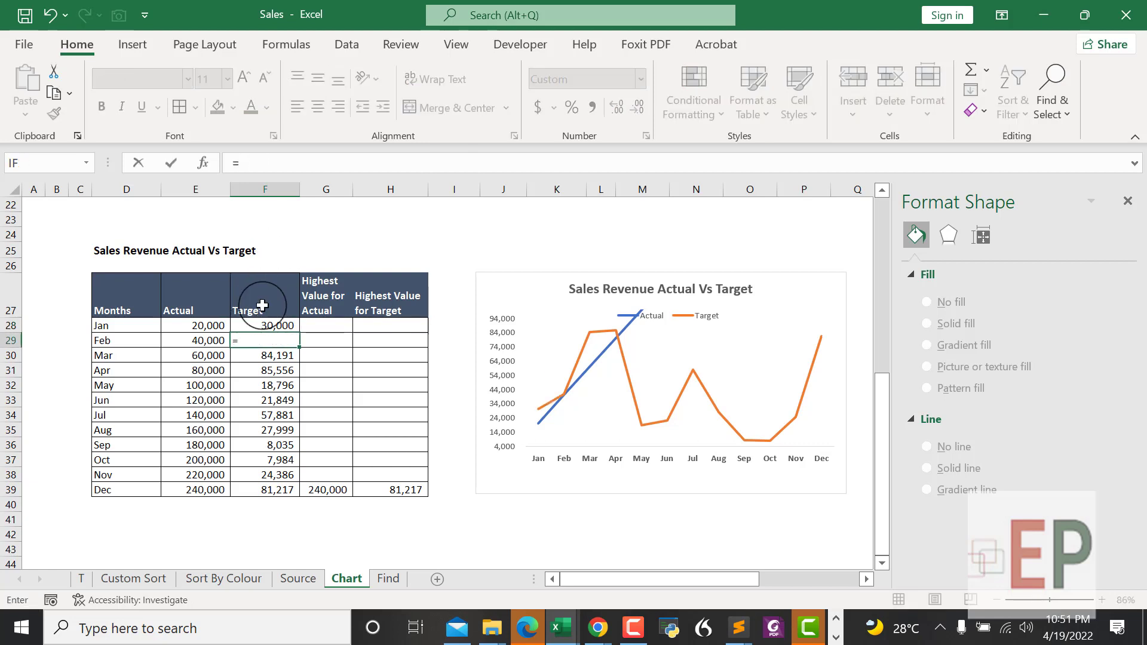
left_click(265, 325)
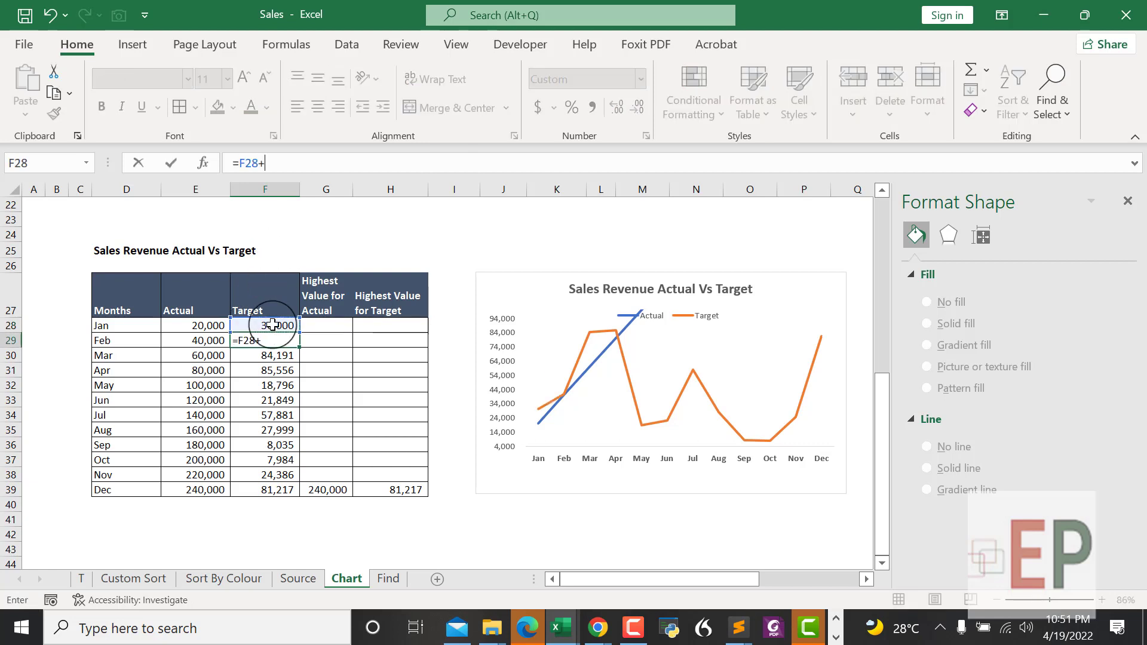
type("5000")
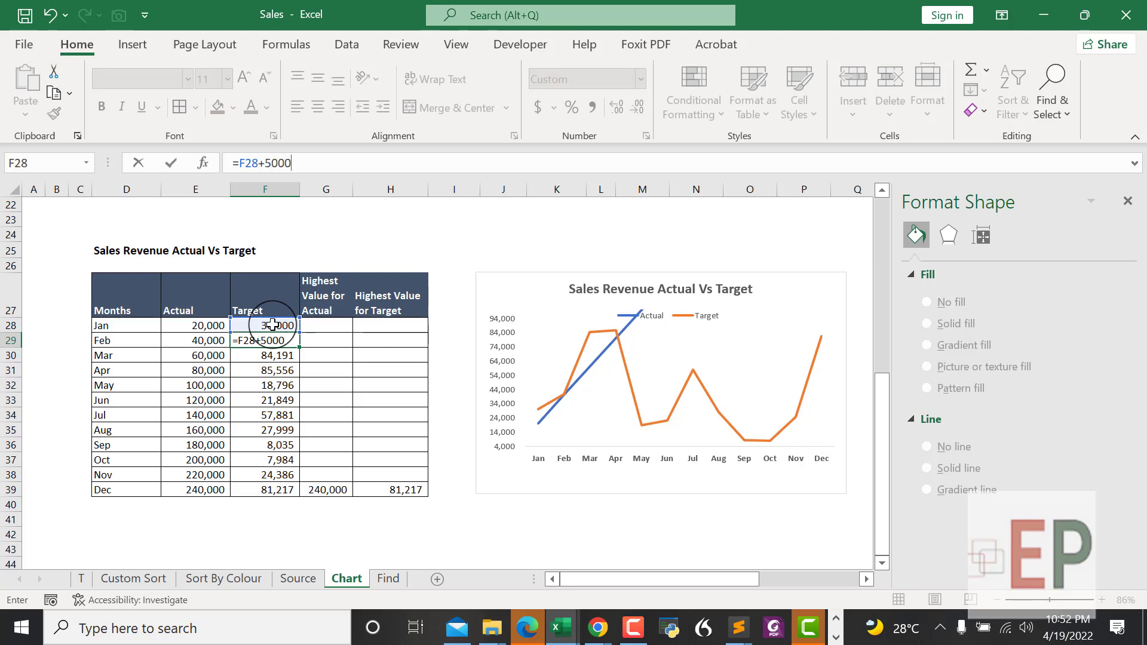
key("Enter")
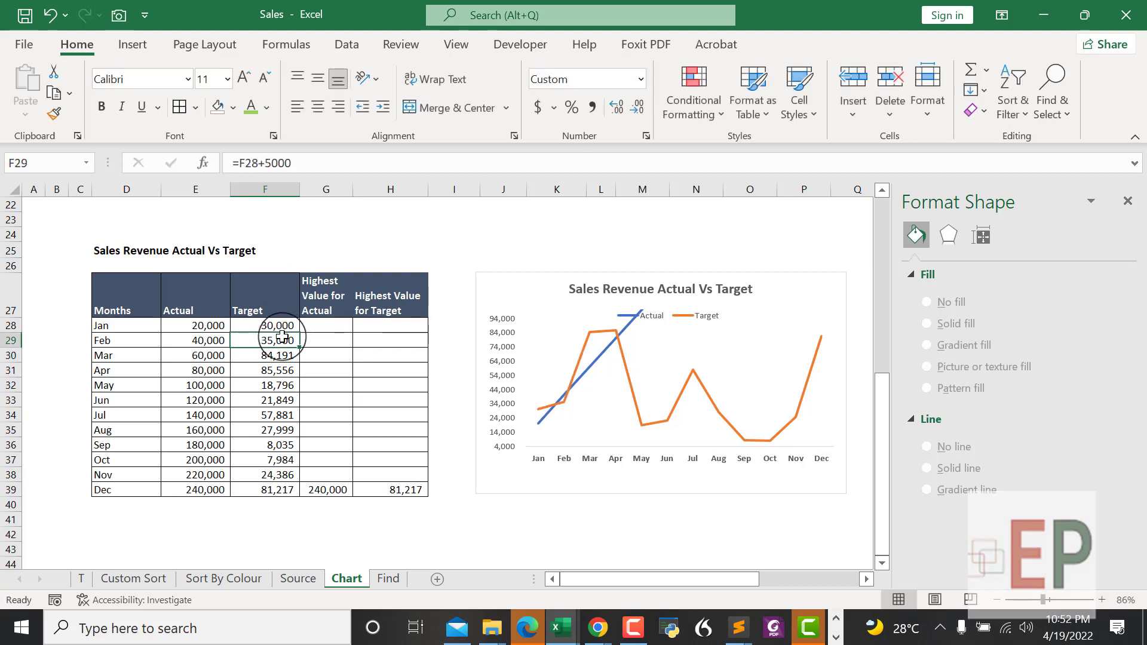
left_click_drag(279, 339, 304, 490)
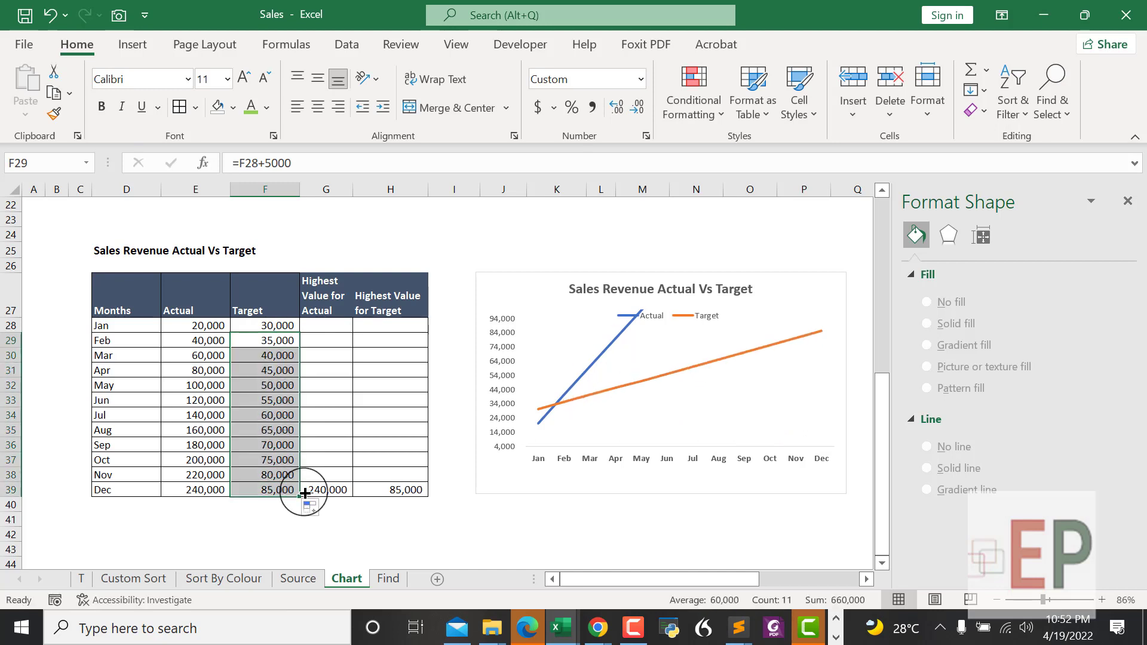
mouse_move(305, 487)
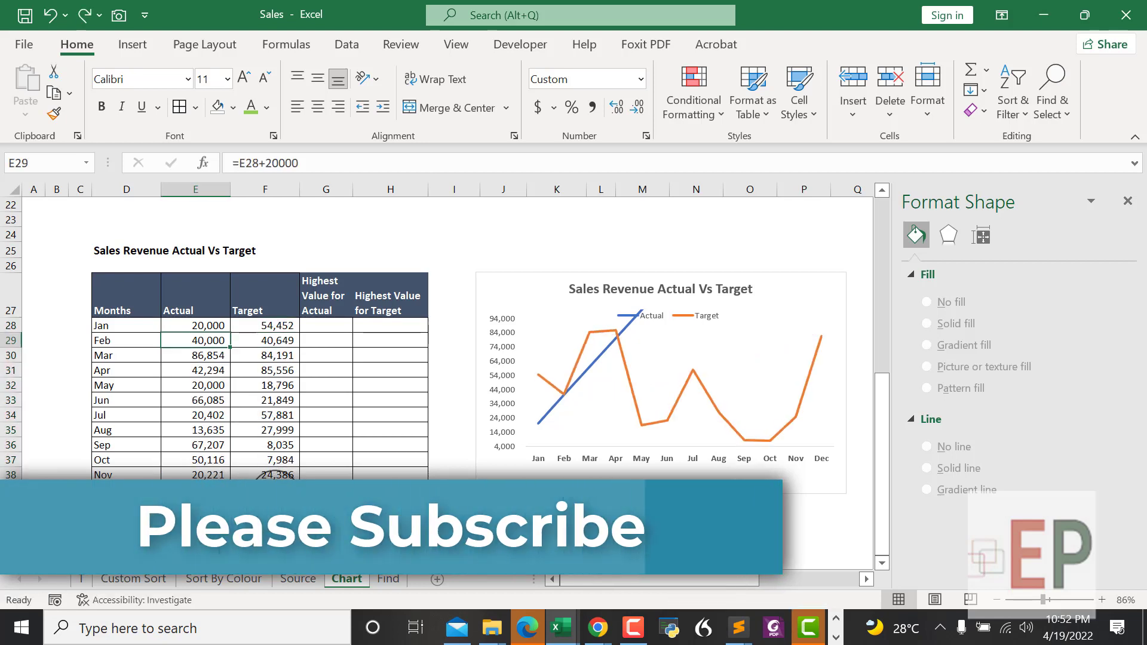
Step: In Select Data, add a Highest Value for Actual series named G27 with values G28:G39
left_click(736, 362)
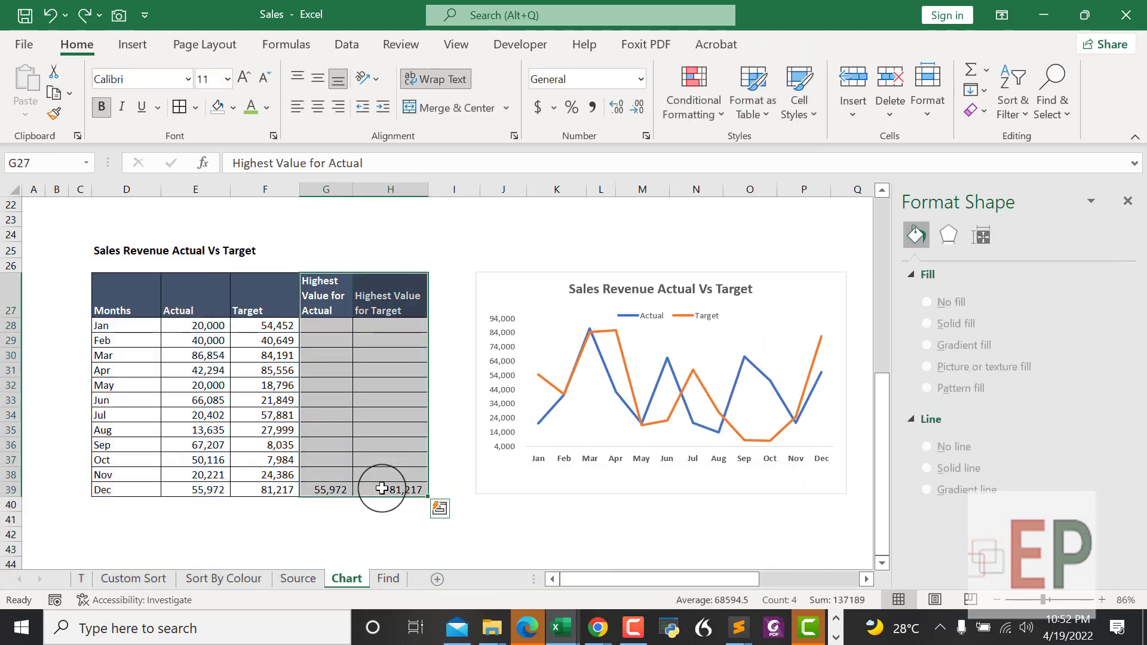
right_click(670, 387)
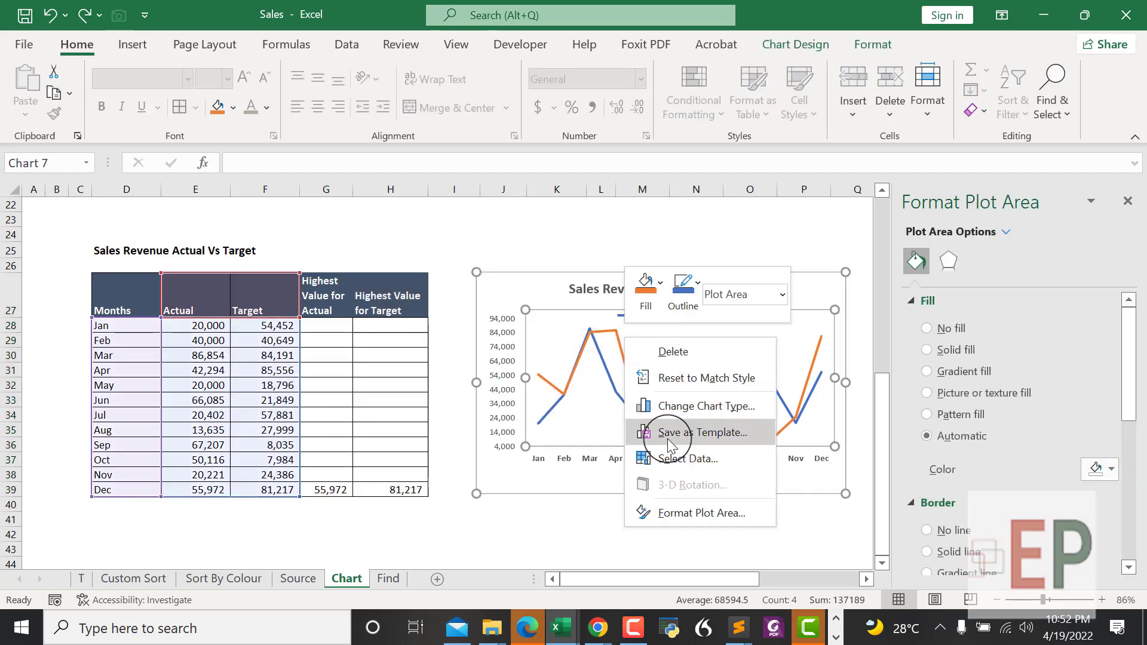
left_click(689, 459)
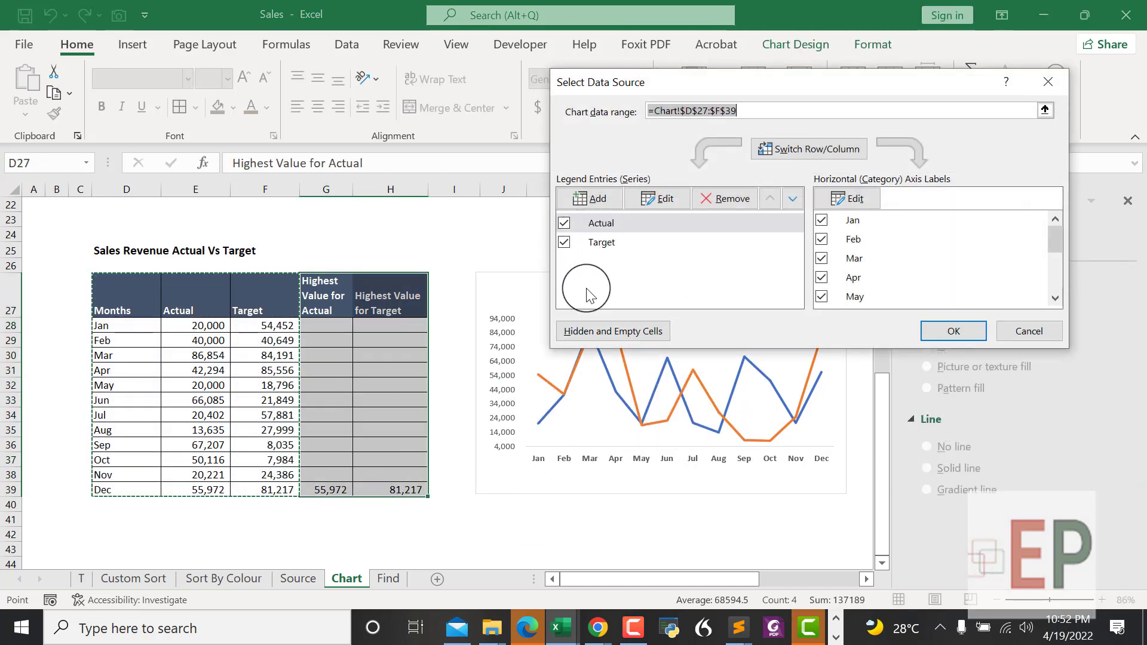
left_click(587, 199)
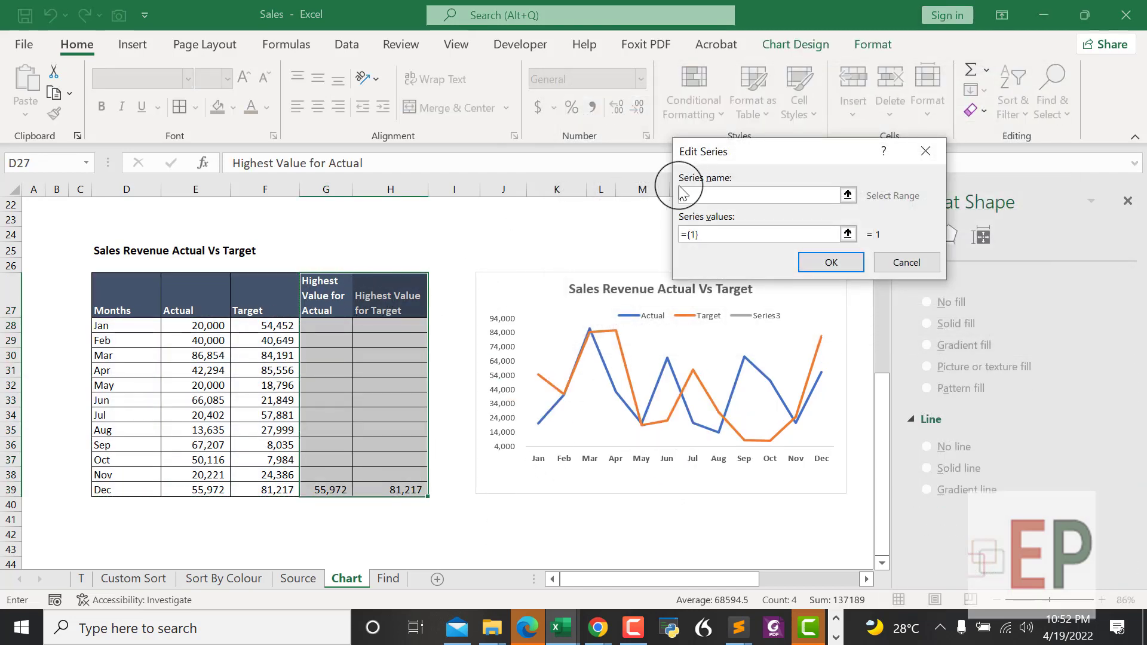
left_click(325, 295)
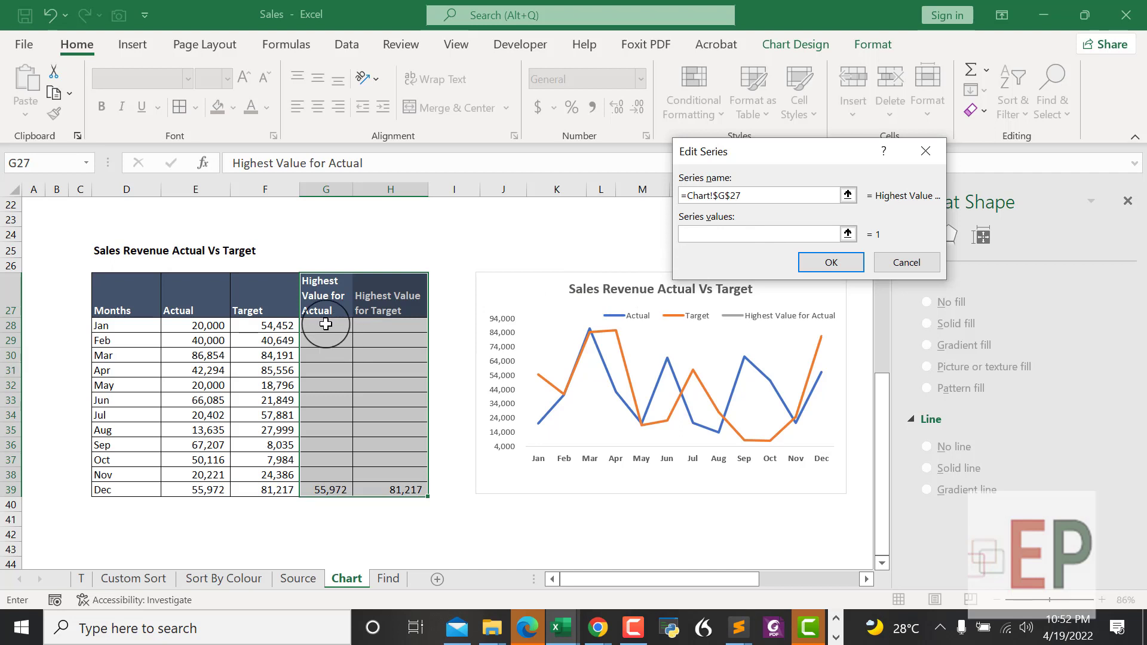
left_click_drag(325, 324, 333, 490)
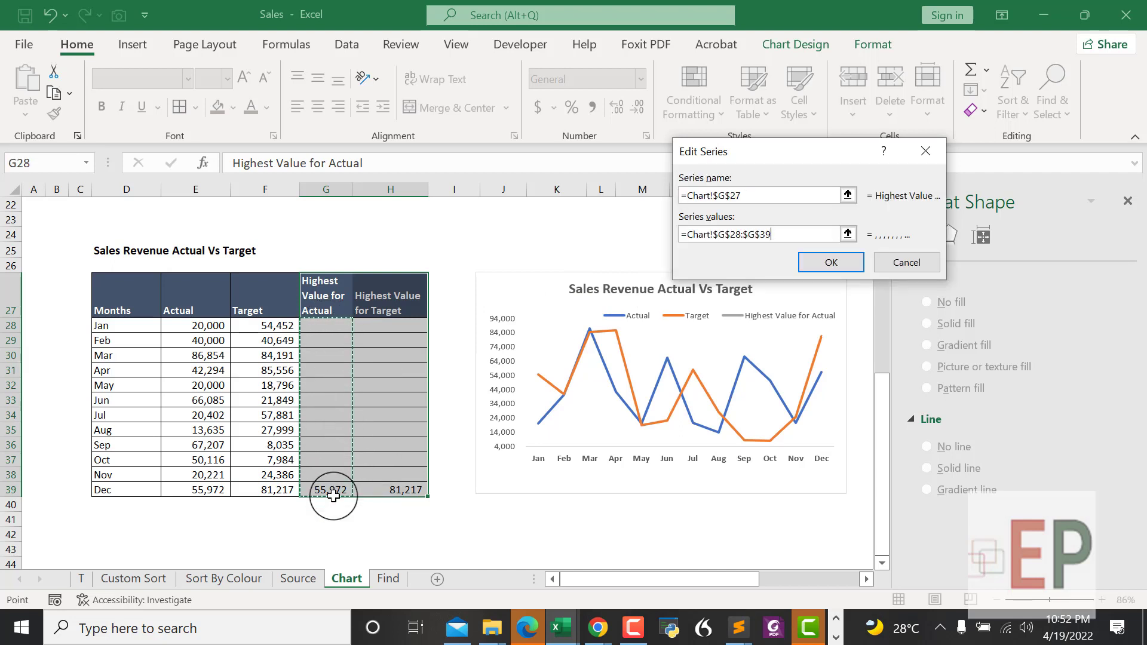
left_click(831, 261)
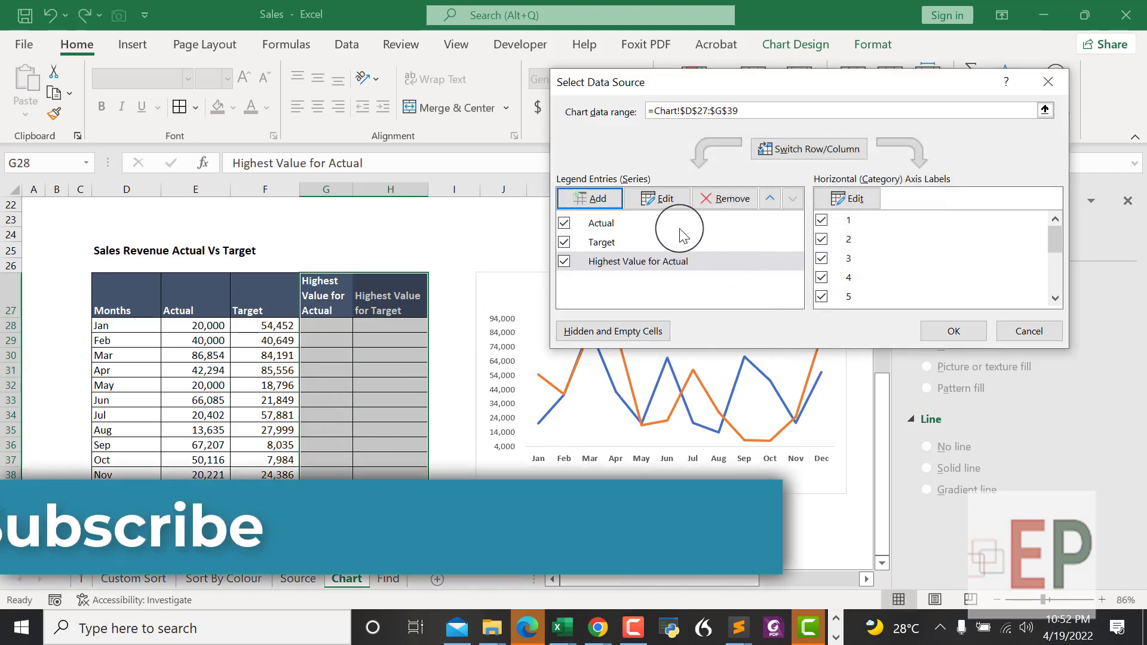
Step: Add a Highest Value for Target series named H27 with values H28:H39
left_click(590, 198)
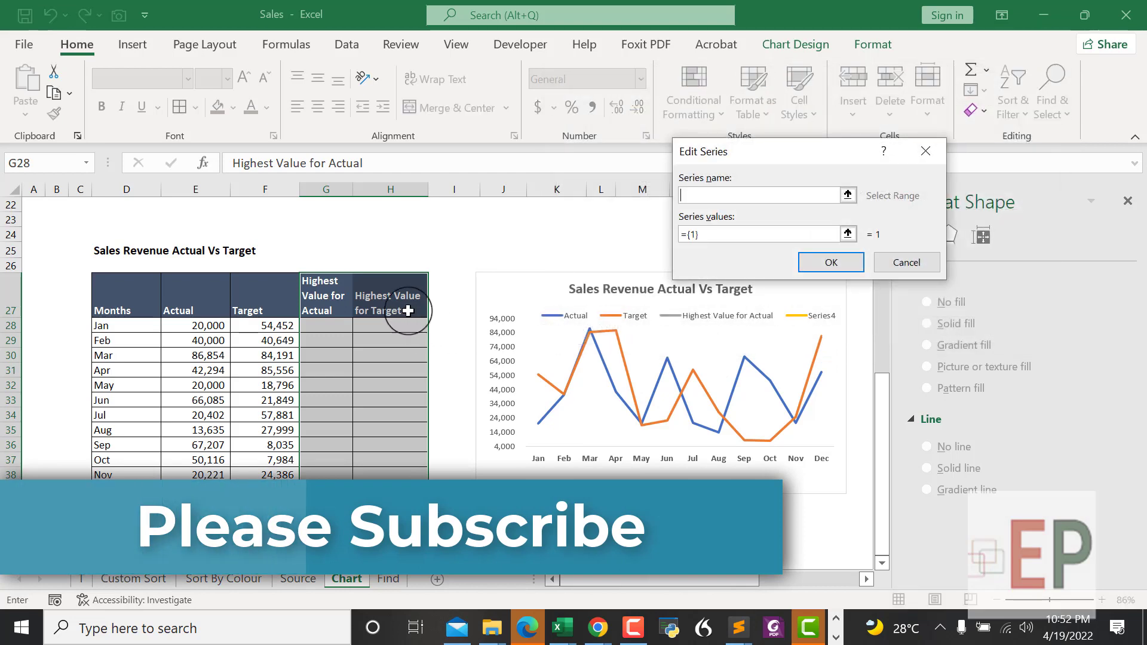
left_click(389, 295)
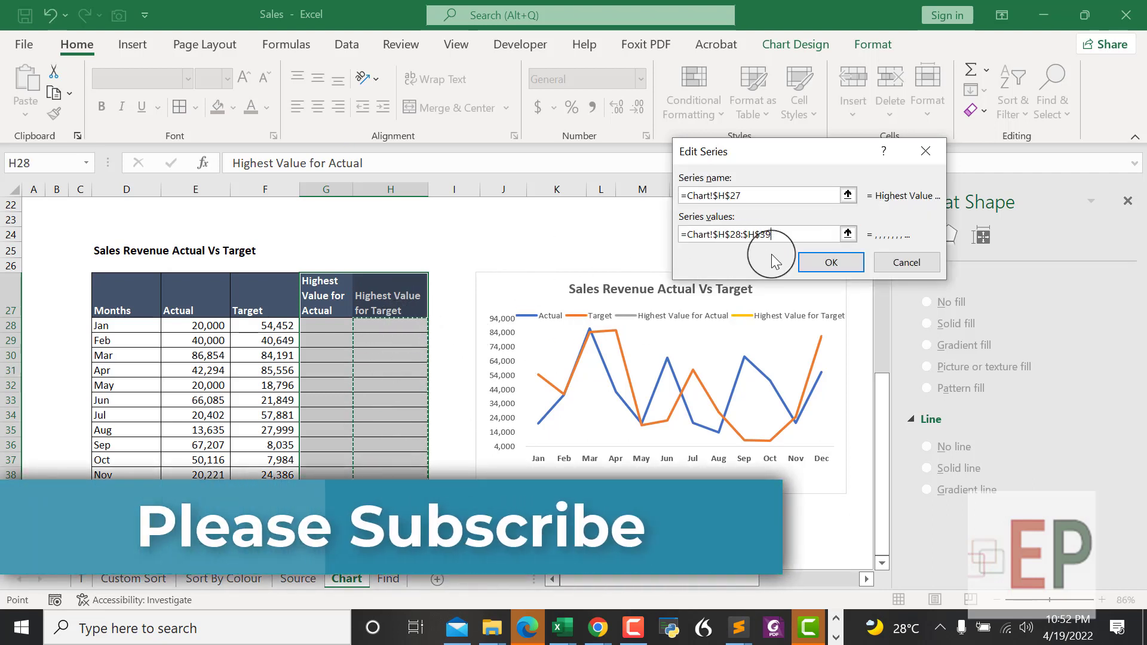
left_click(830, 262)
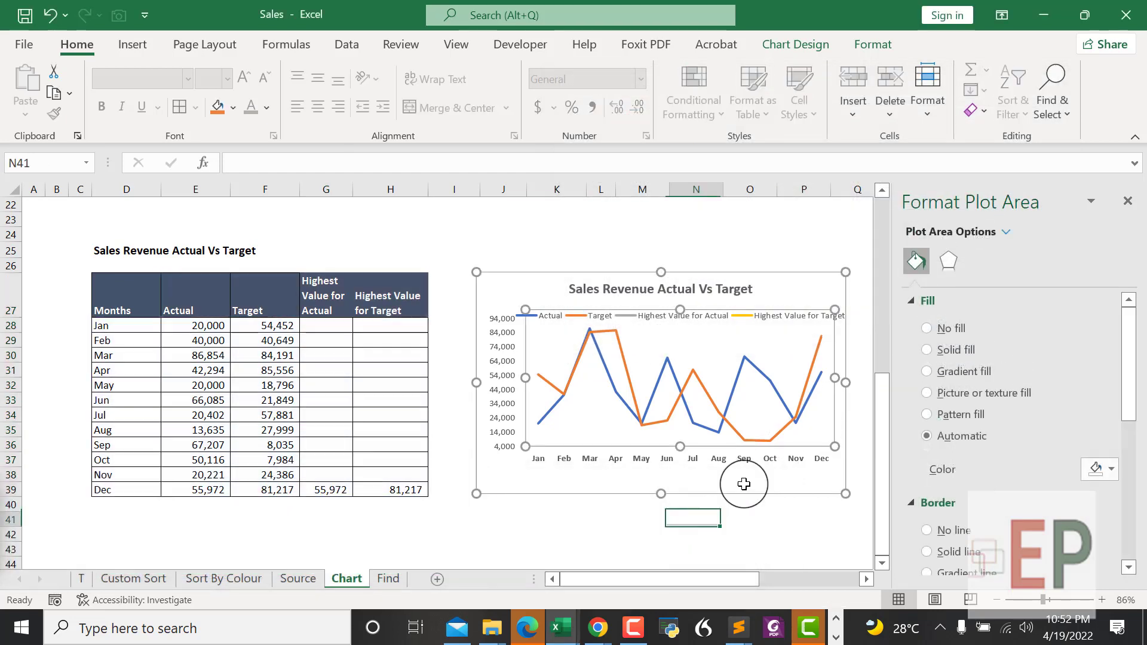
Step: Add a right-positioned data label 55,972 to the Highest Value for Actual series' December point
left_click(694, 315)
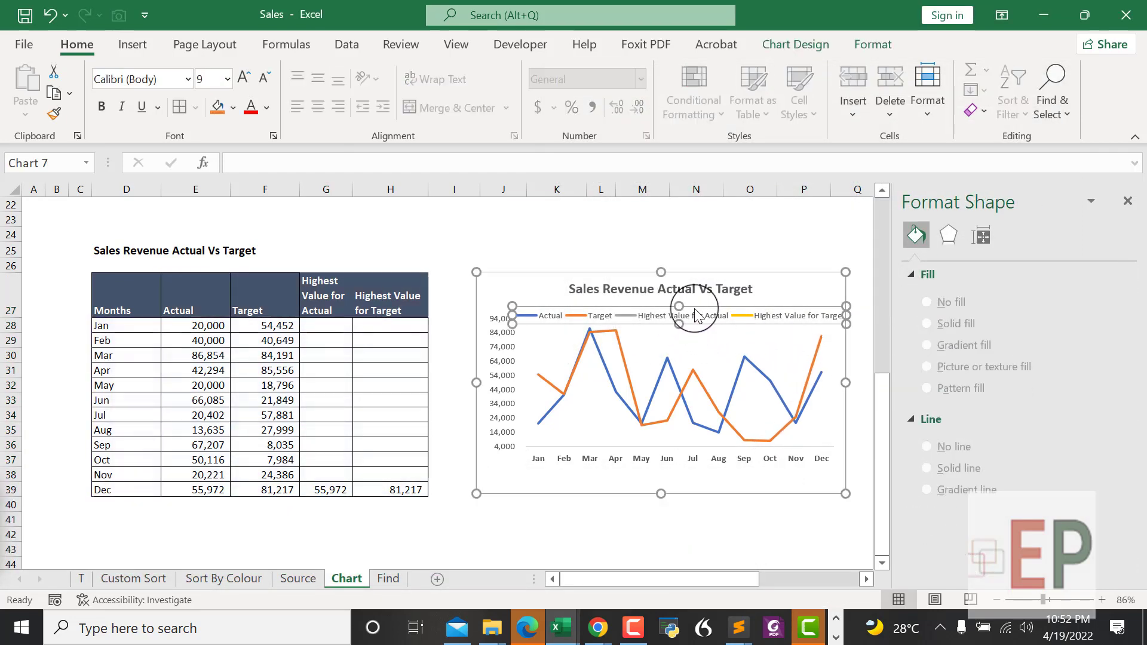
left_click(797, 316)
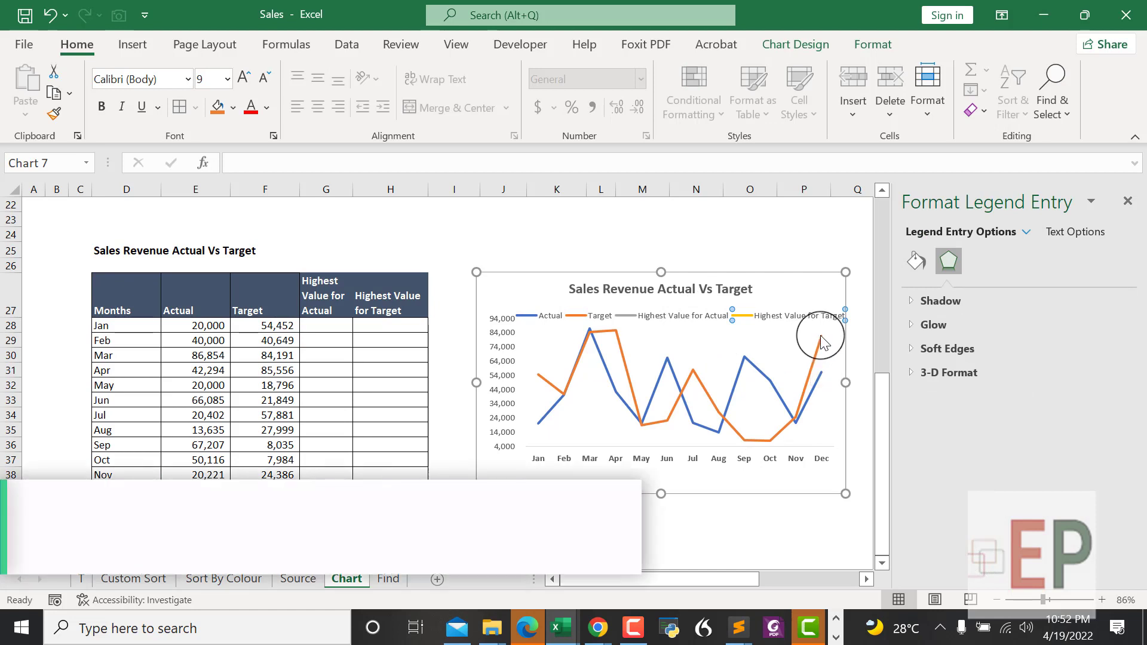
left_click(815, 356)
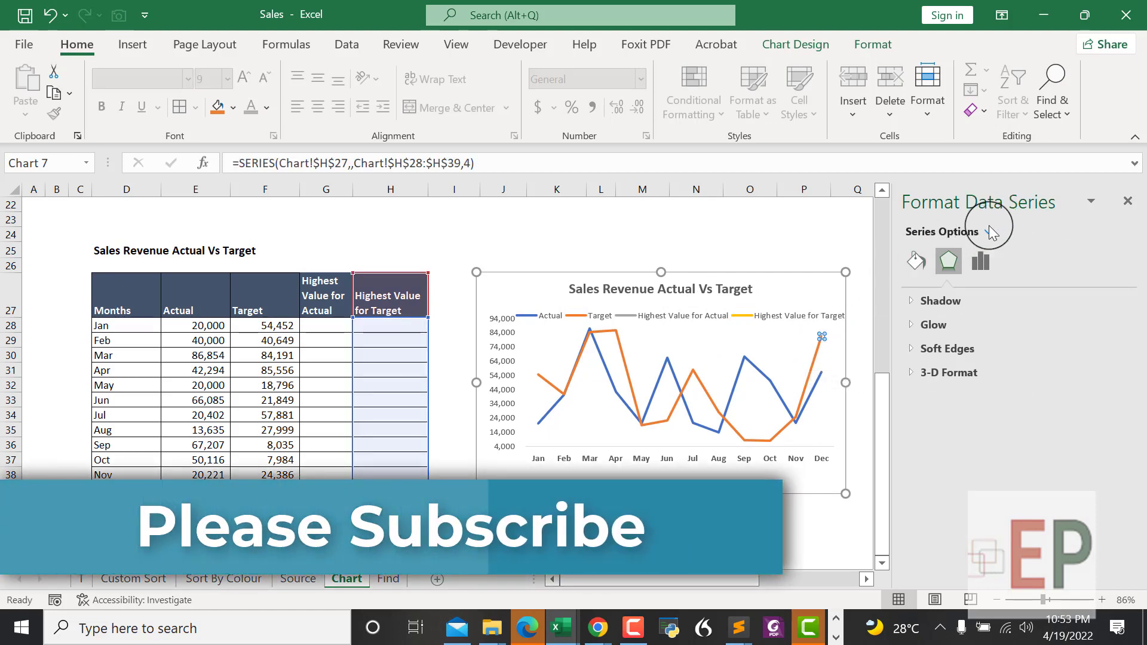
left_click(987, 231)
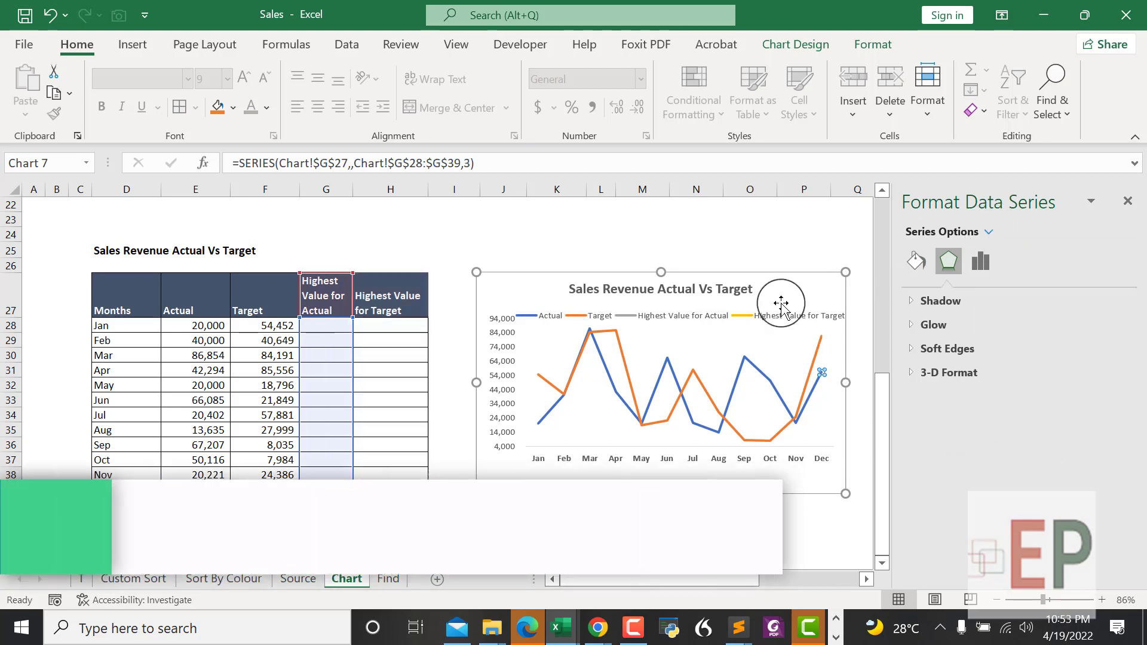
left_click(796, 44)
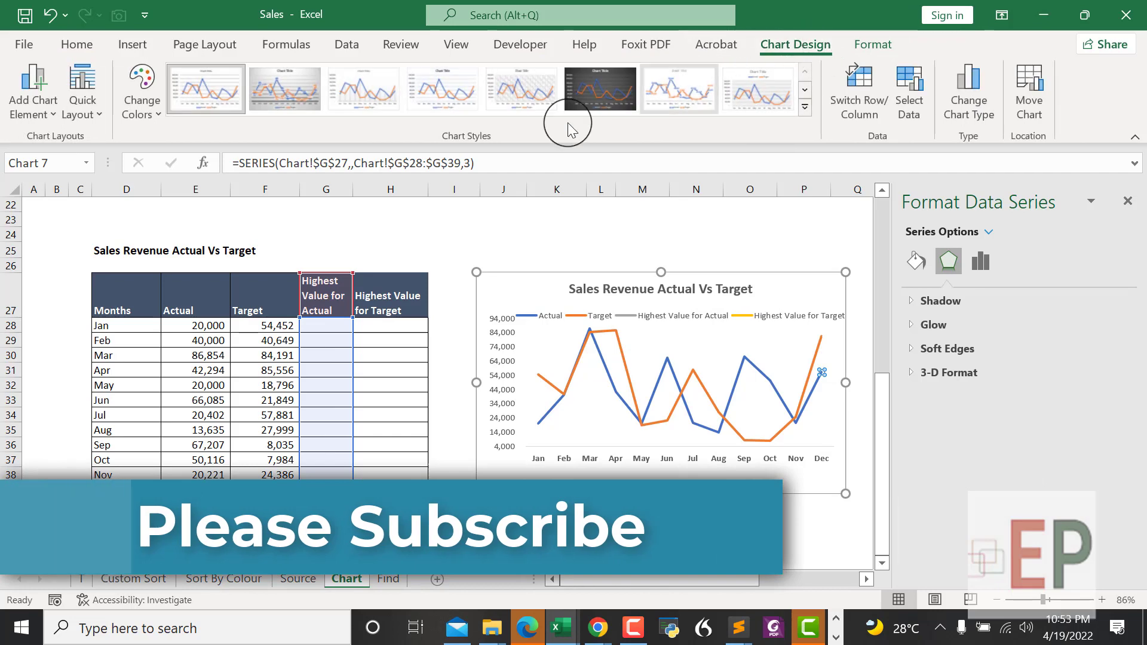
left_click(32, 90)
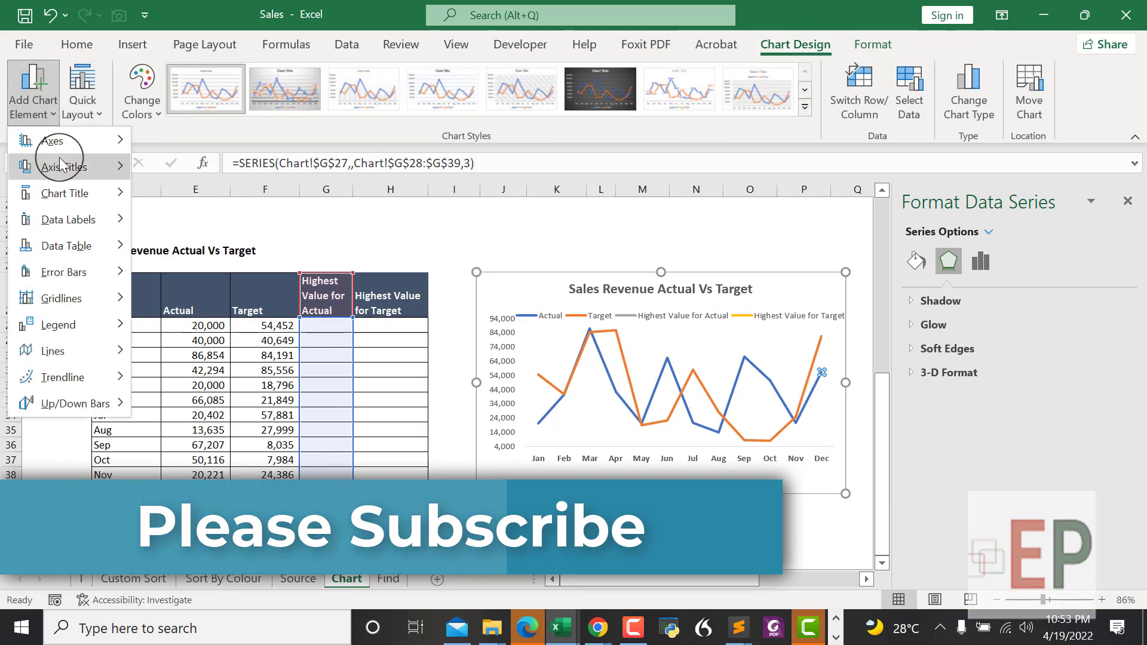
left_click(67, 220)
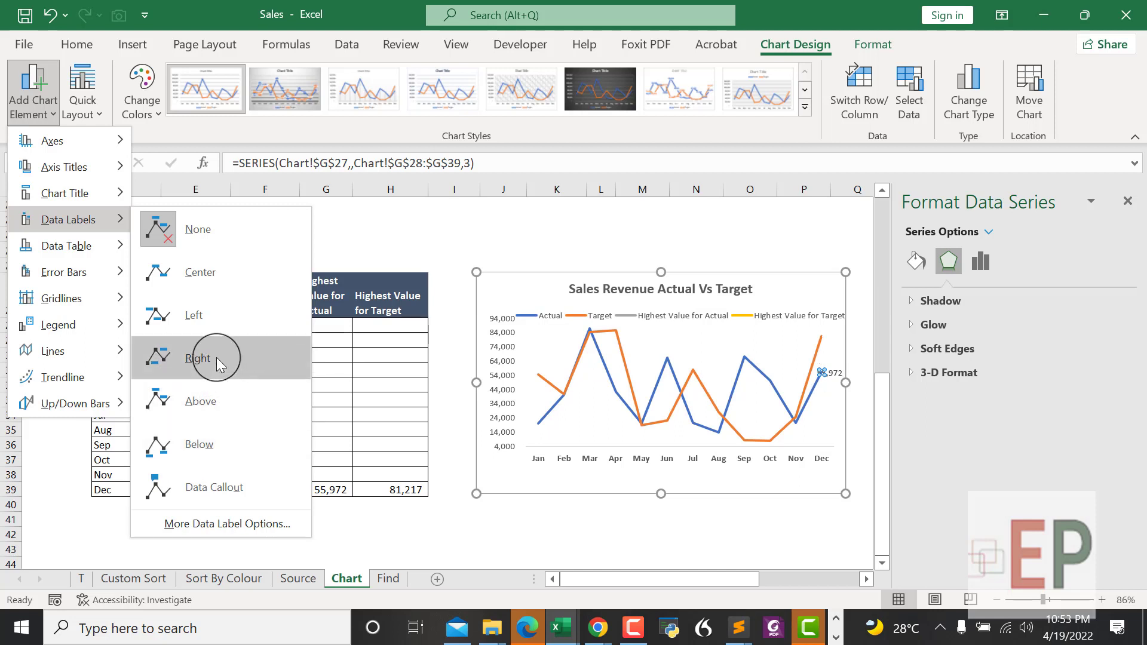
left_click(212, 358)
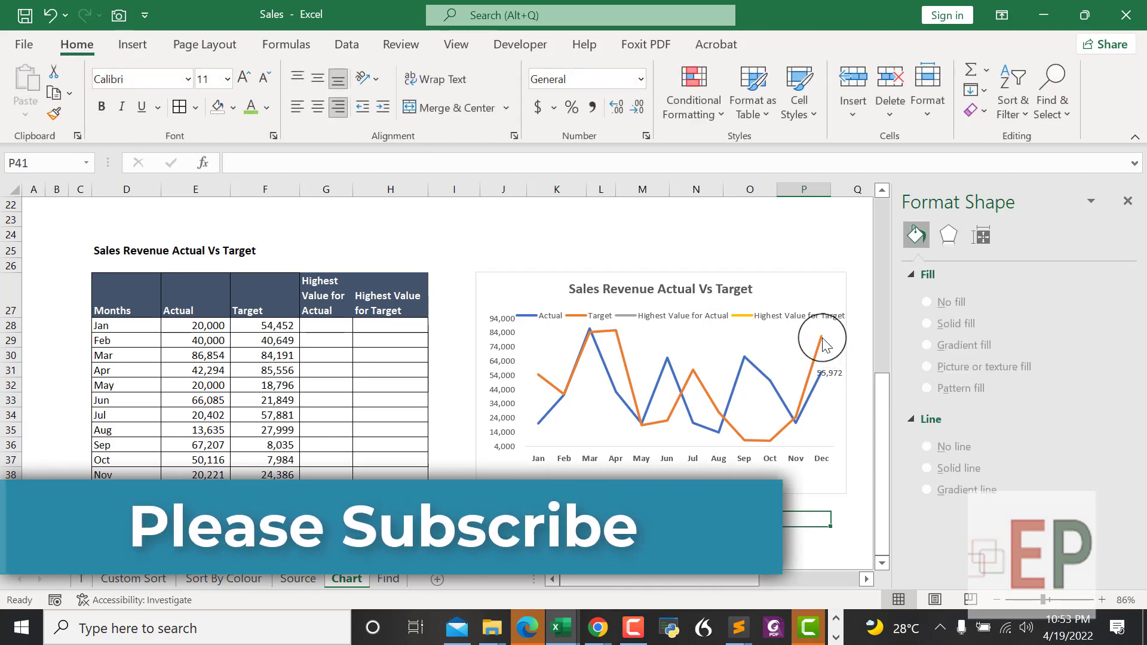
Step: Add a right-positioned data label 81,217 to the Highest Value for Target series' December point
left_click(818, 337)
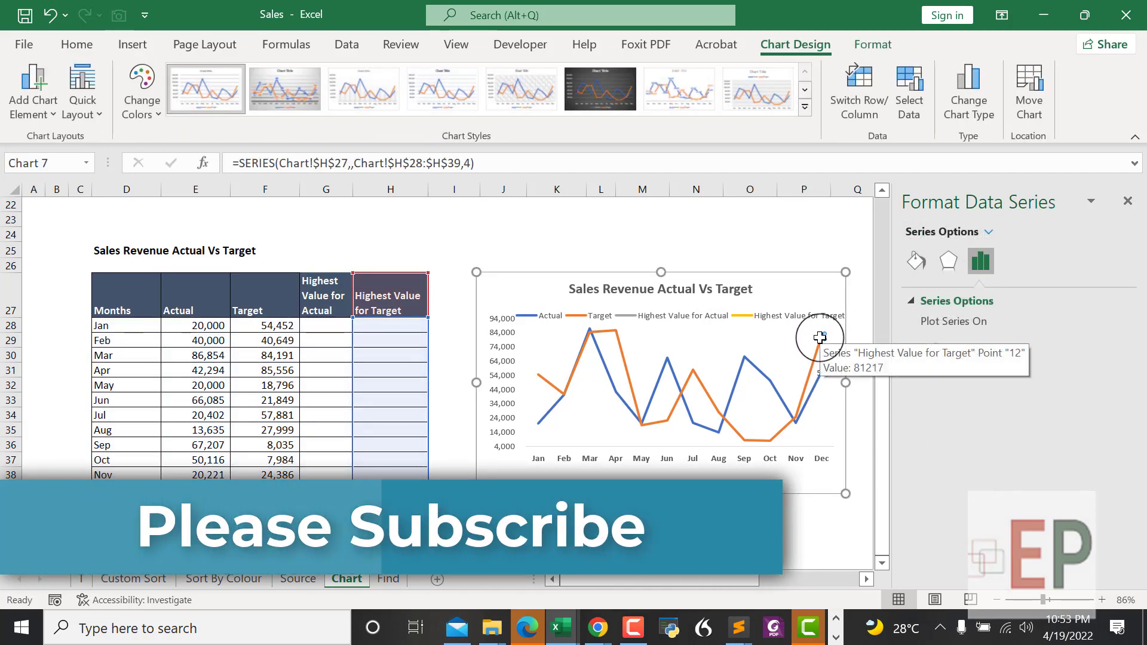
left_click(34, 90)
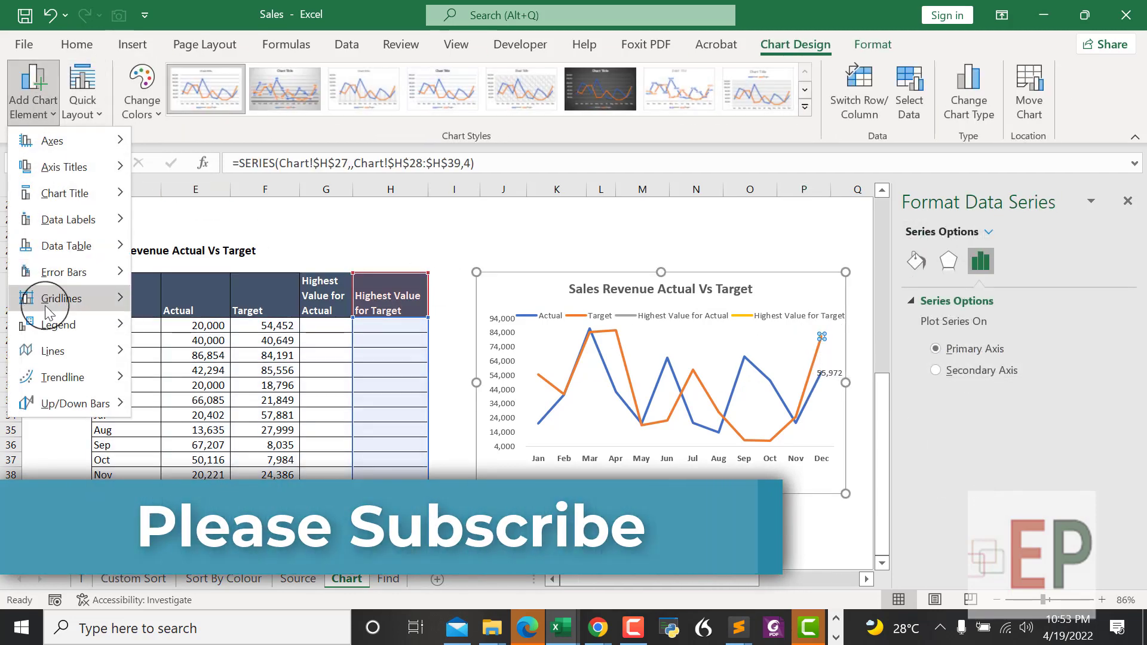
left_click(66, 246)
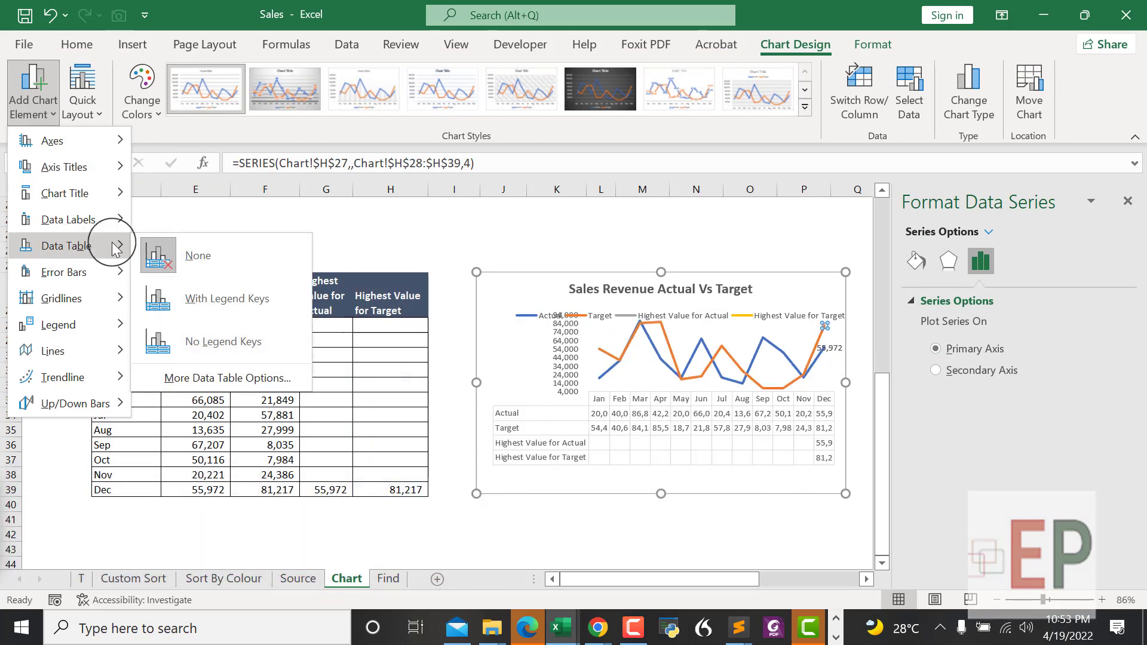
left_click(67, 220)
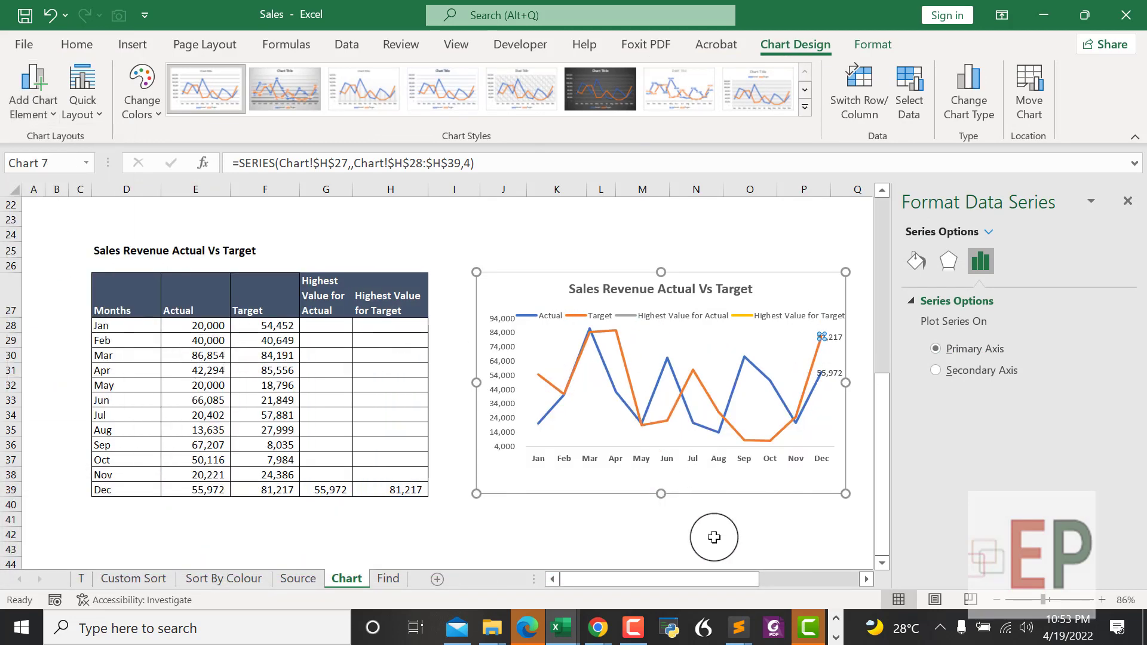
left_click(805, 424)
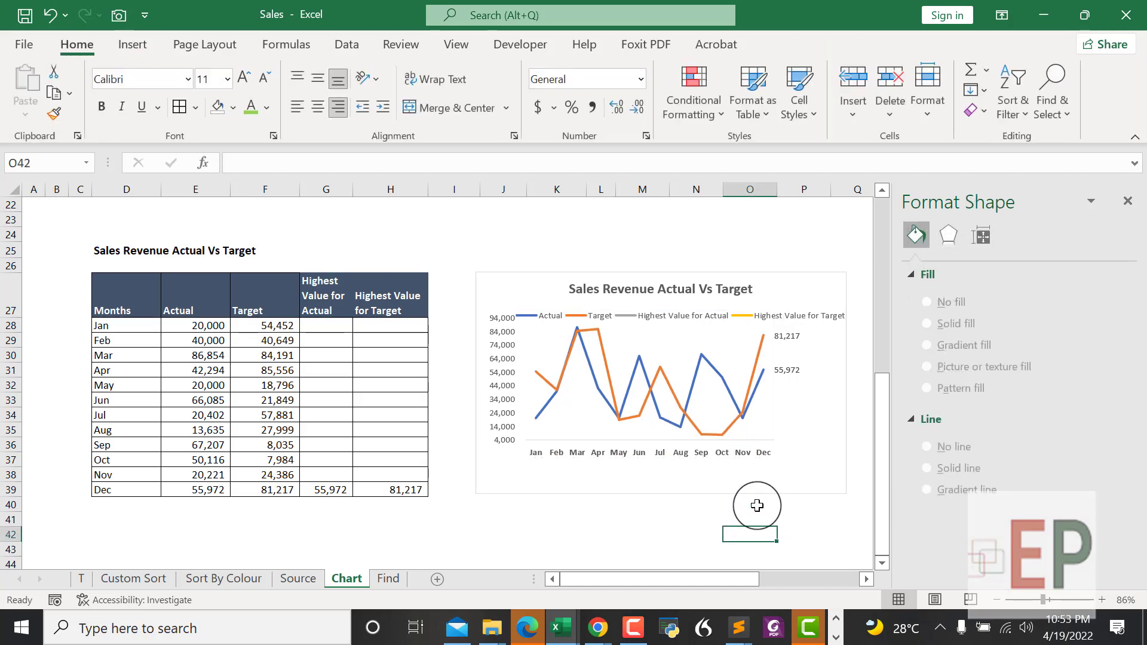
mouse_move(752, 461)
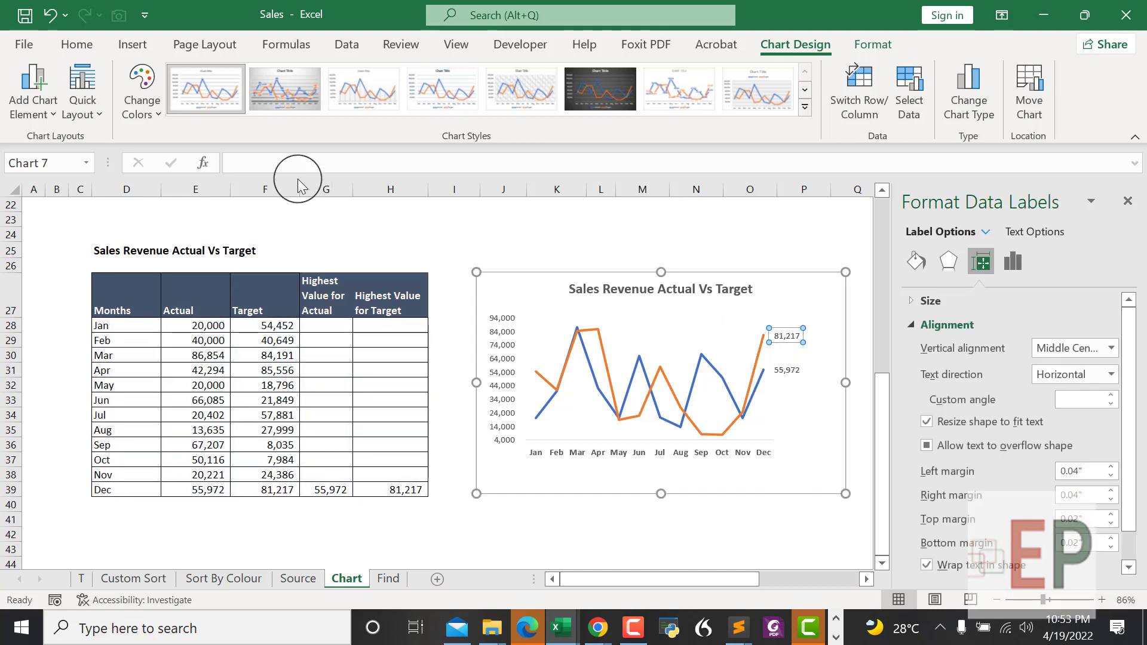
mouse_move(320, 161)
type("=")
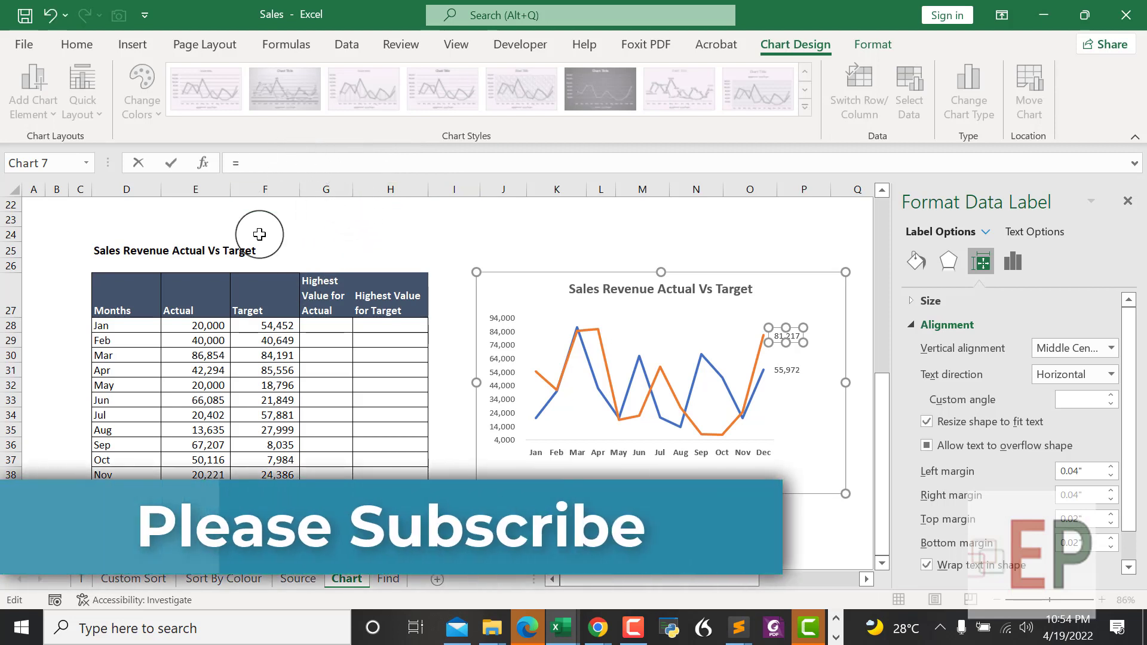
Step: Link the 81,217 line-end label to the Actual header cell so it reads 'Actual'
left_click(196, 304)
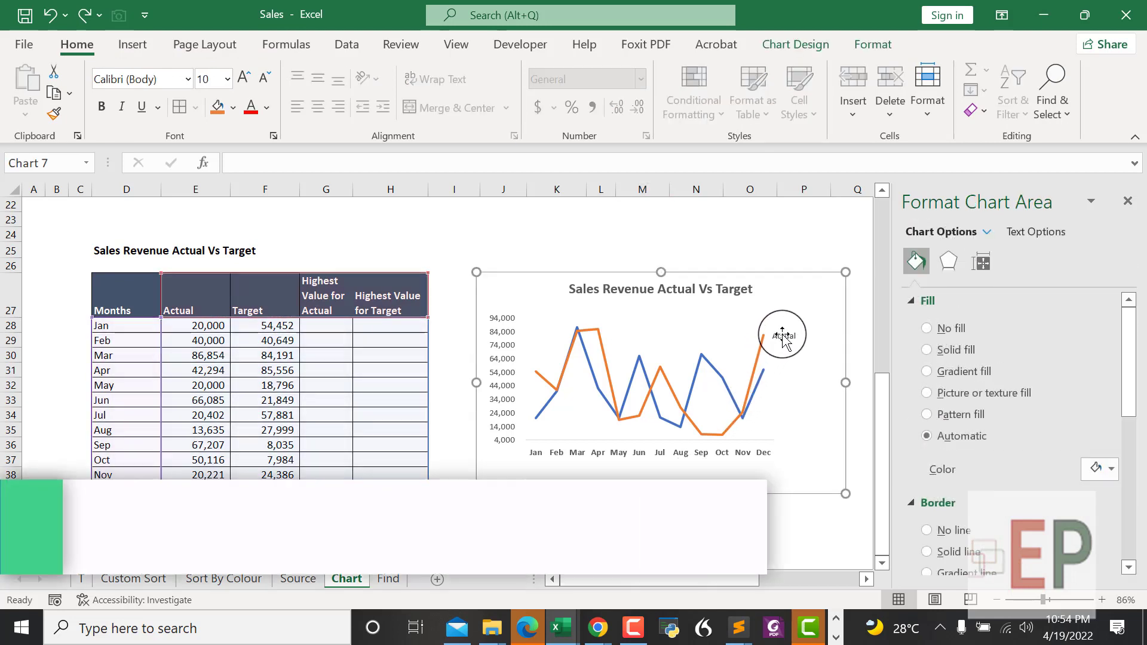
left_click(762, 357)
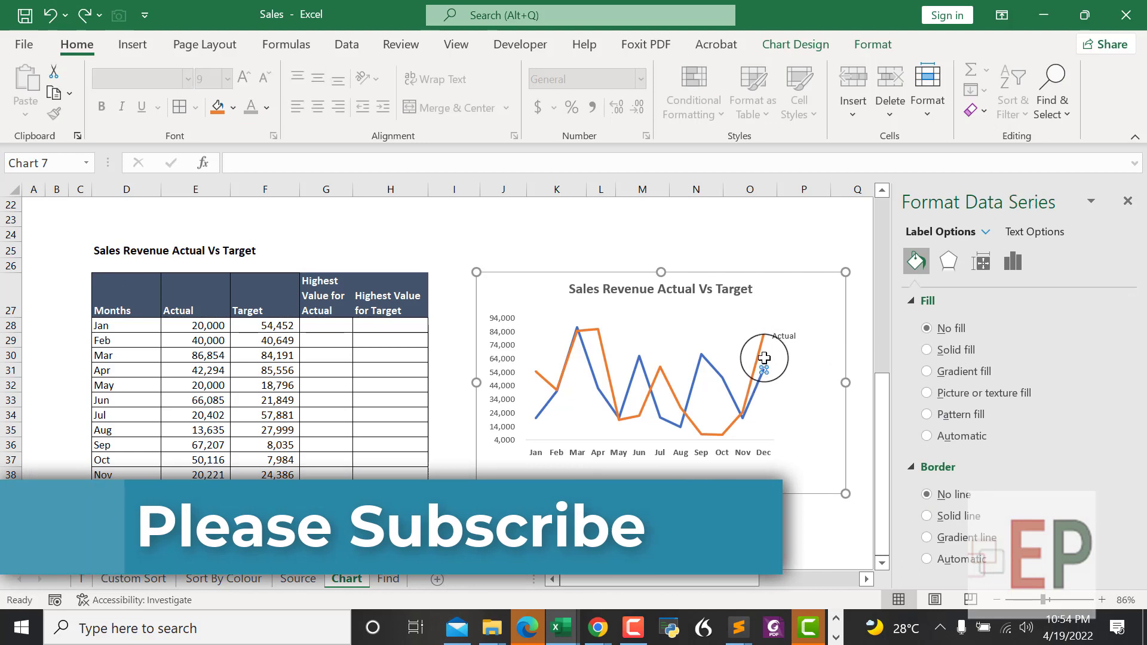
left_click(764, 363)
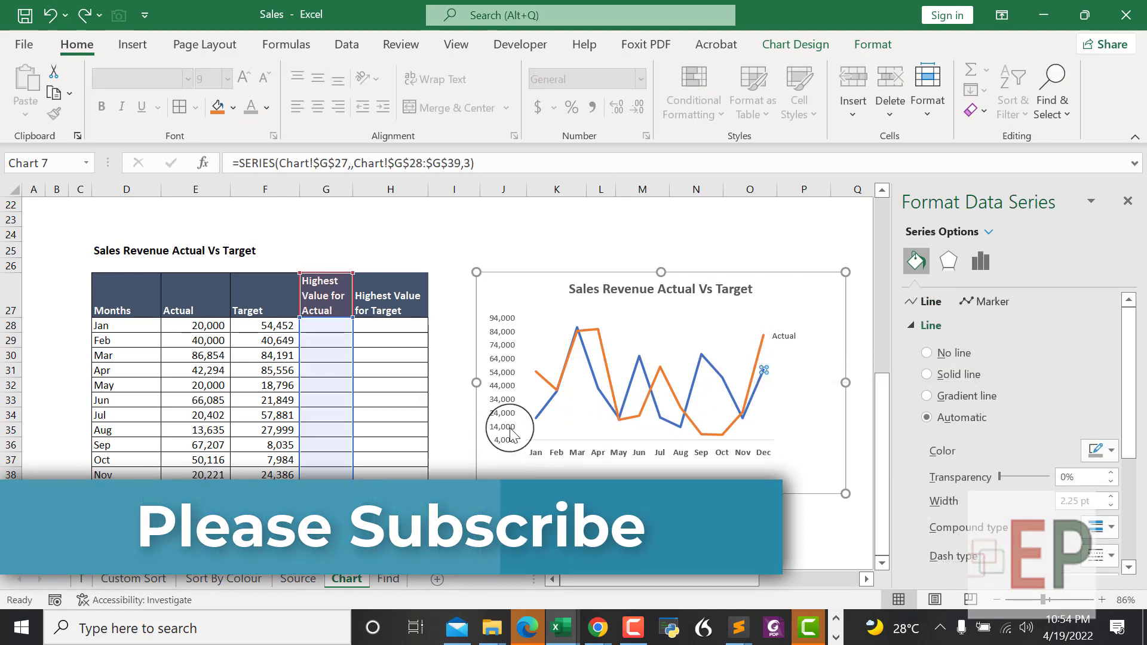
mouse_move(533, 425)
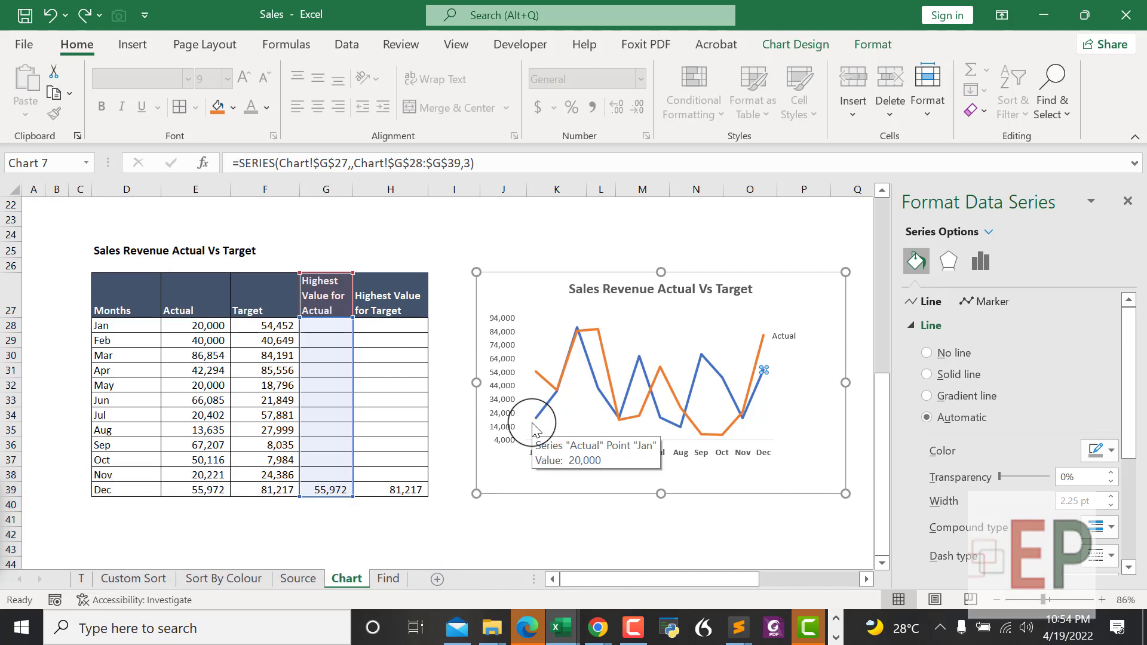
mouse_move(597, 391)
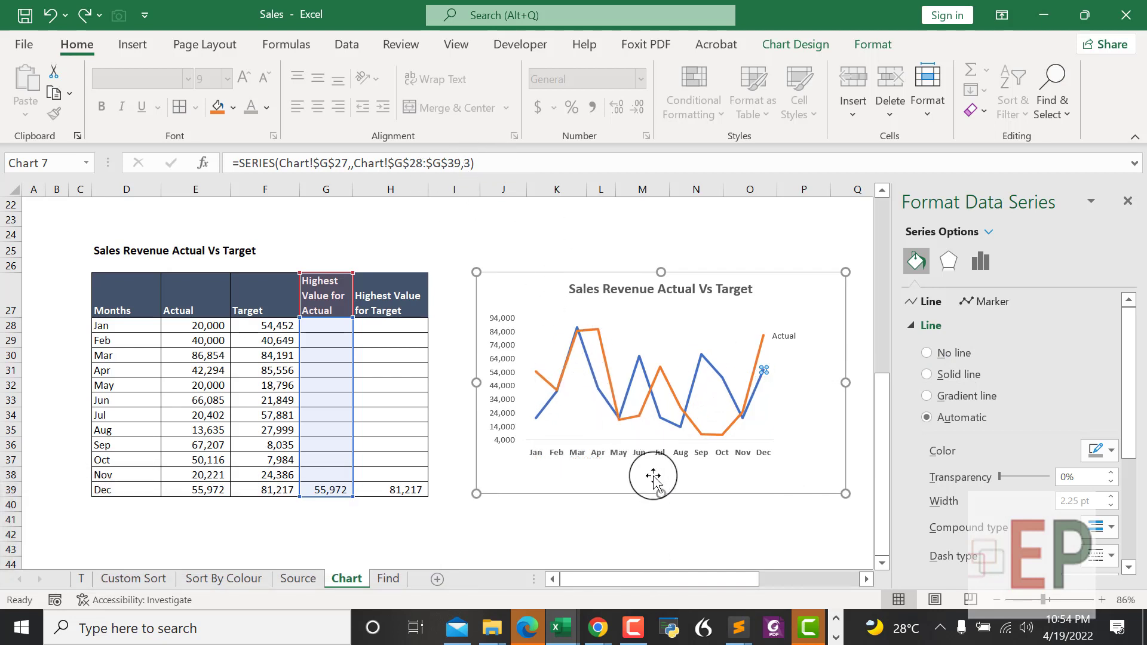
left_click(764, 375)
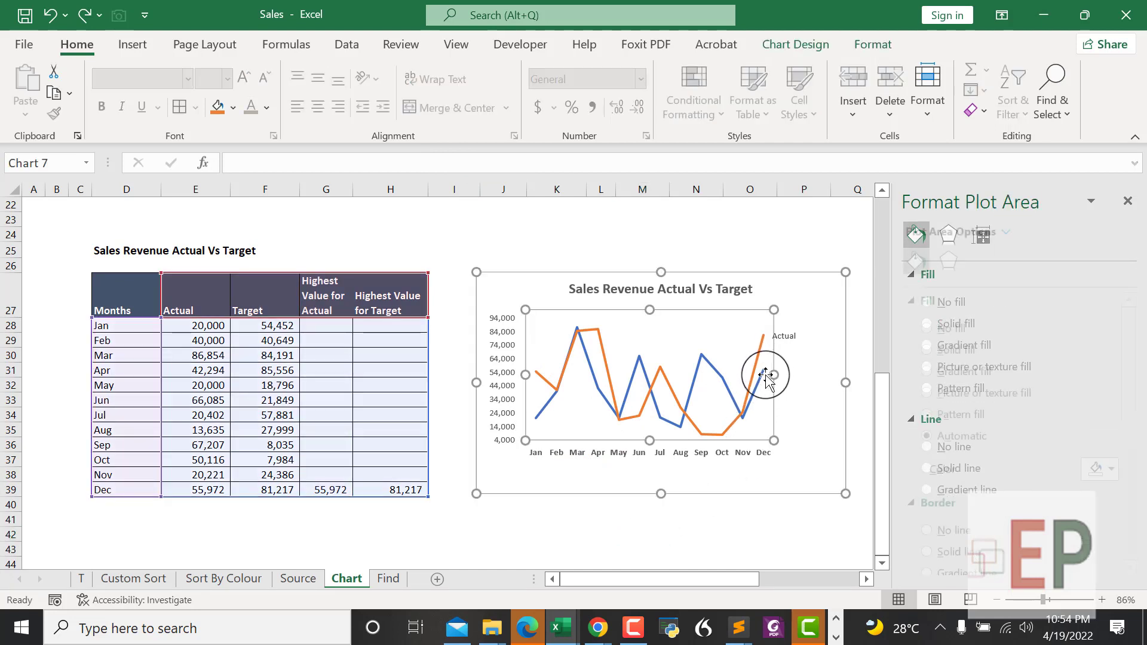
left_click(765, 370)
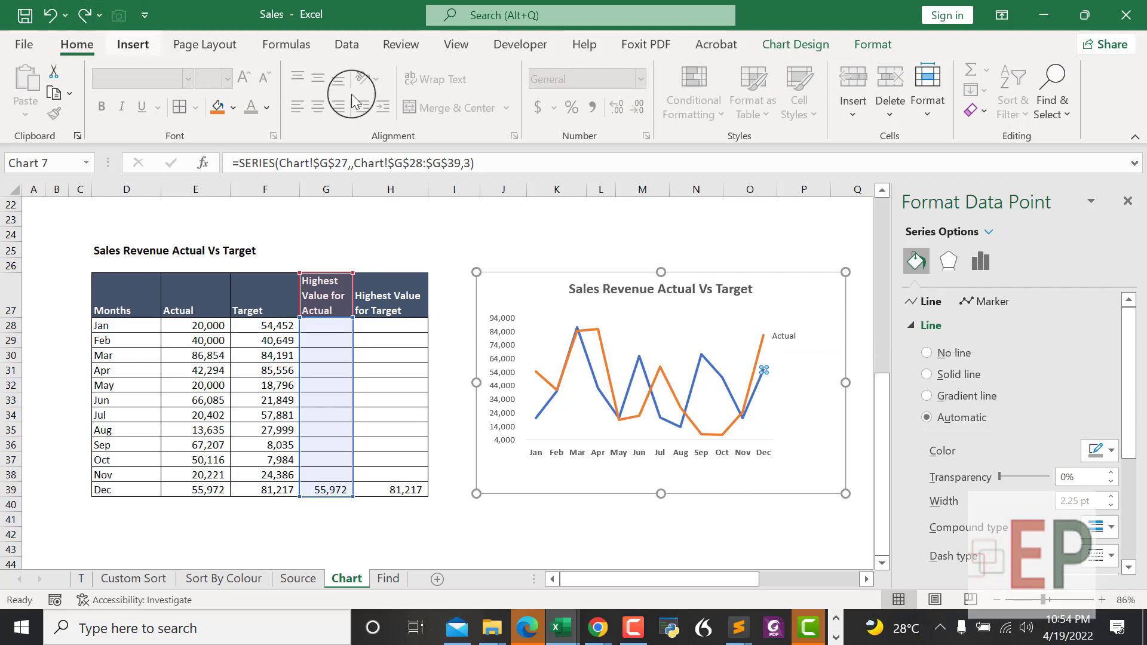
mouse_move(829, 88)
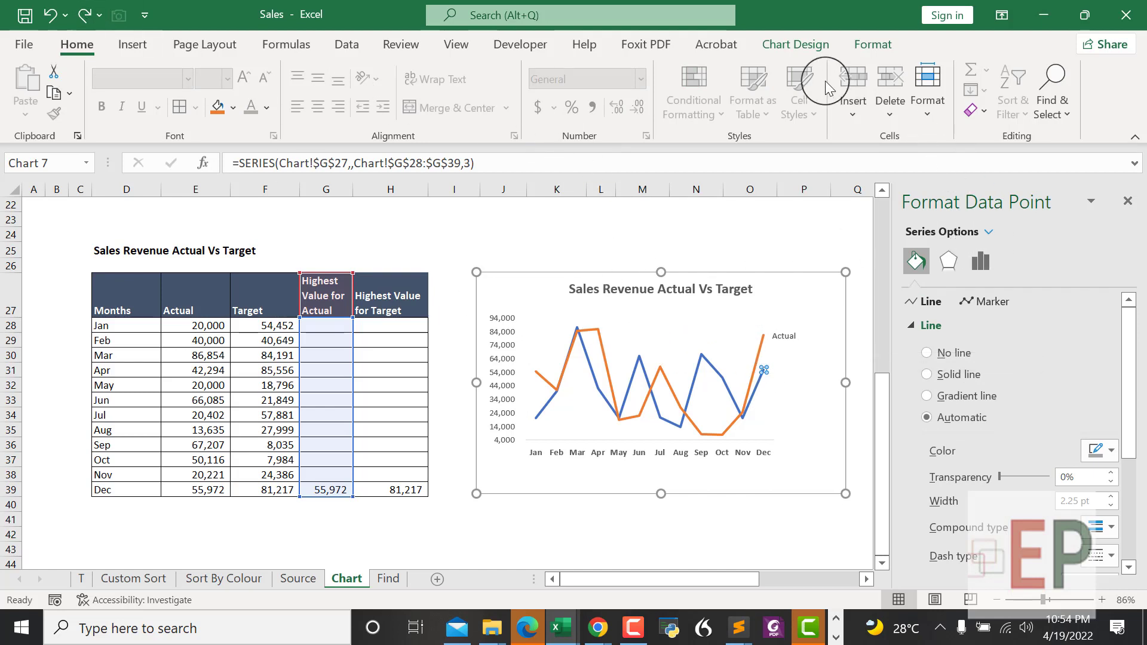
left_click(796, 44)
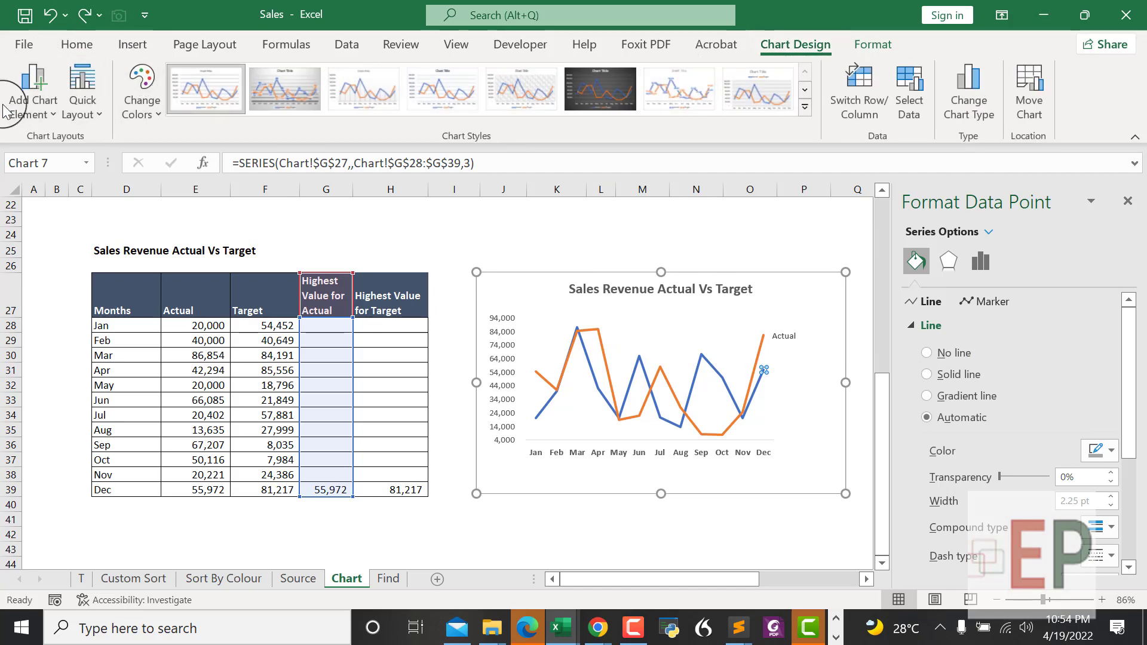
Step: Add a right-end data label to the other series and link its text to the Actual heading cell
left_click(33, 90)
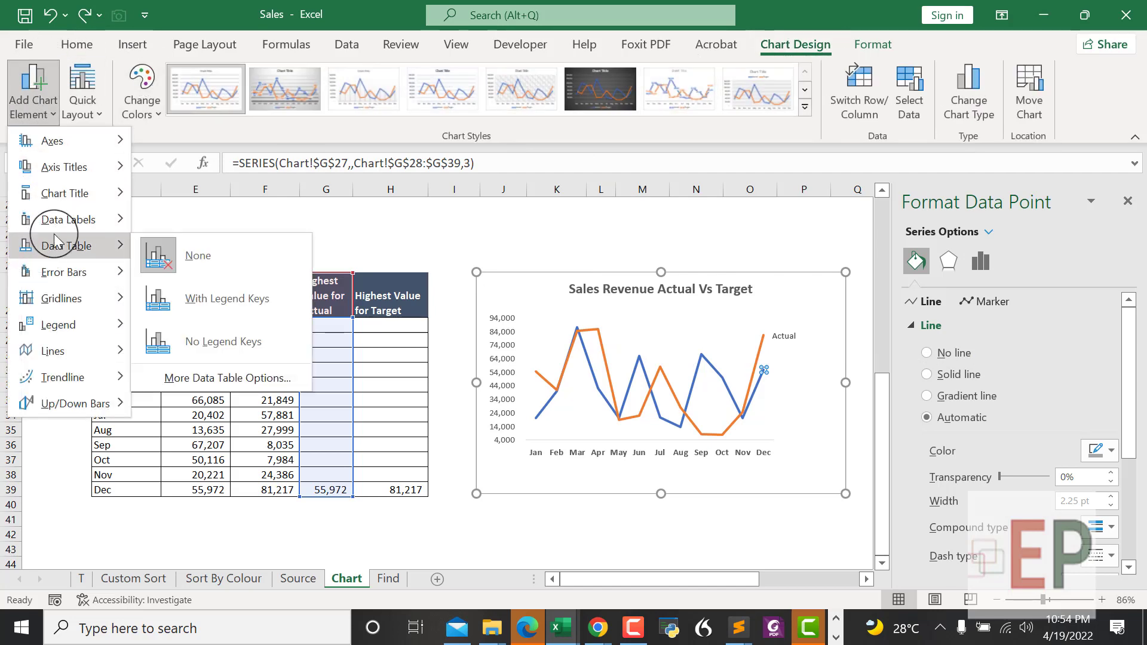
left_click(67, 220)
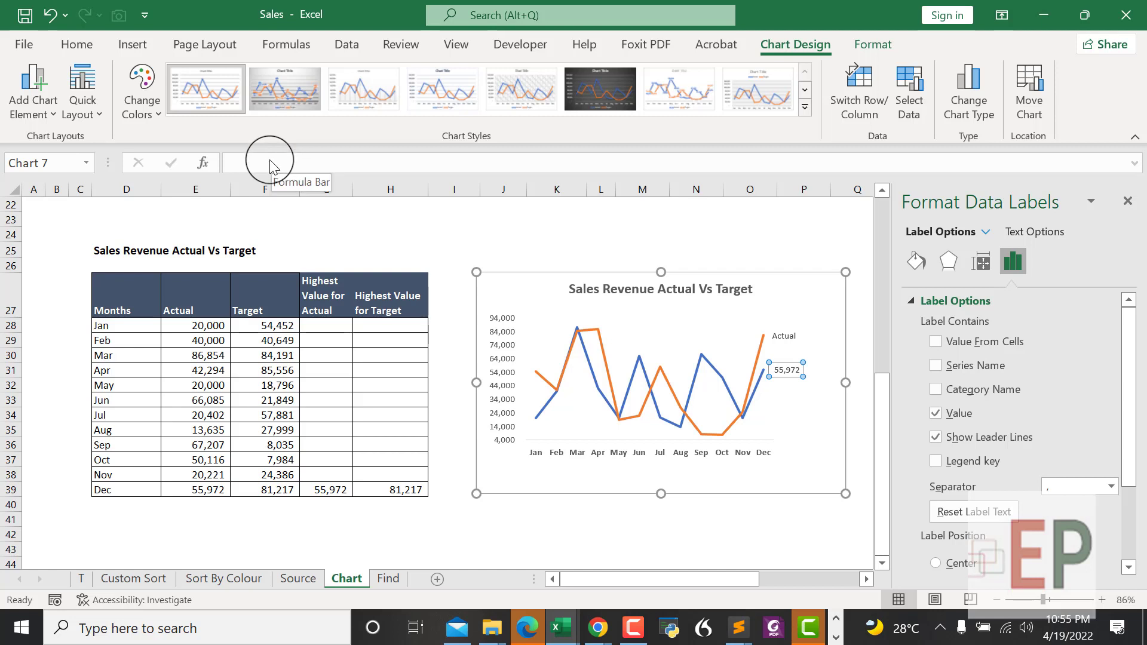
mouse_move(729, 426)
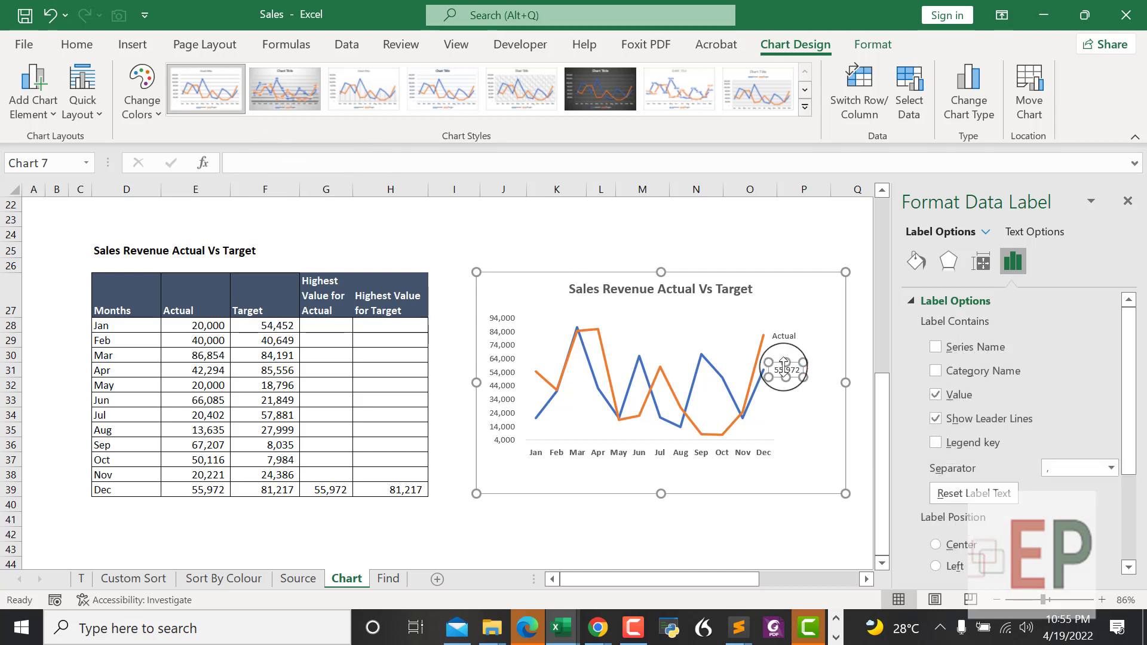
mouse_move(555, 416)
type("=")
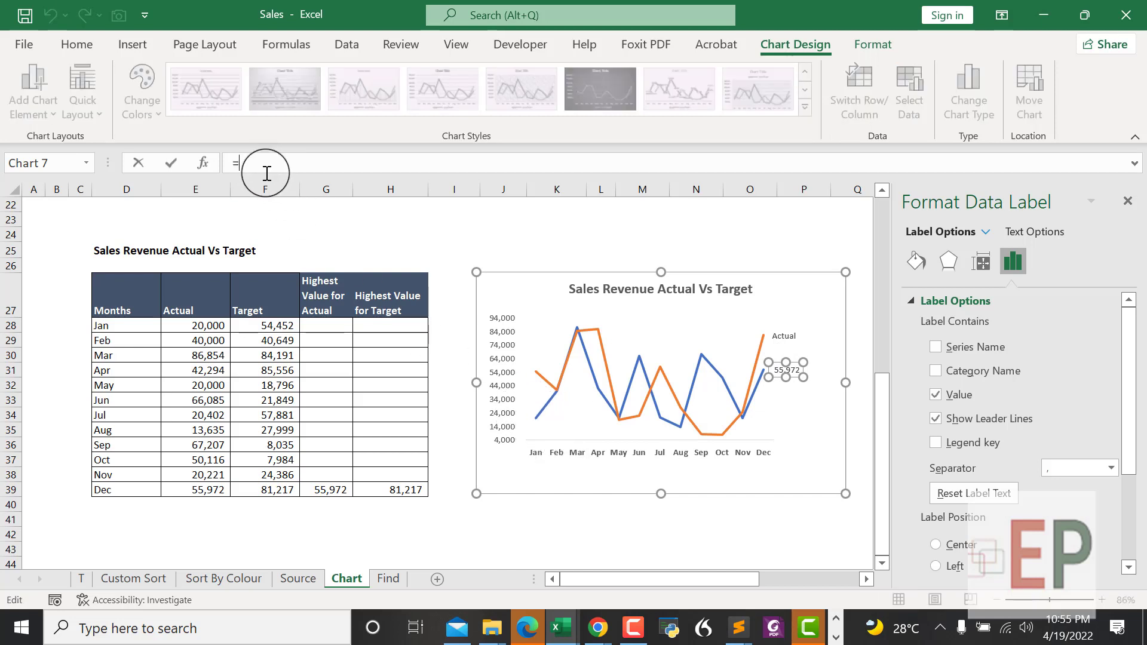
left_click(191, 311)
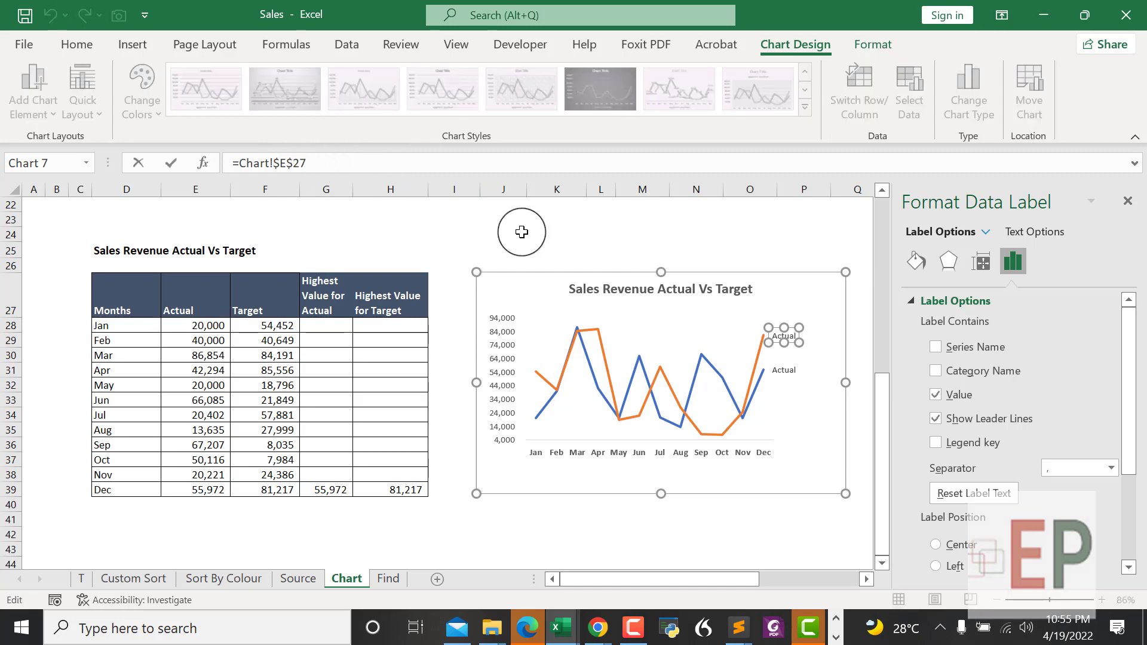
mouse_move(728, 349)
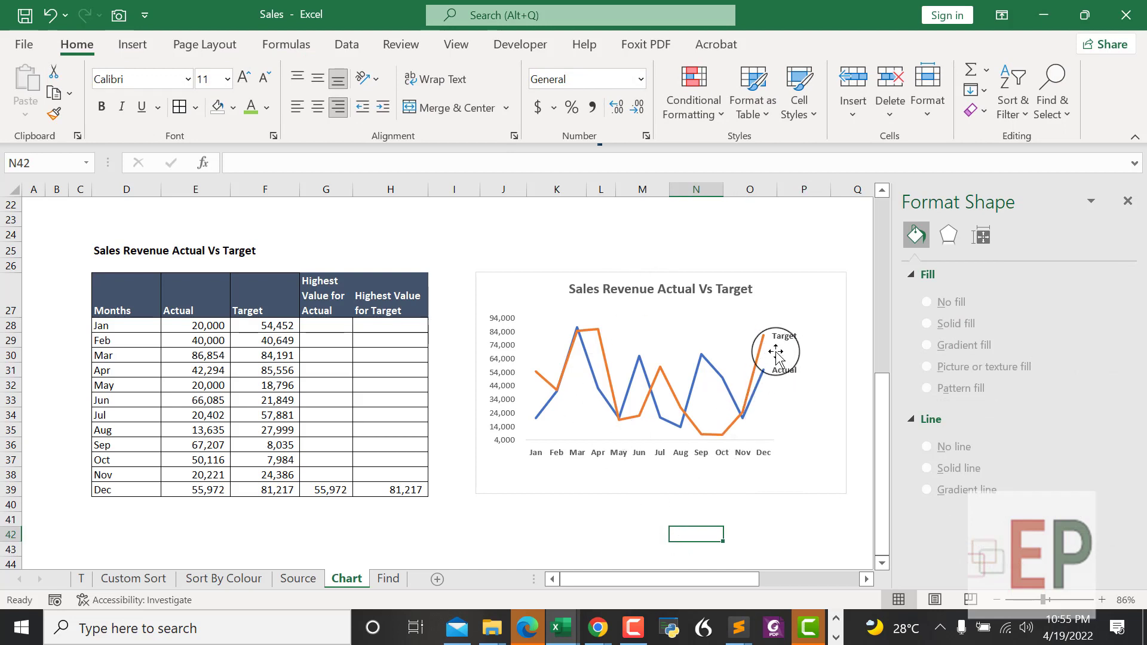
mouse_move(535, 374)
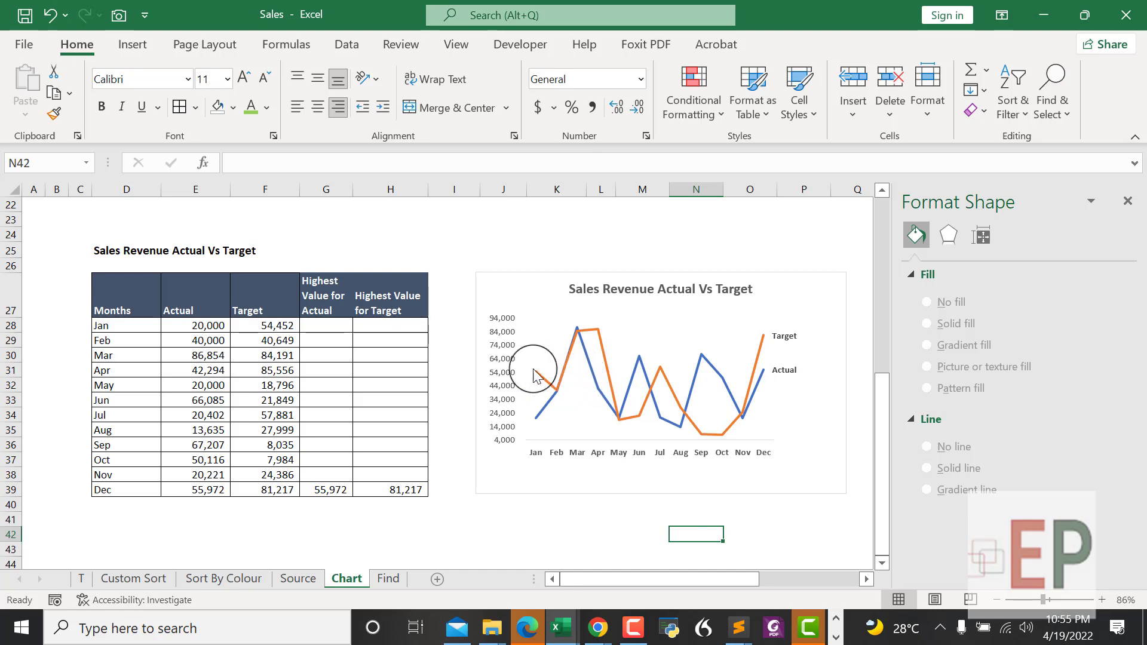
Step: Set the vertical axis display units to Thousands (after briefly trying Millions)
left_click(979, 260)
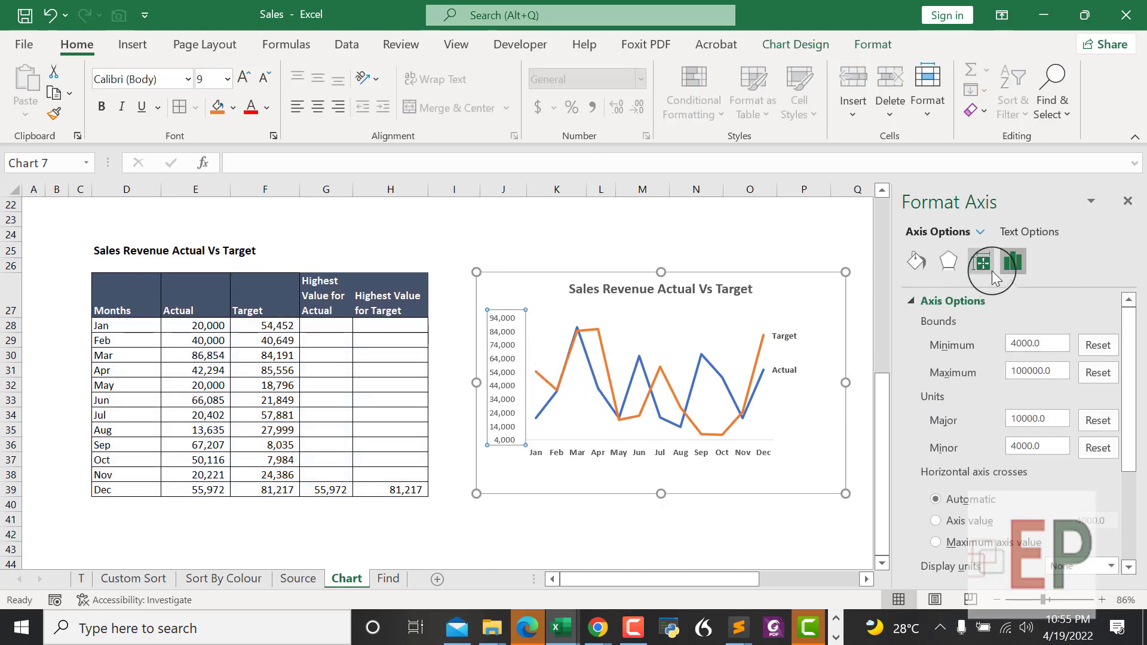
left_click(1013, 260)
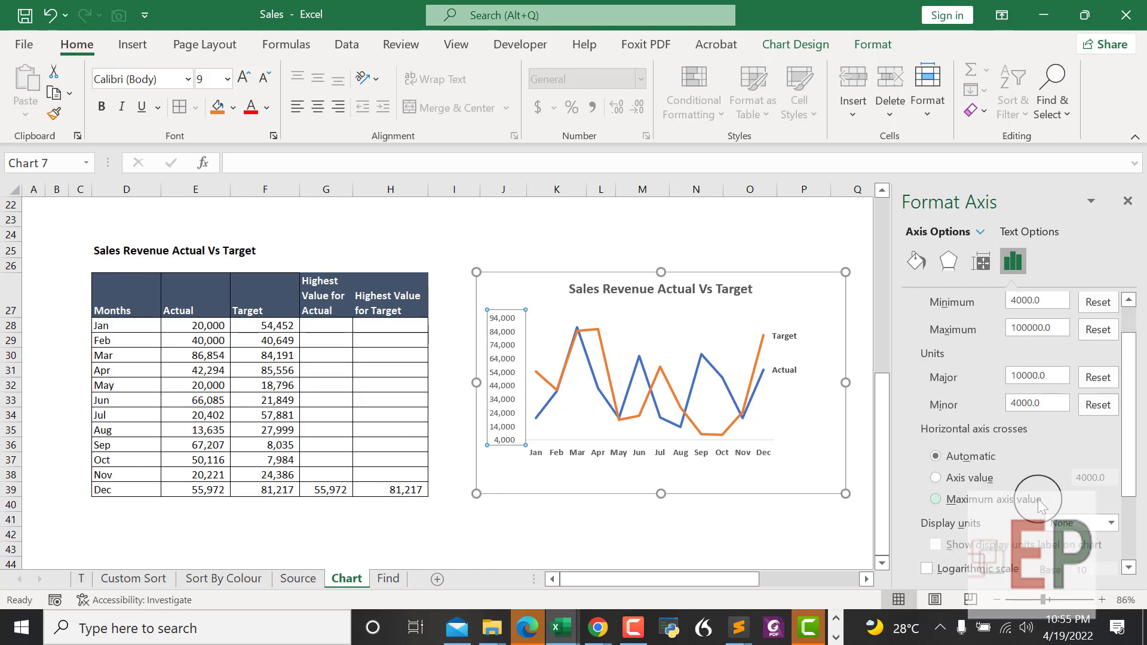
scroll("down", 3)
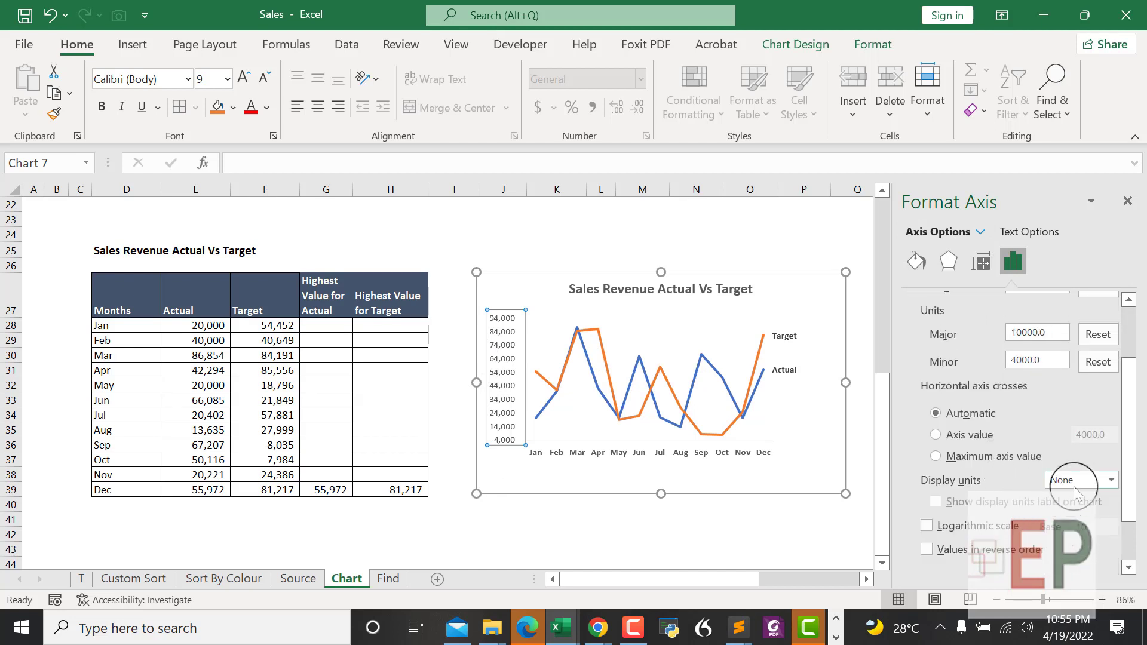
left_click(1107, 480)
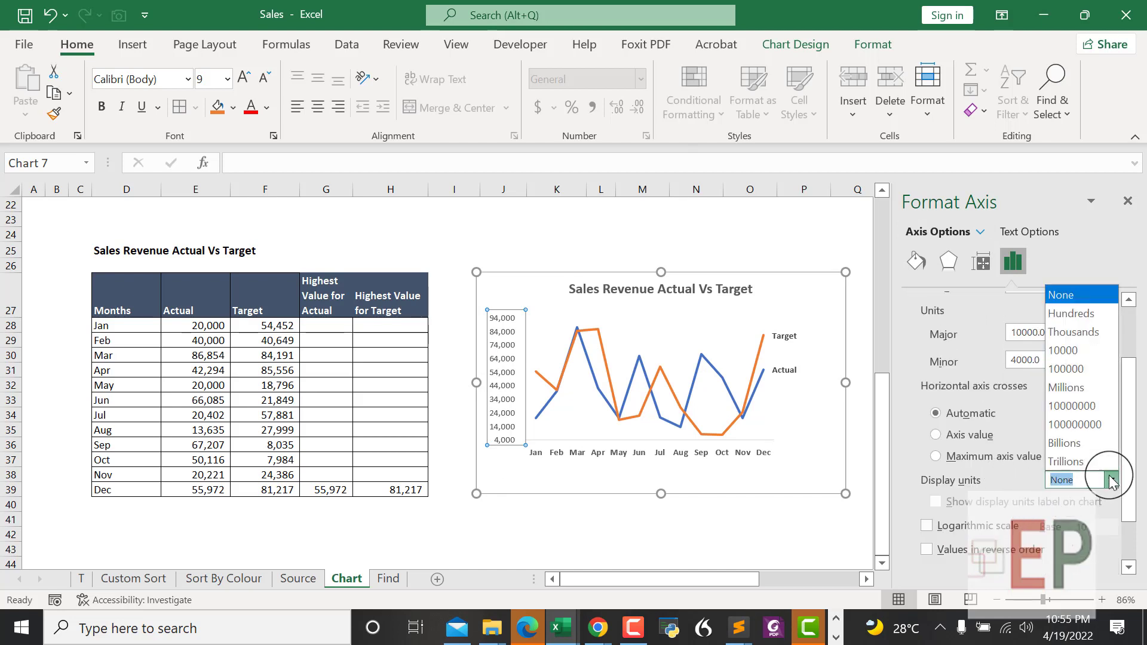
left_click(1060, 479)
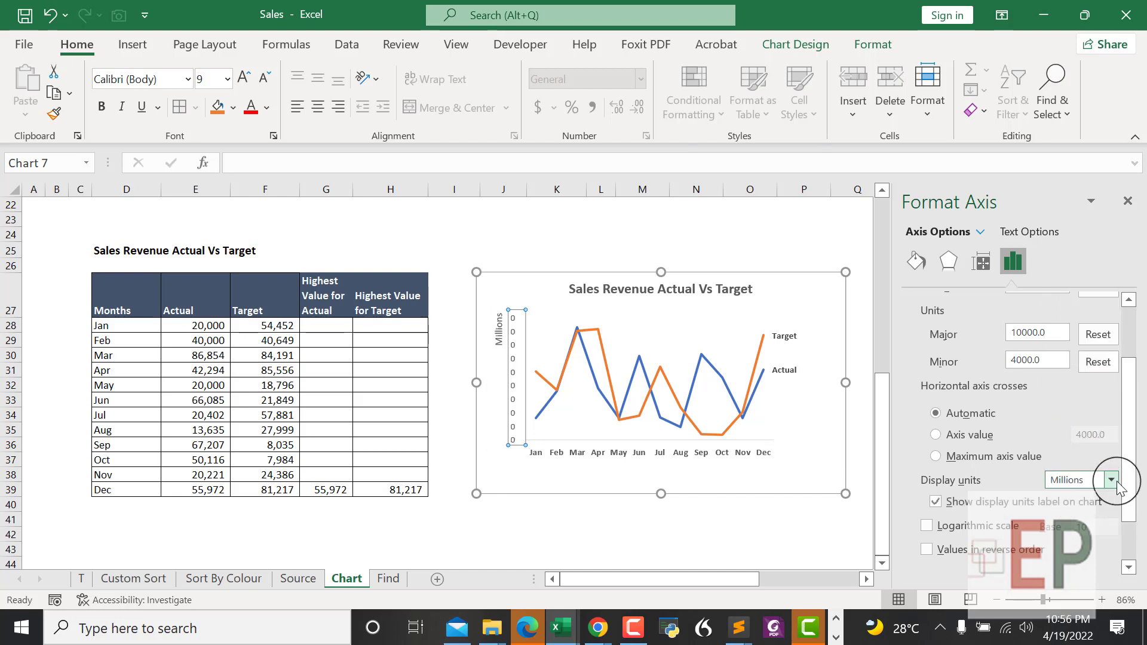
left_click(1109, 480)
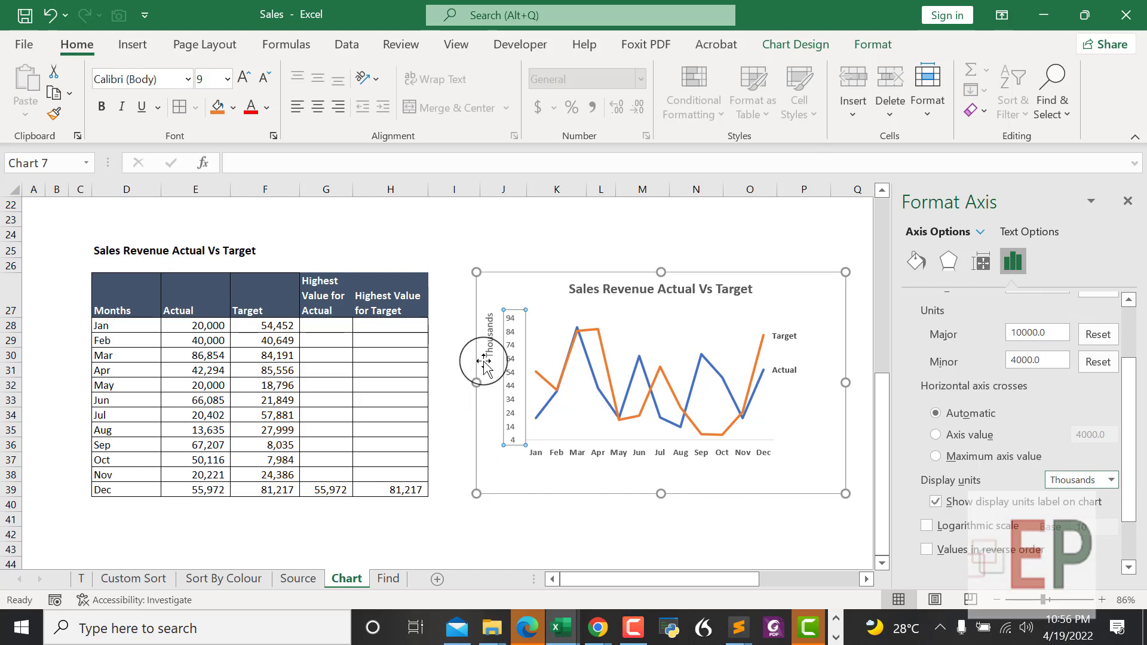
Step: Keep the Thousands units label shown beside the axis, now reading 4 to 94
left_click(489, 358)
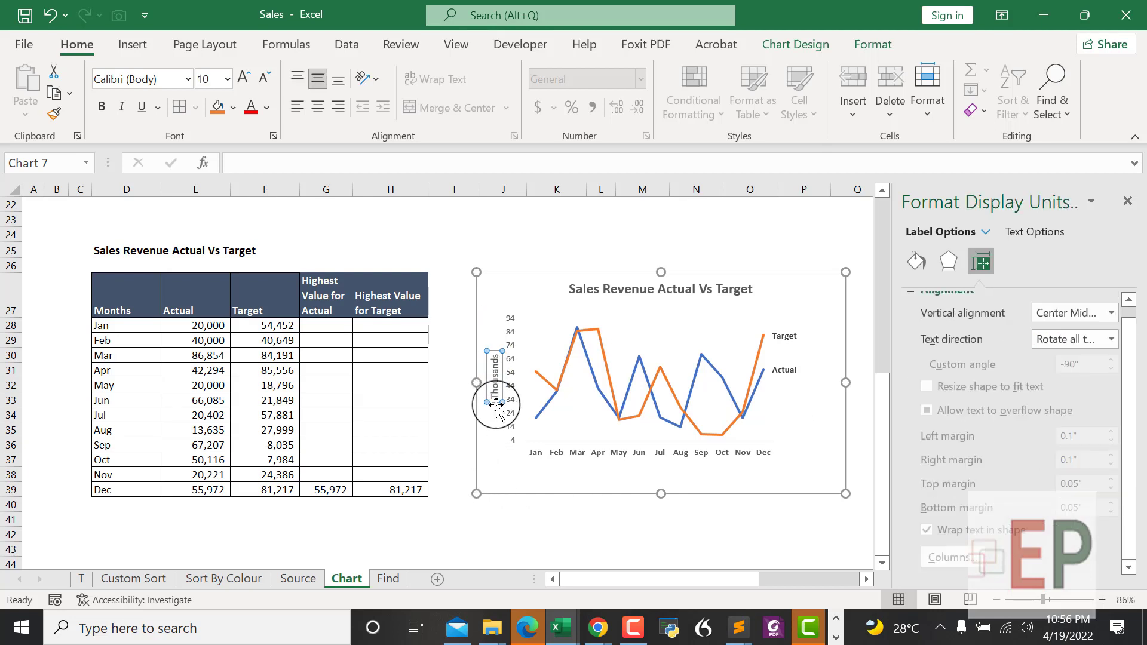
left_click(564, 476)
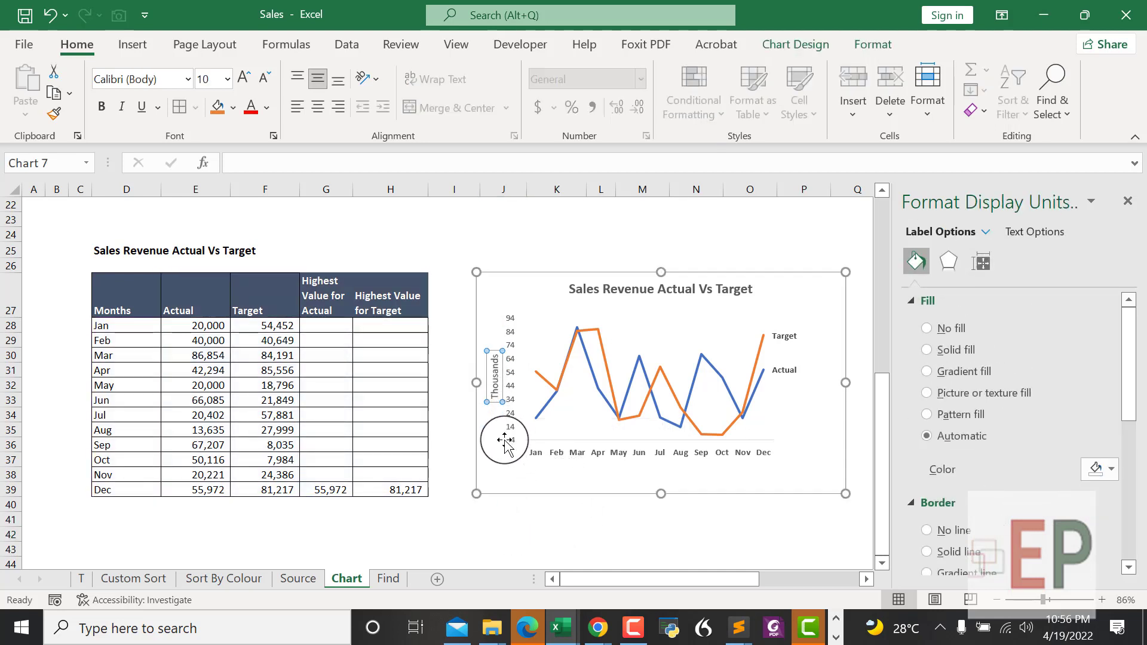
left_click(510, 373)
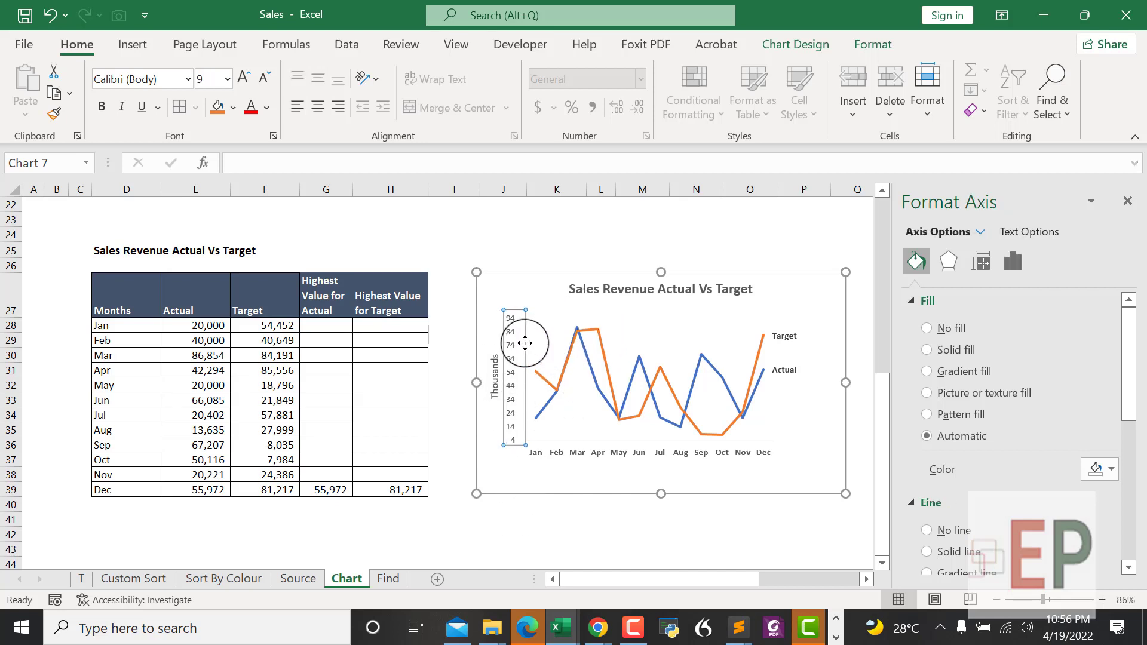
mouse_move(540, 483)
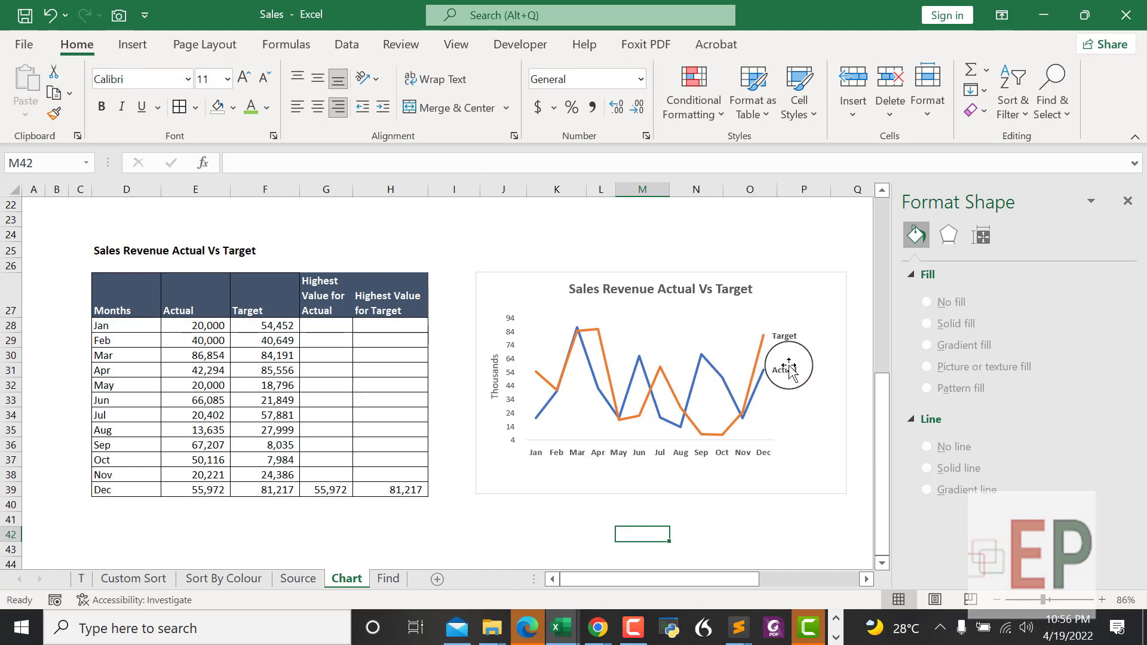
mouse_move(798, 363)
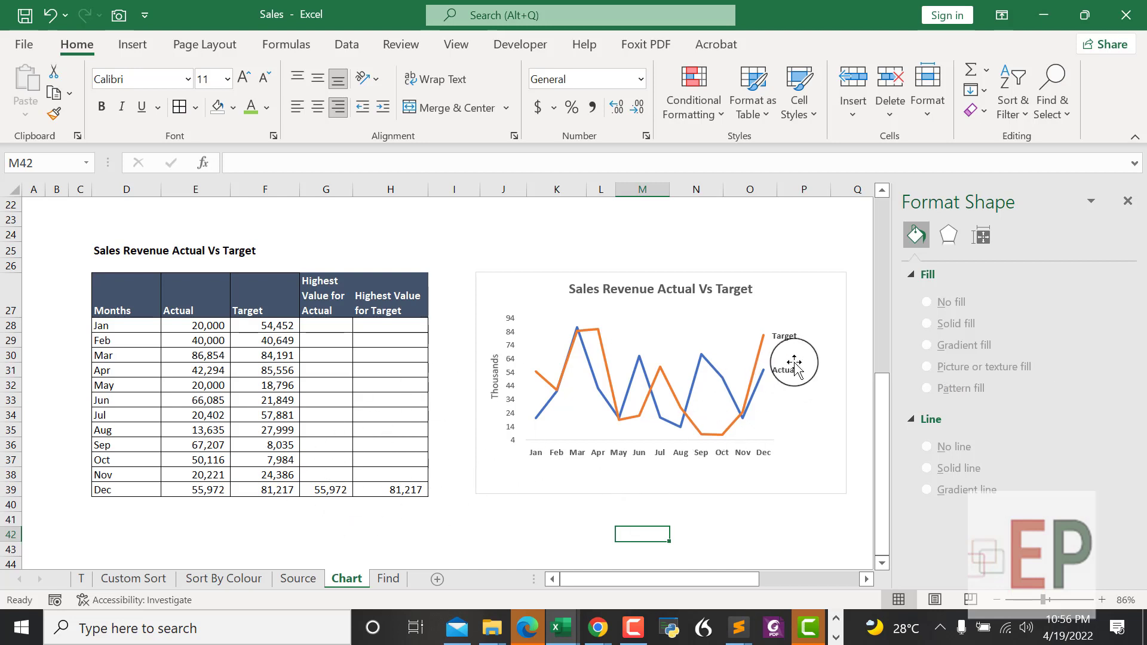
mouse_move(808, 414)
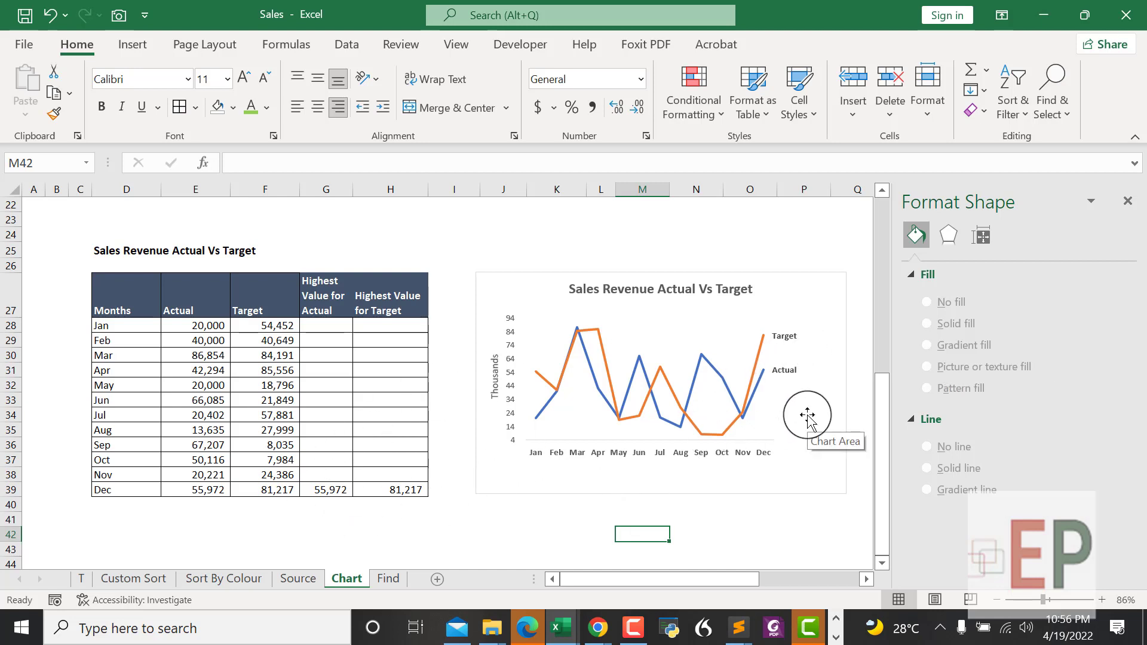
mouse_move(779, 423)
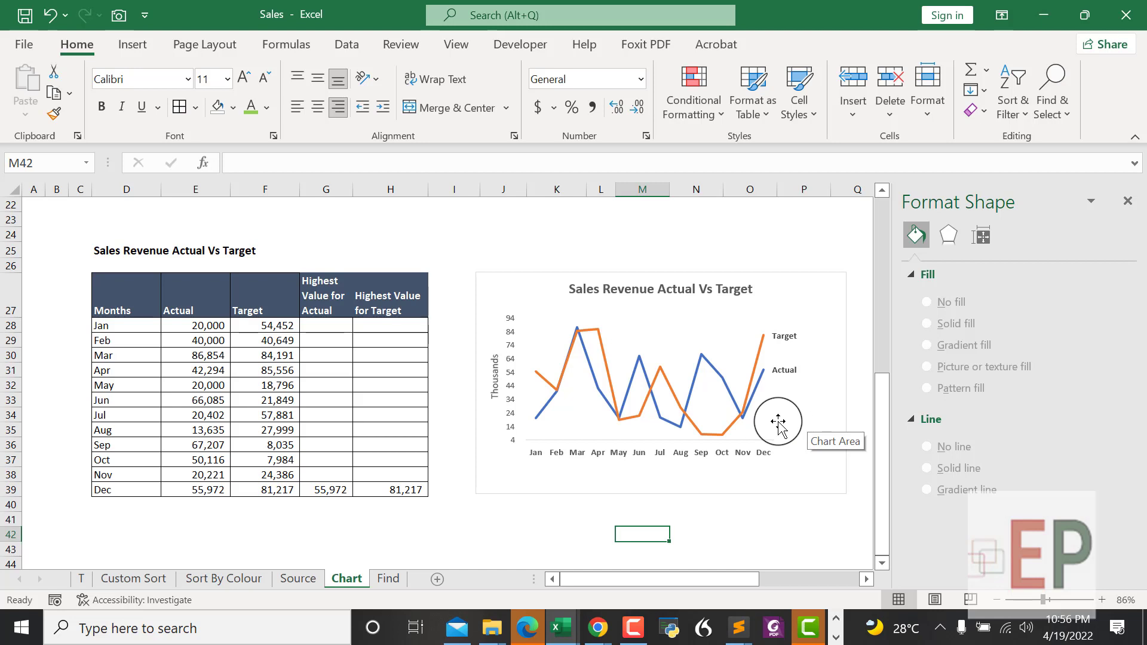
Step: Enter 60000 as December's Actual sales, leaving December's Target unchanged
left_click(196, 490)
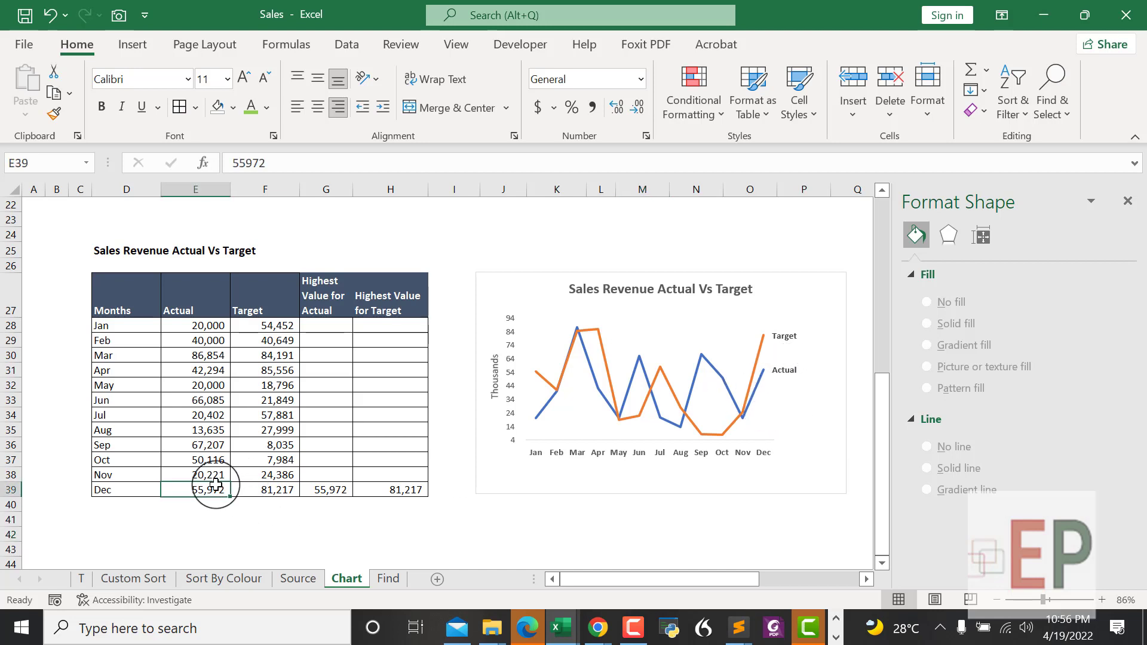
type("600")
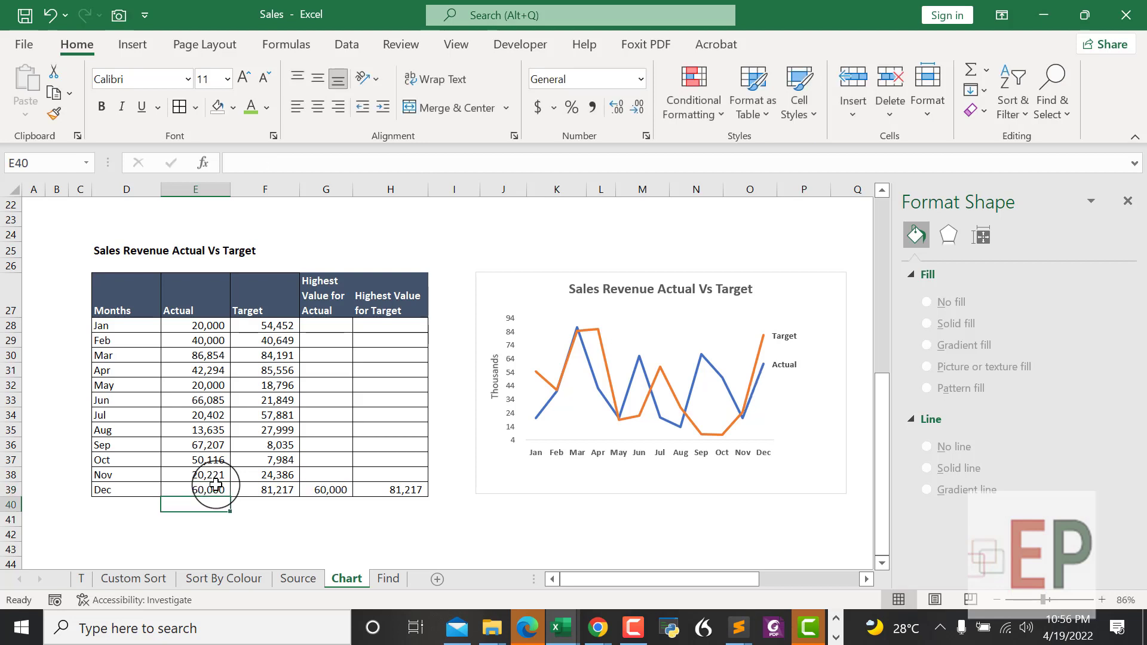
left_click(265, 489)
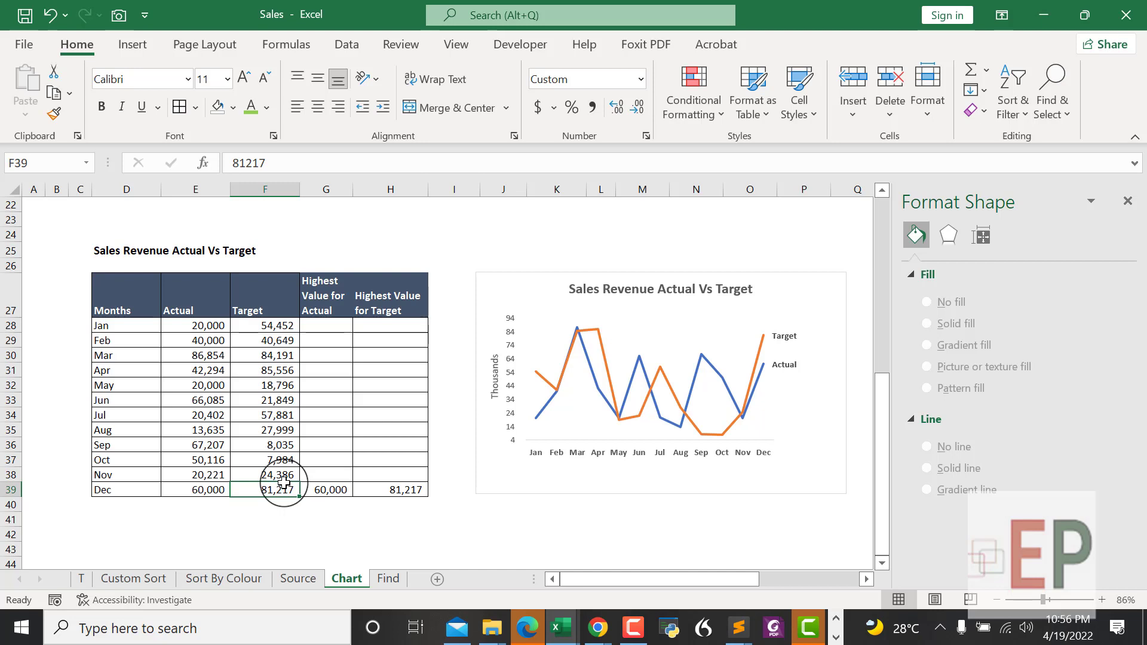
type("6000")
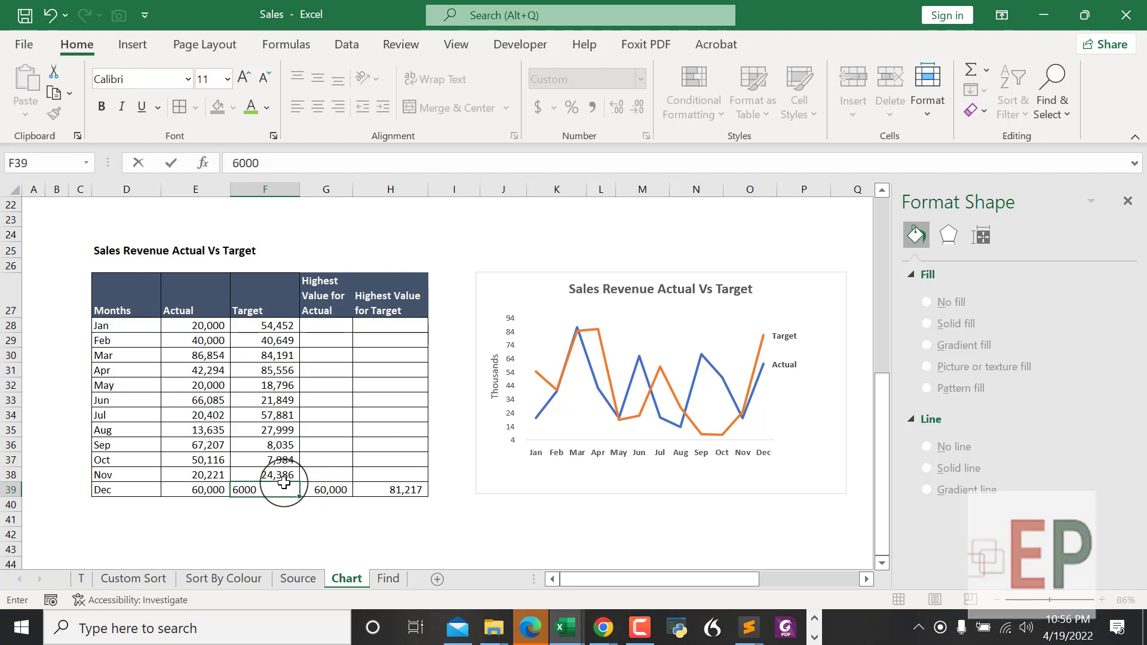
key("enter")
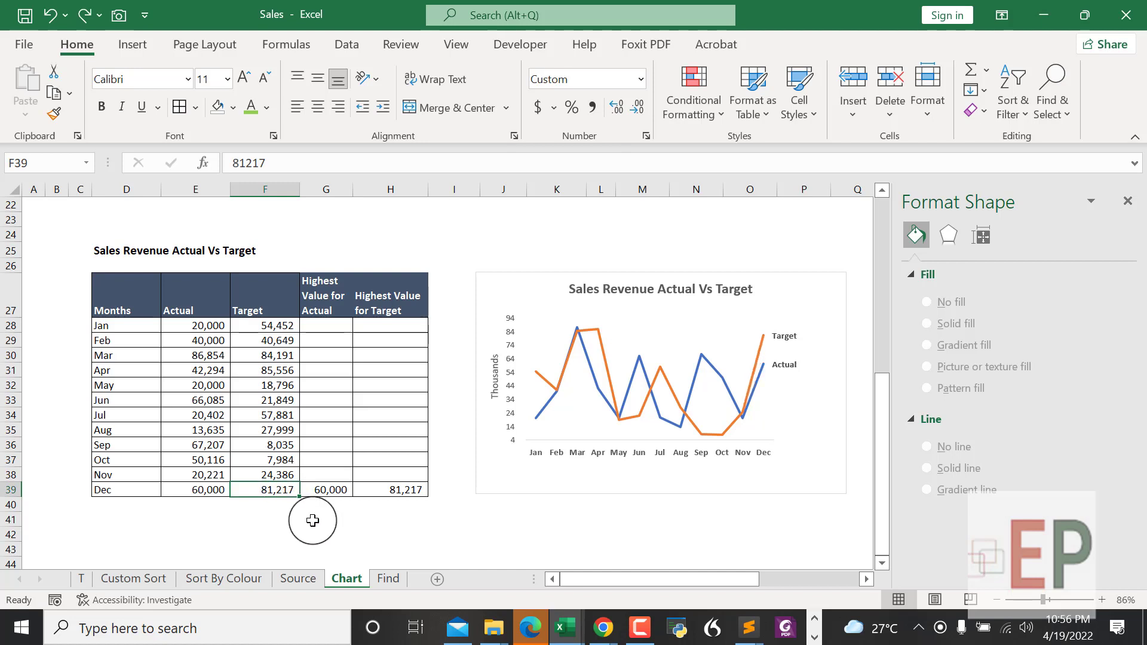
Step: Check that the Highest Value for Actual cell's =E39 formula now shows 60,000
left_click(325, 490)
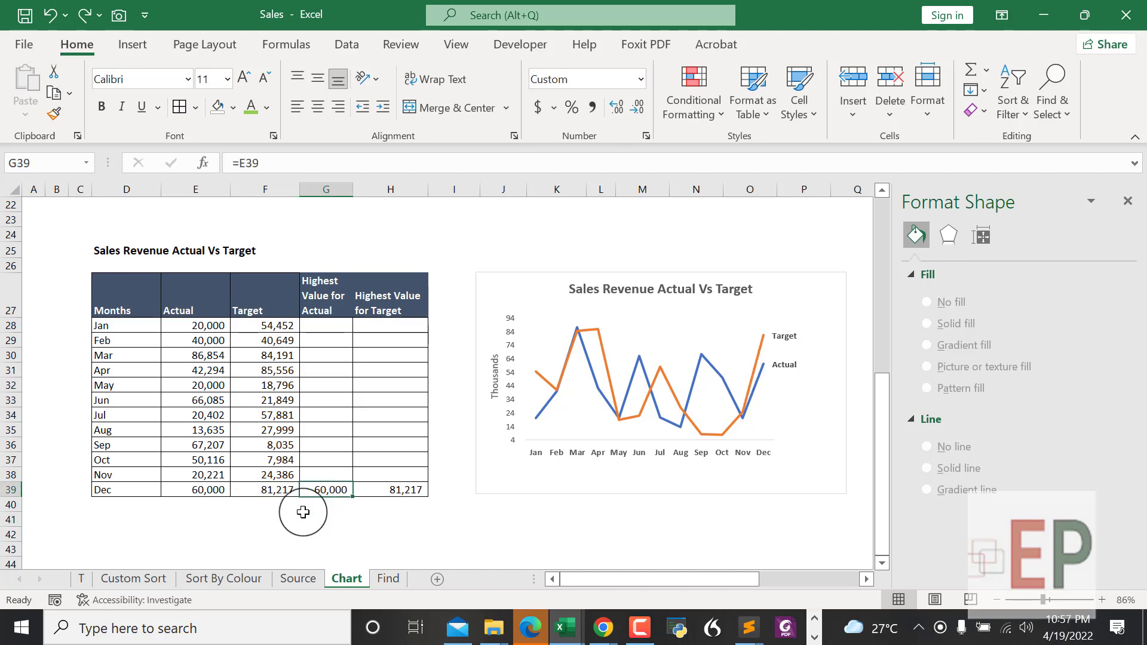
mouse_move(308, 330)
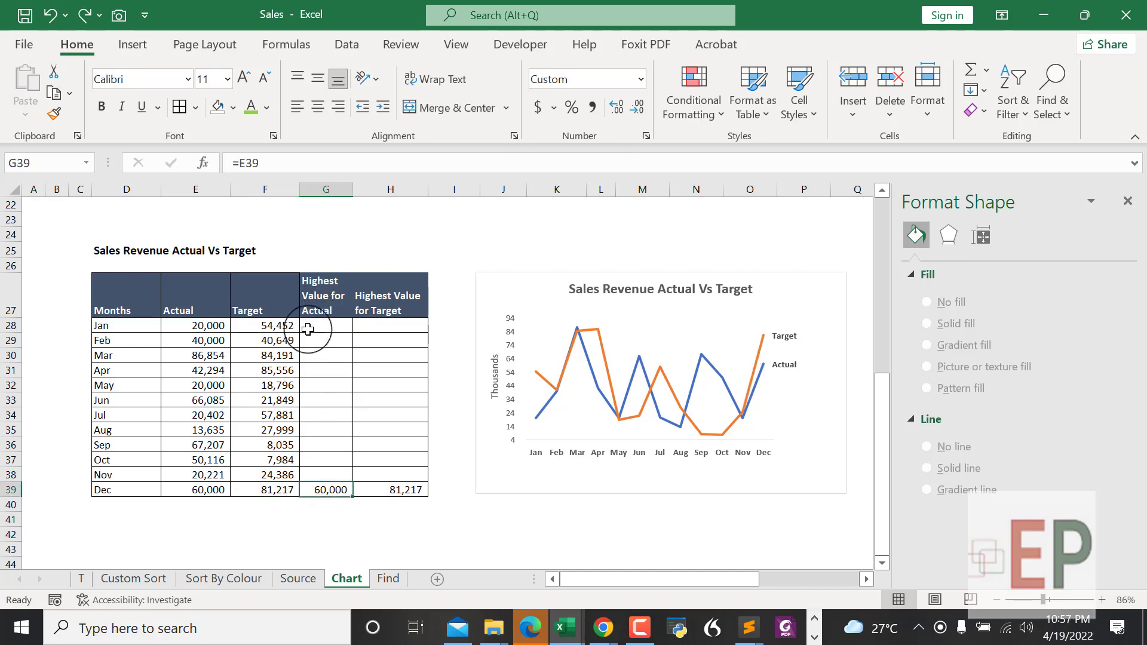
mouse_move(317, 473)
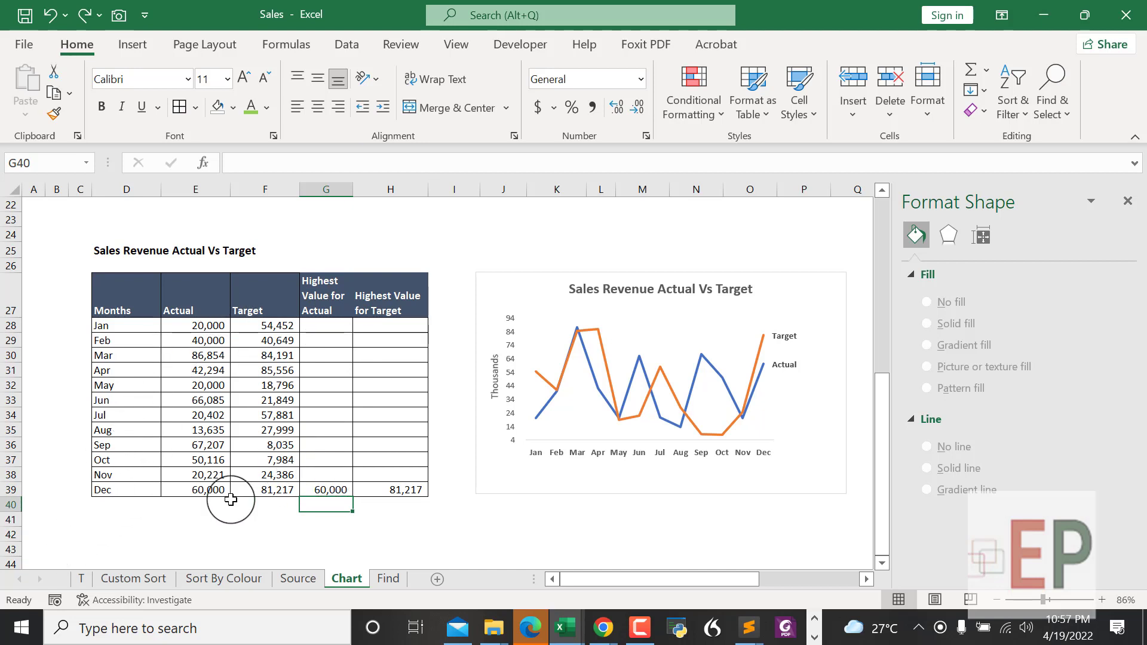
left_click(382, 506)
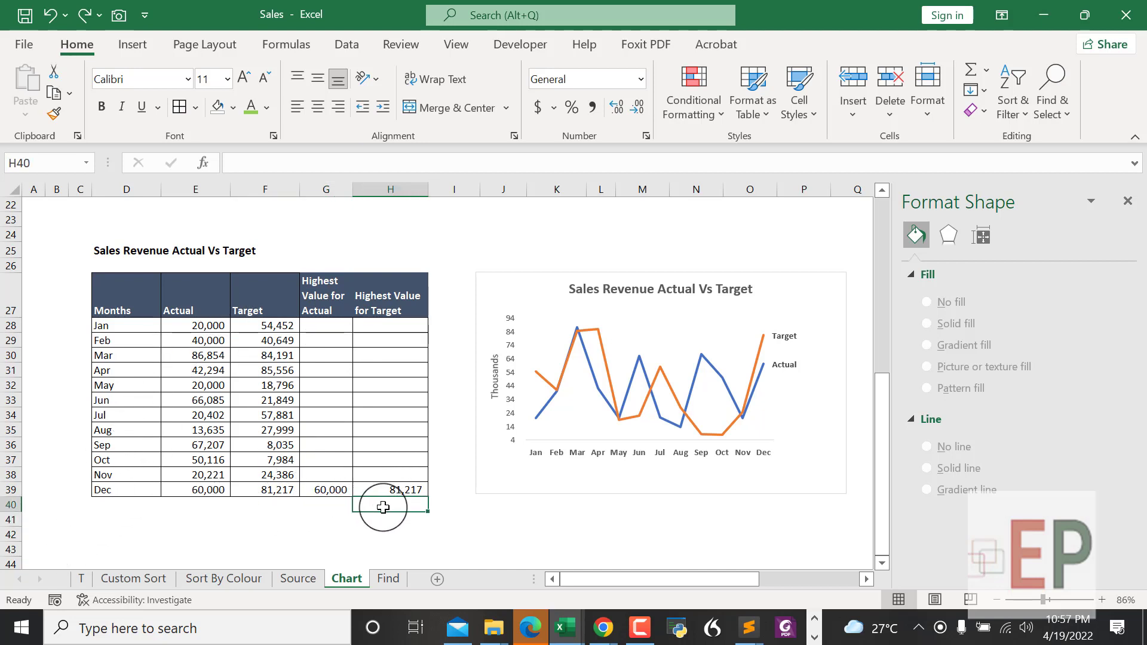
mouse_move(380, 472)
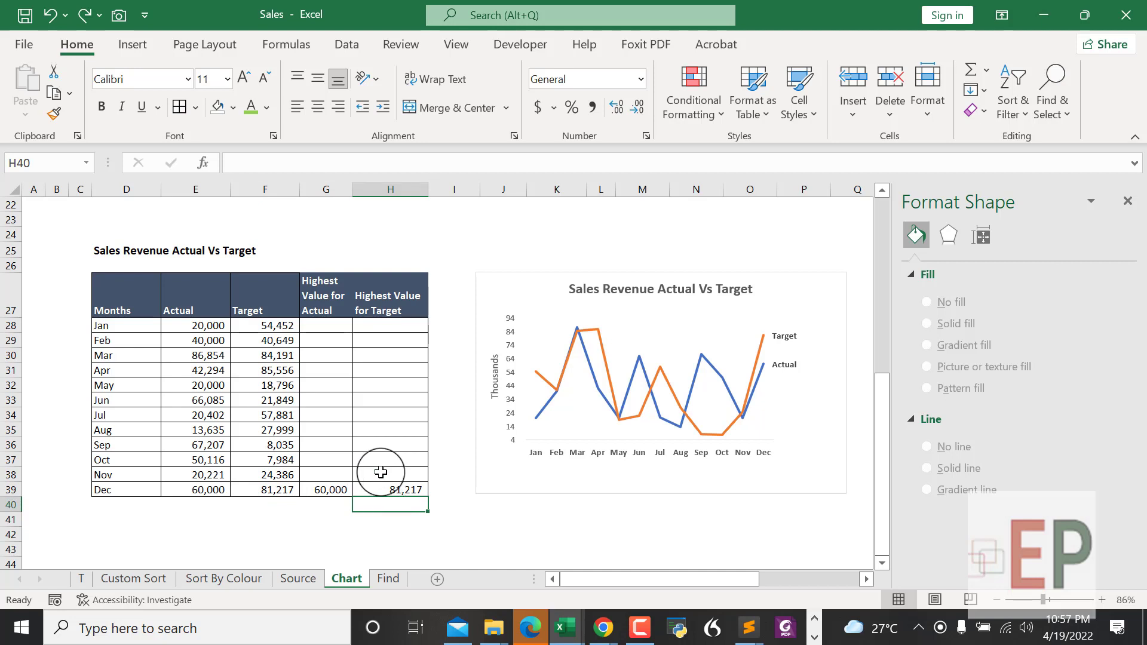